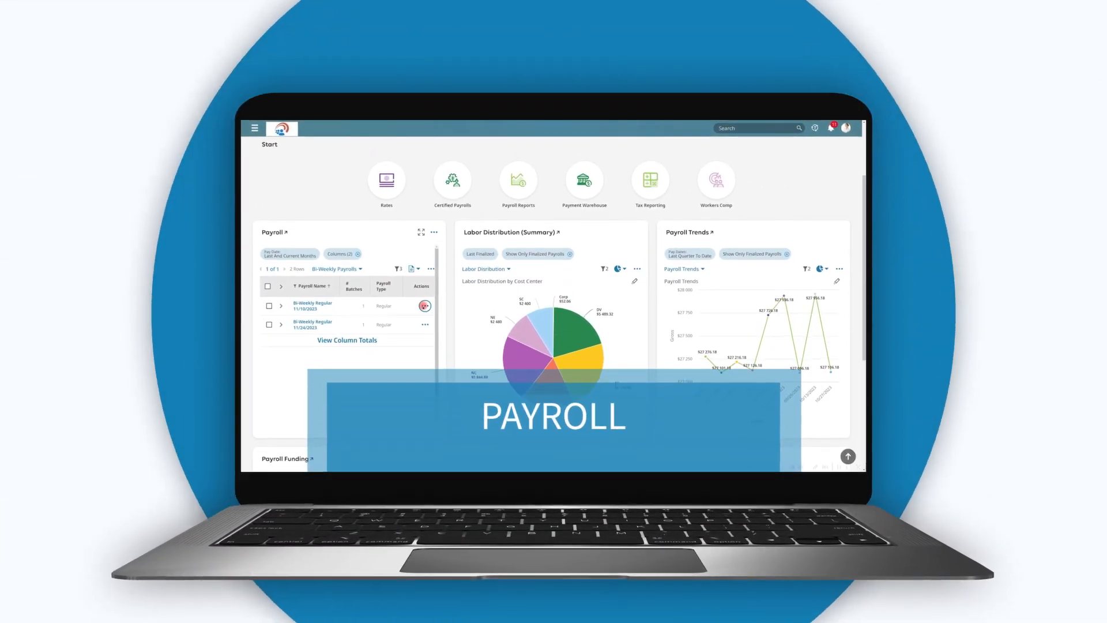
Browse to the payments list and view the pay statement for the Oct 27, 2023 payment
click(425, 305)
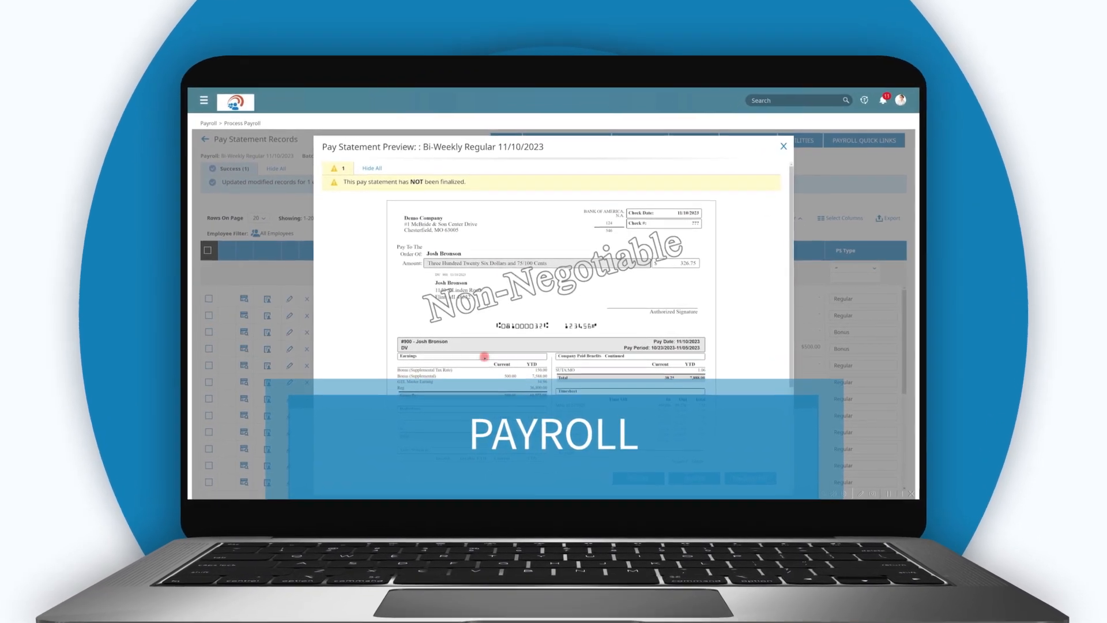
click(783, 145)
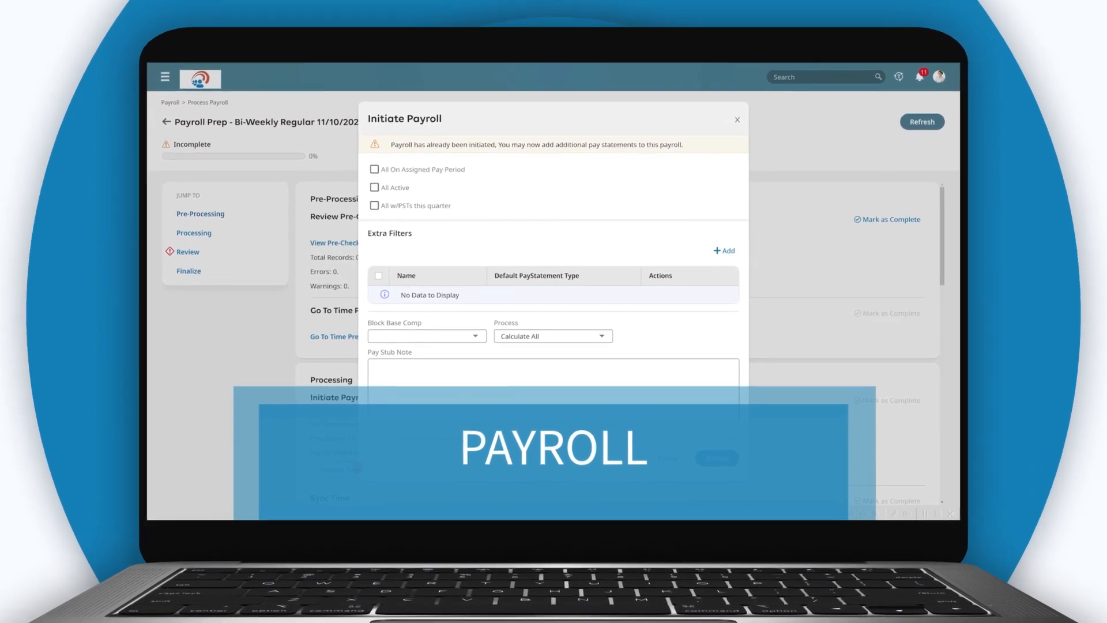
click(737, 120)
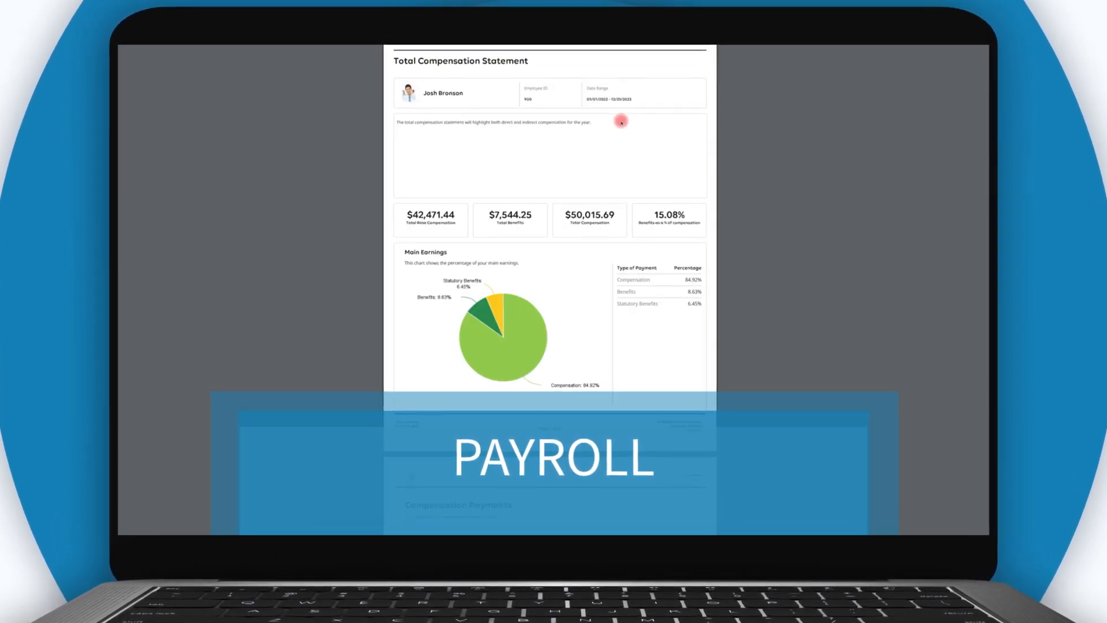
scroll(down, 3)
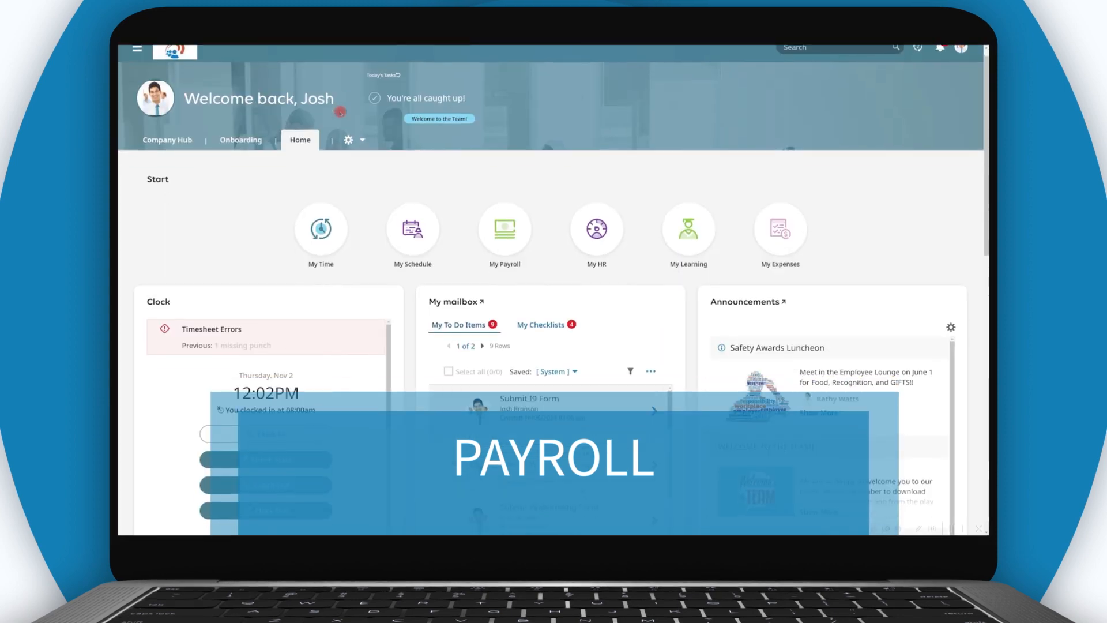
scroll(down, 3)
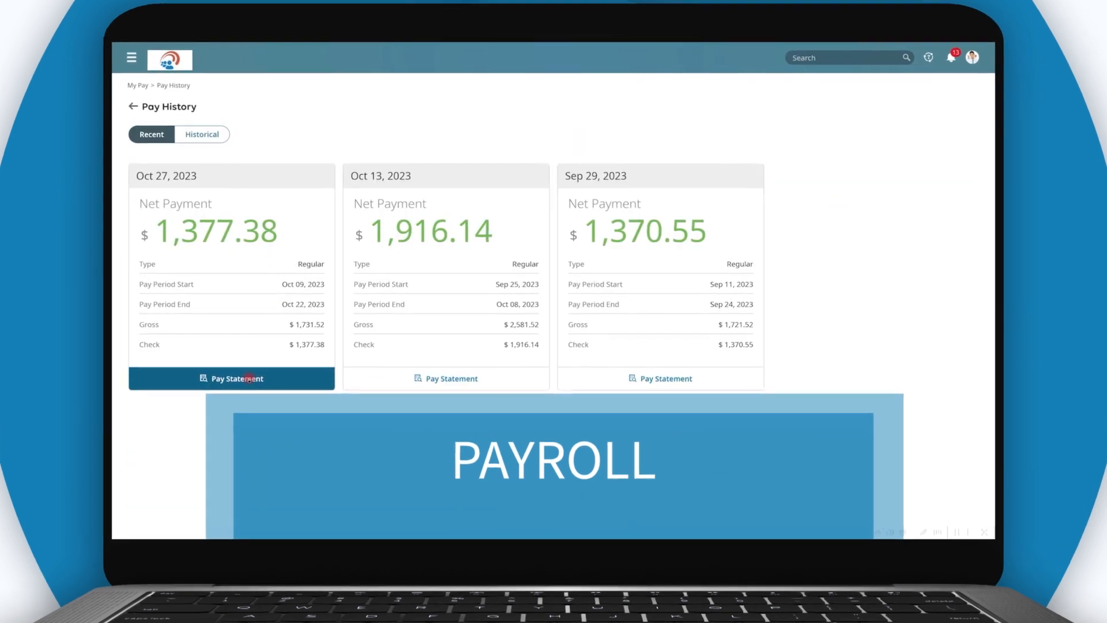
click(236, 378)
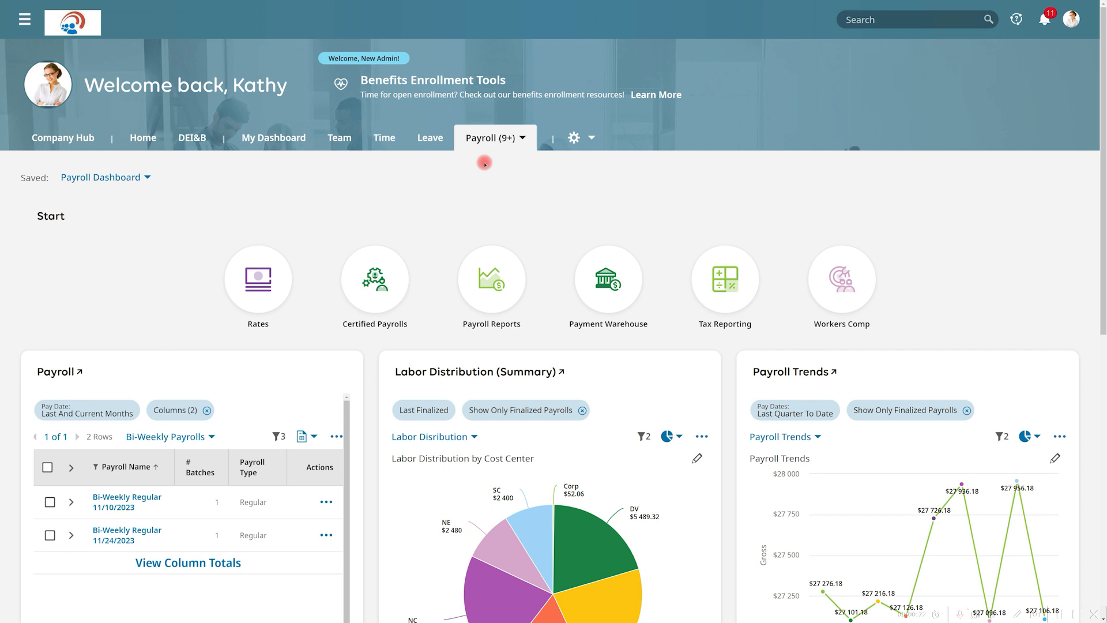
scroll(down, 3)
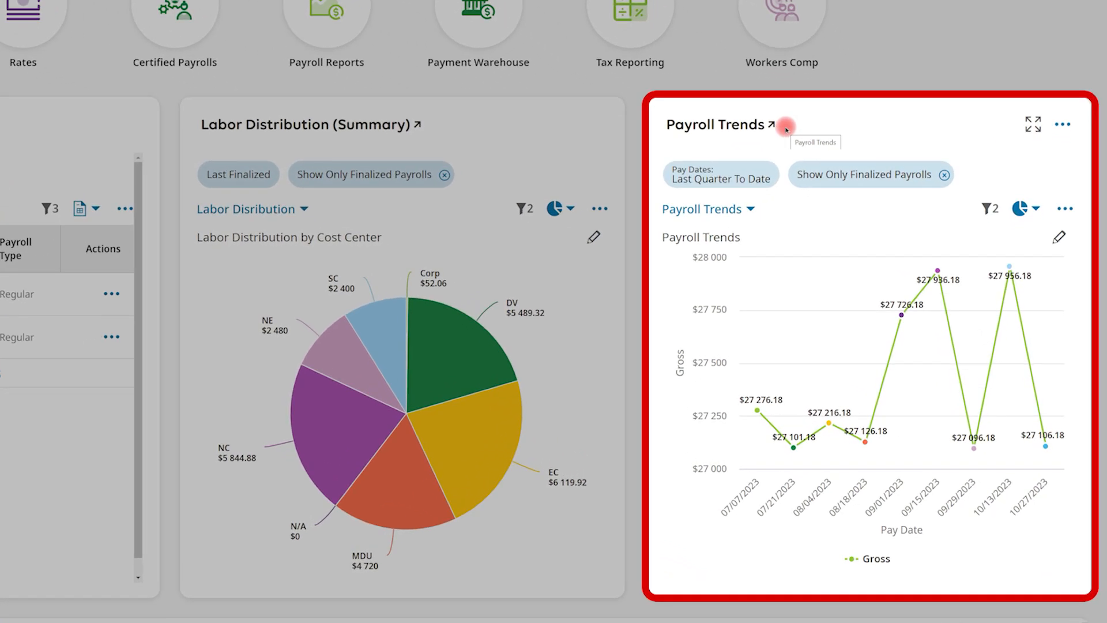
mouse_move(762, 134)
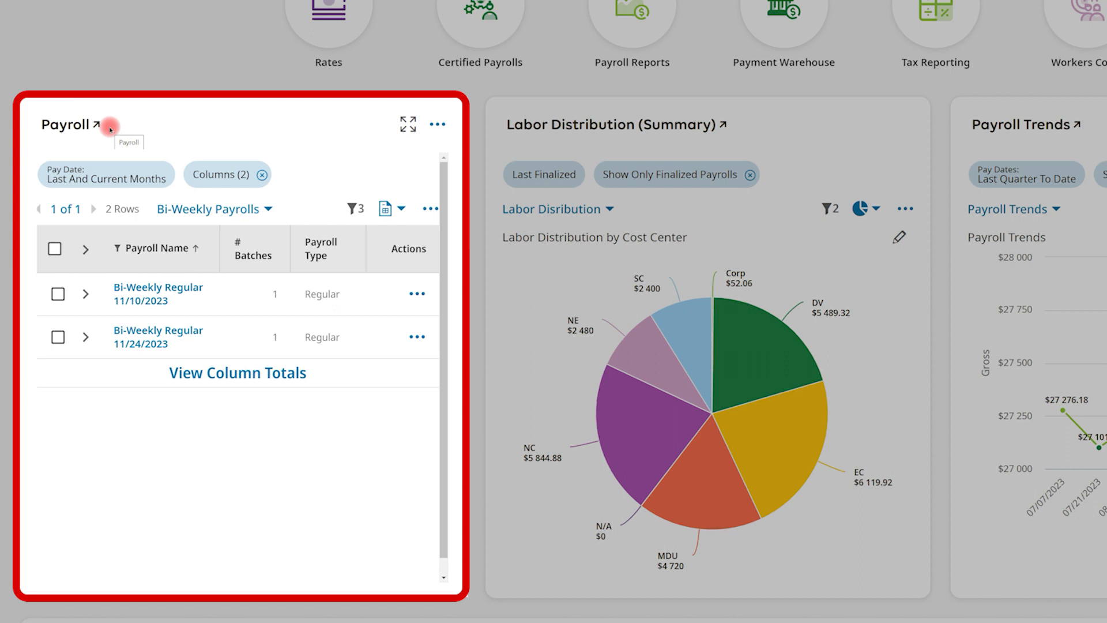
mouse_move(417, 293)
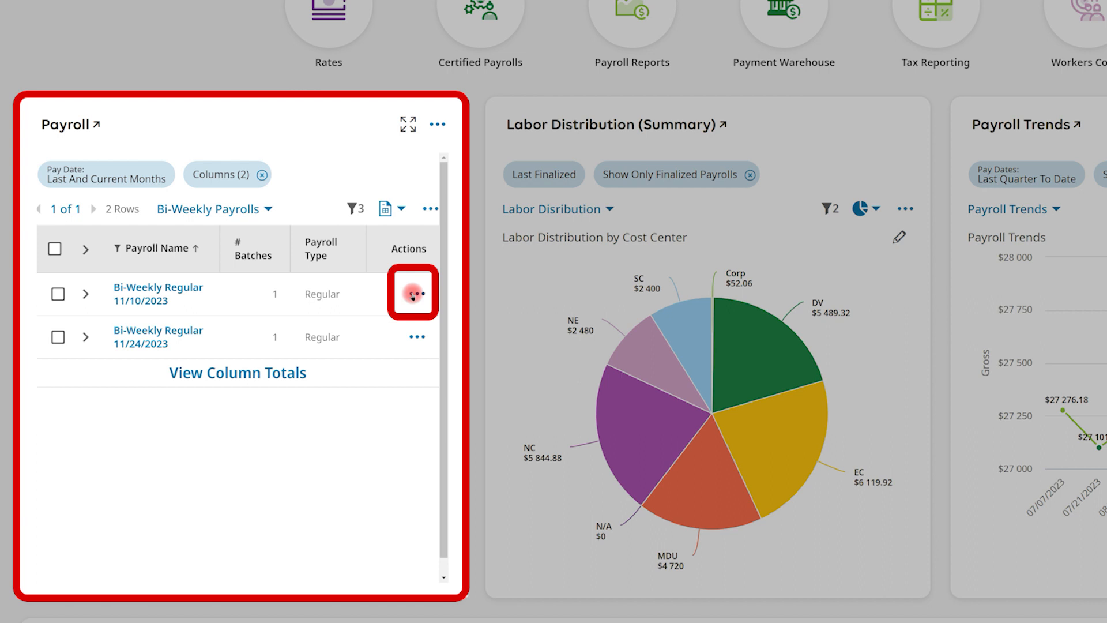
From the 11/10/2023 payroll's Actions menu, launch the Payroll Prep Process
click(416, 293)
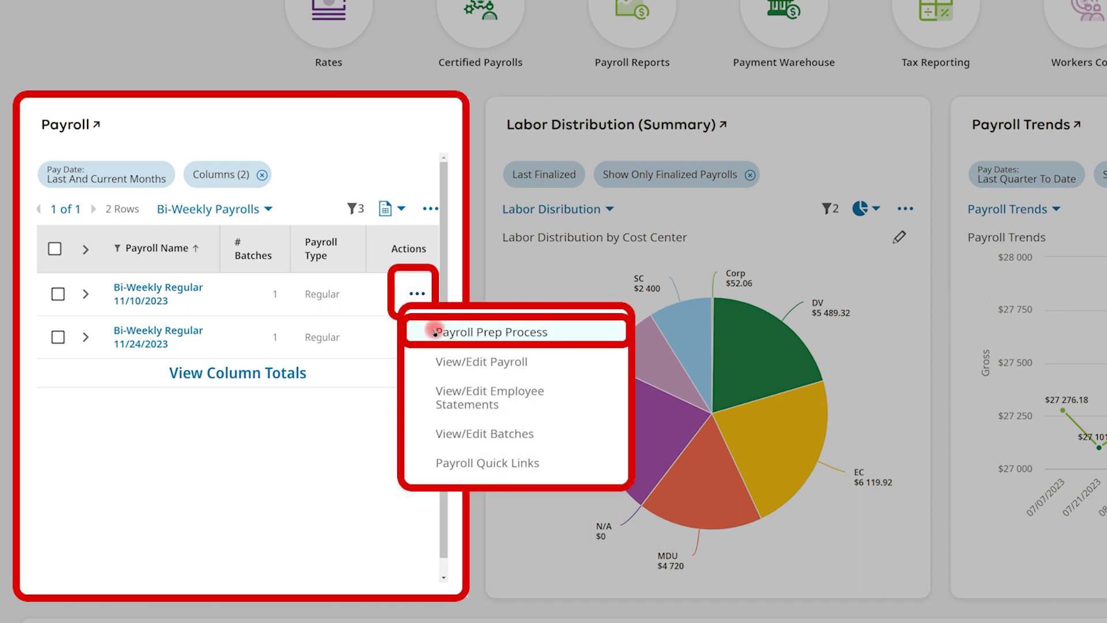
click(496, 331)
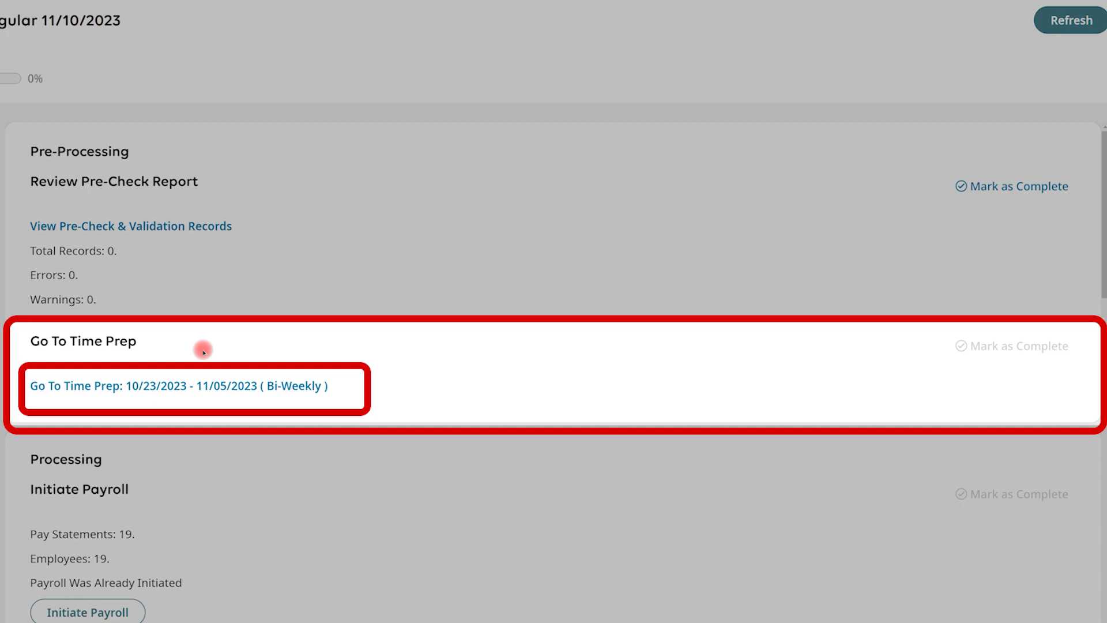
Go to Time Prep for 10/23–11/05/2023 and review Historical Records, Requests, Time Prep Process and Lock Pay Period
click(179, 386)
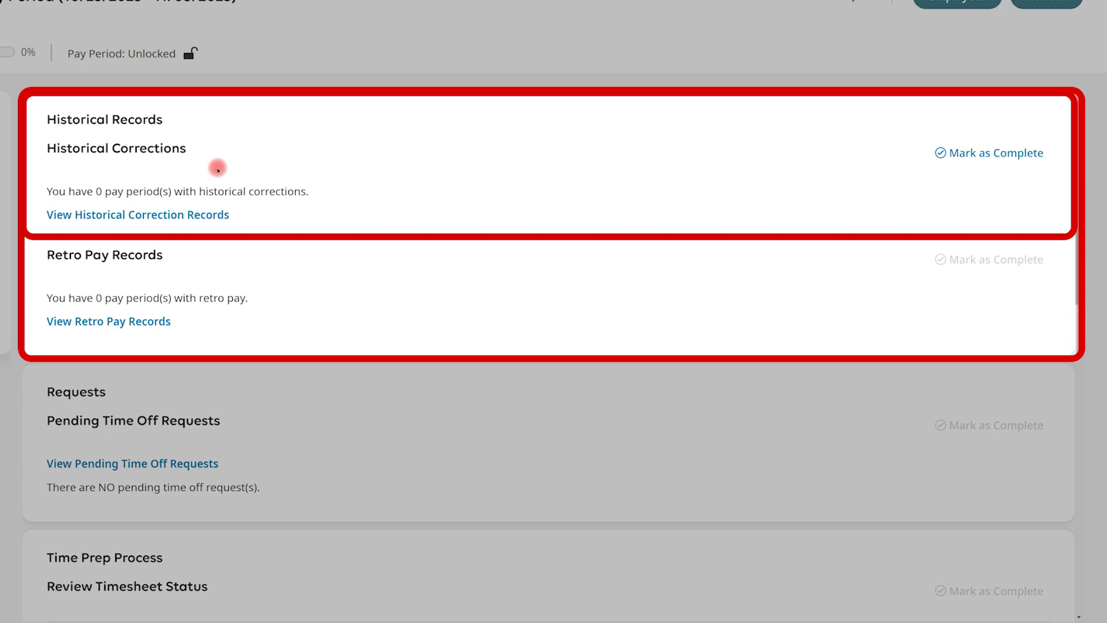
mouse_move(215, 278)
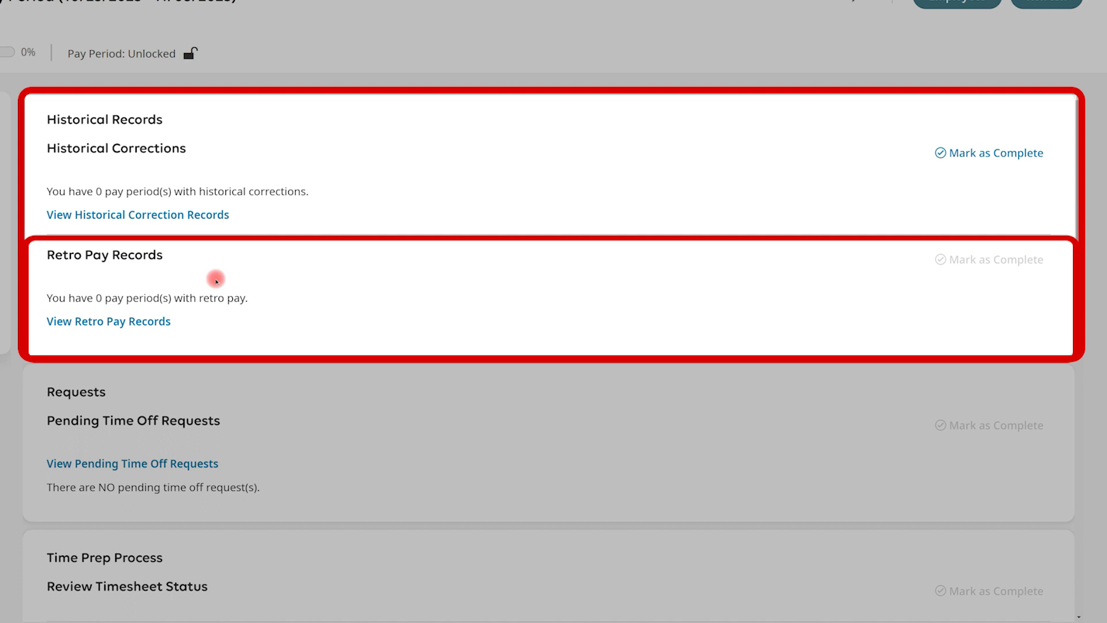
scroll(down, 3)
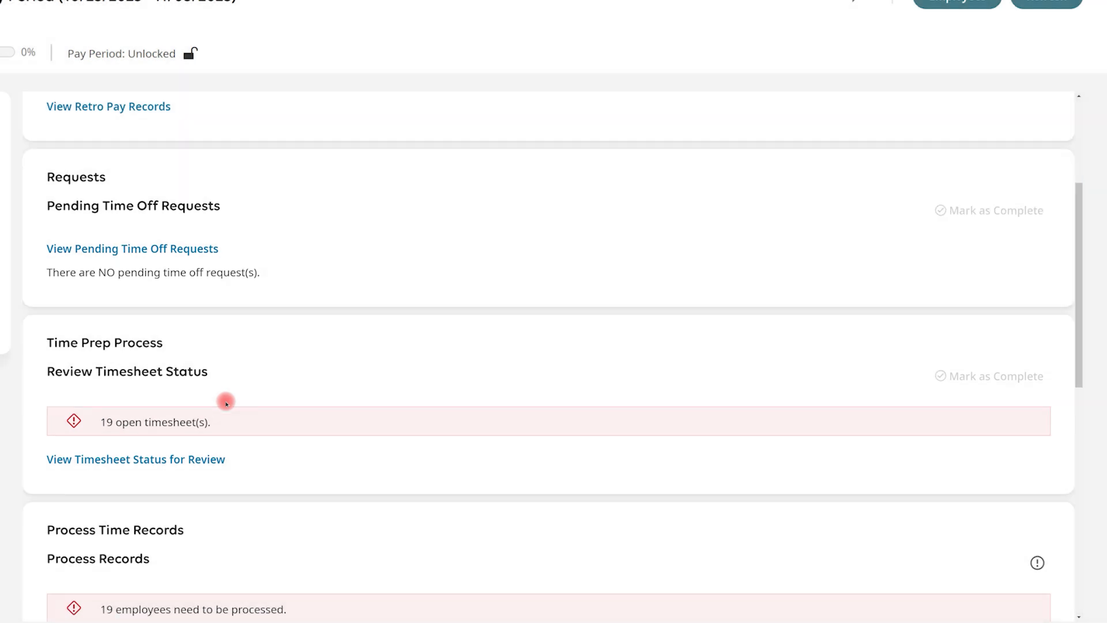
scroll(down, 3)
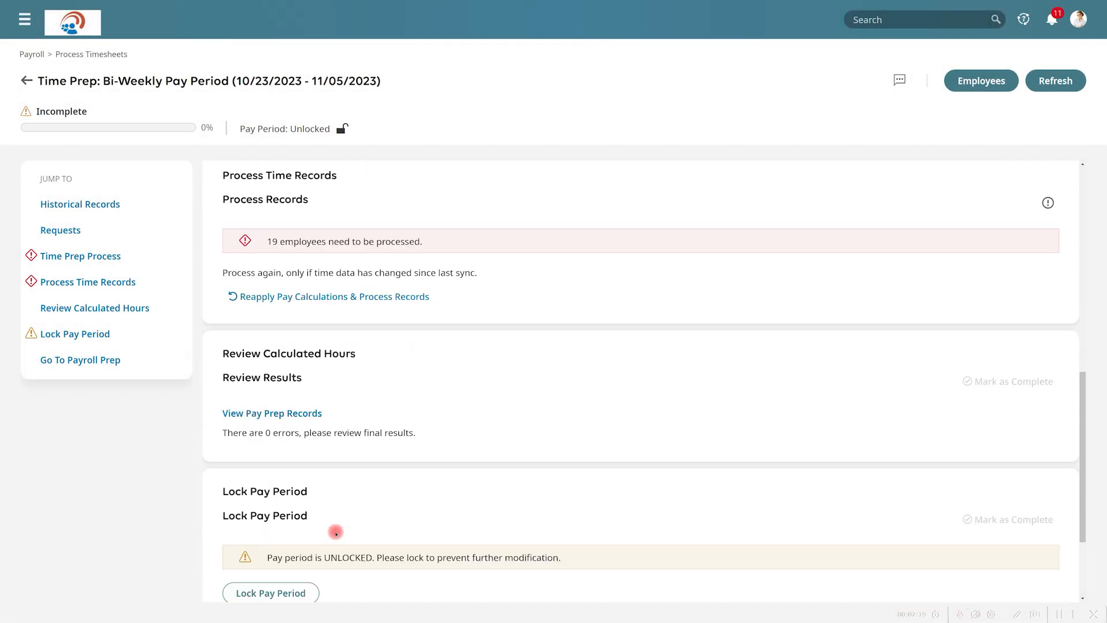
scroll(down, 3)
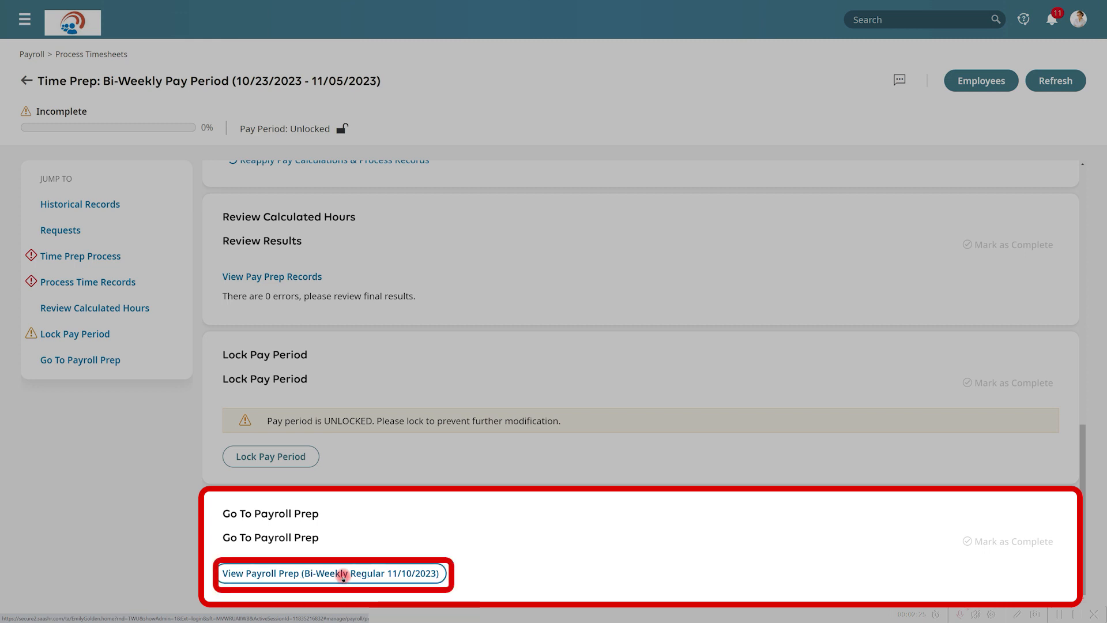
Back in Payroll Prep, view the Initiate Payroll options, cancel them, and move down to Add/Edit Batches
click(331, 573)
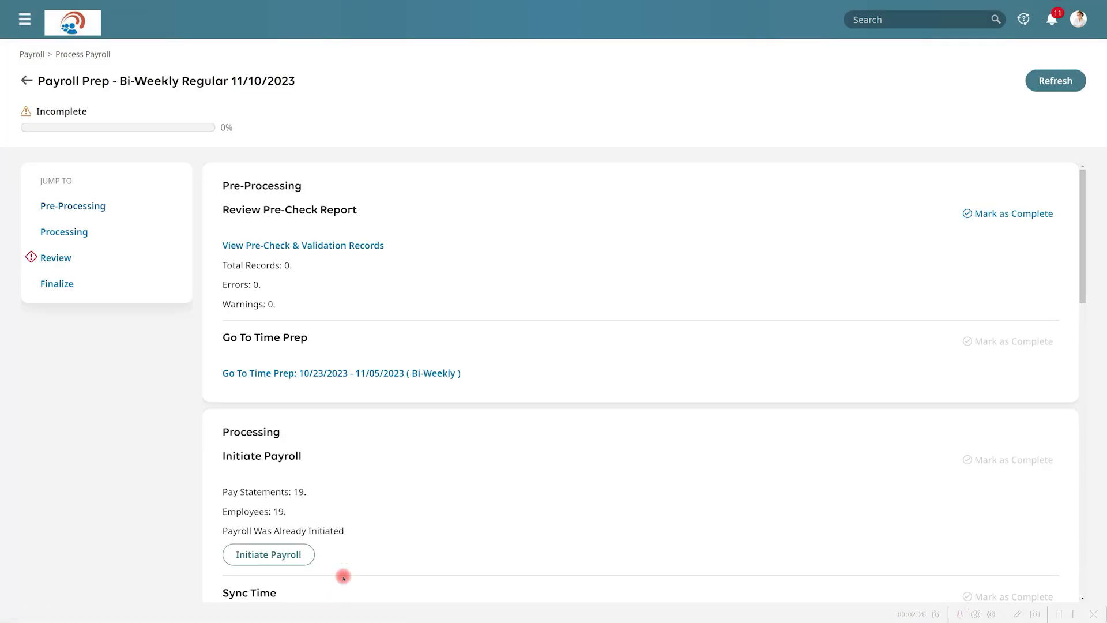
mouse_move(333, 554)
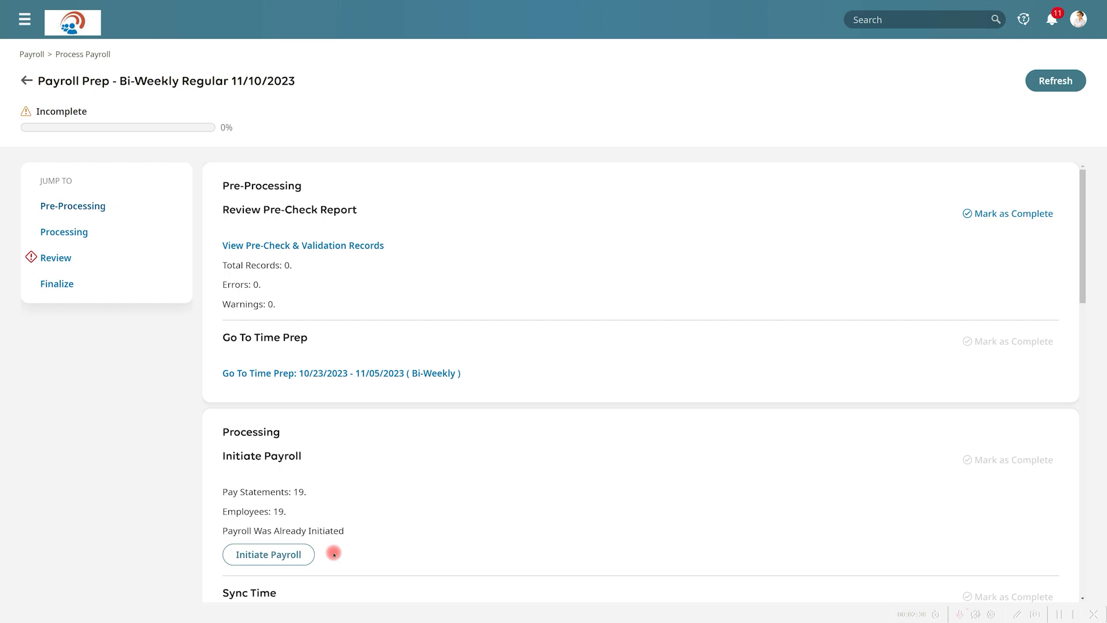
click(268, 554)
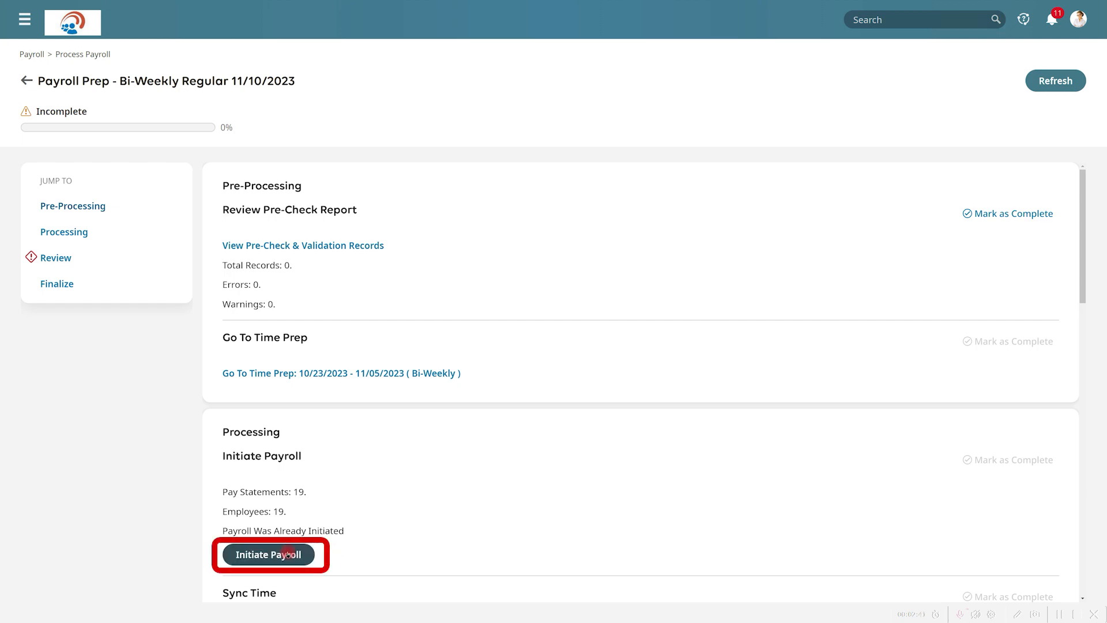
click(268, 554)
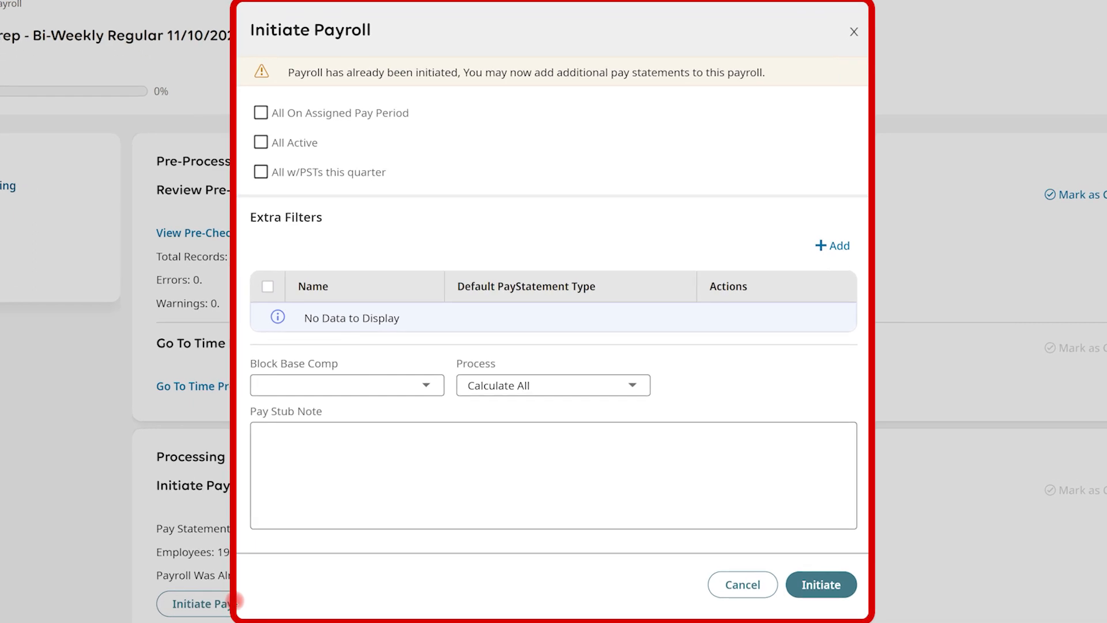
click(741, 585)
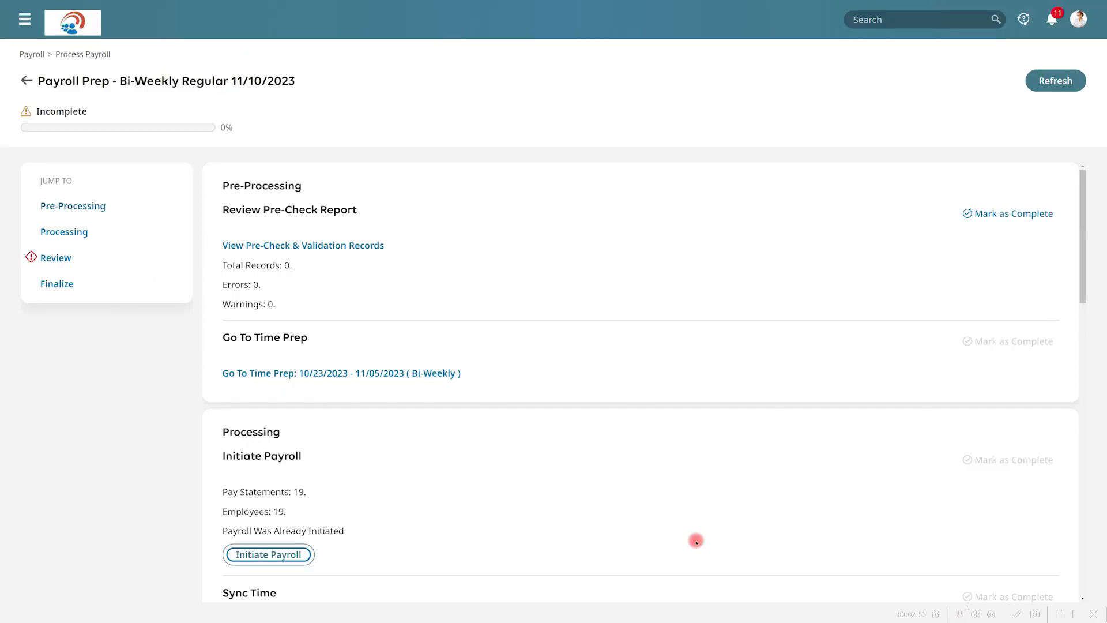
scroll(down, 3)
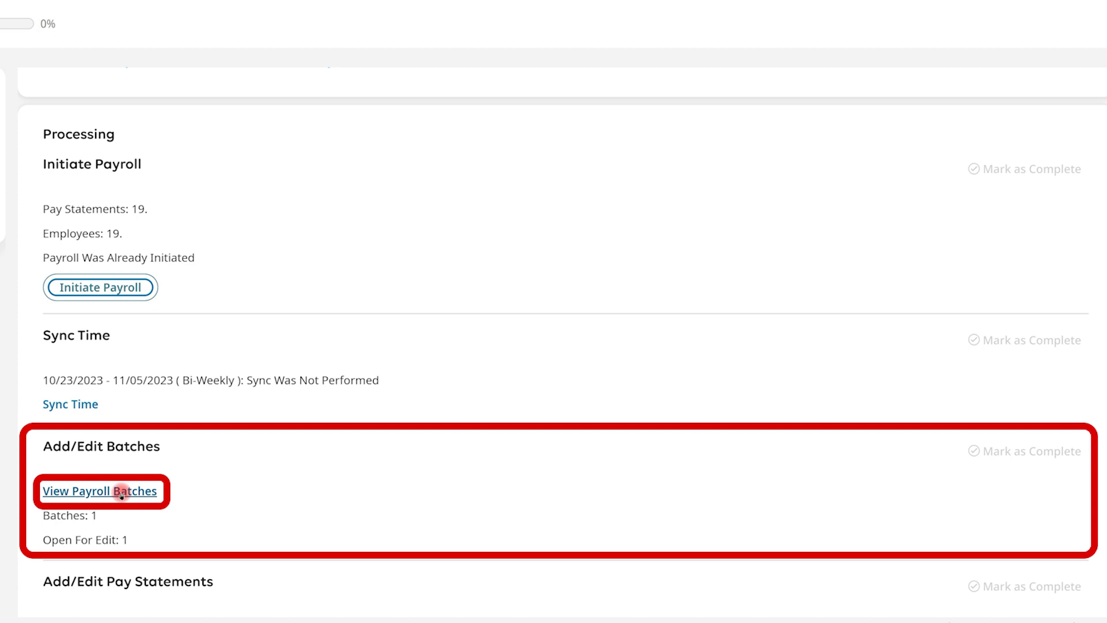
View the payroll batches and open the Regular Earnings batch's Pay Statement Records (19 employees)
click(100, 490)
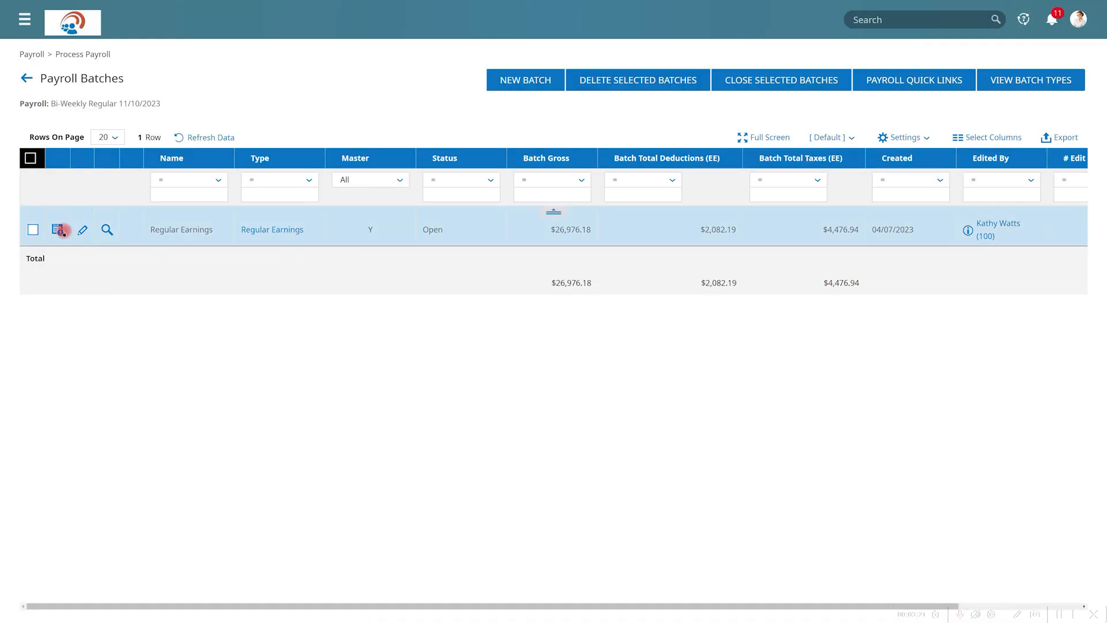
click(60, 230)
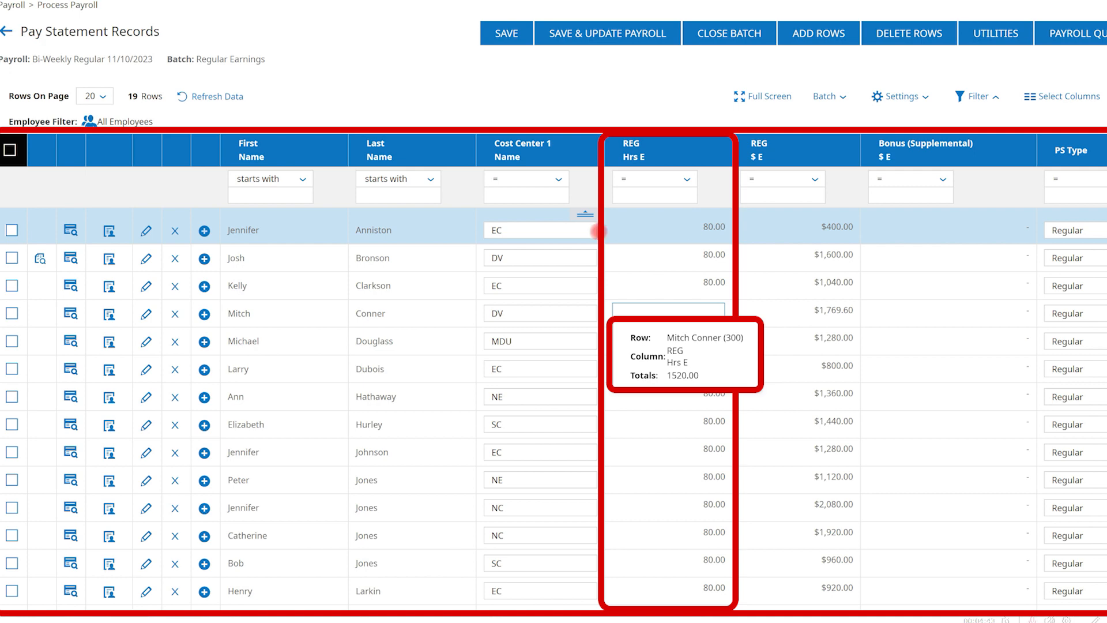
mouse_move(39, 258)
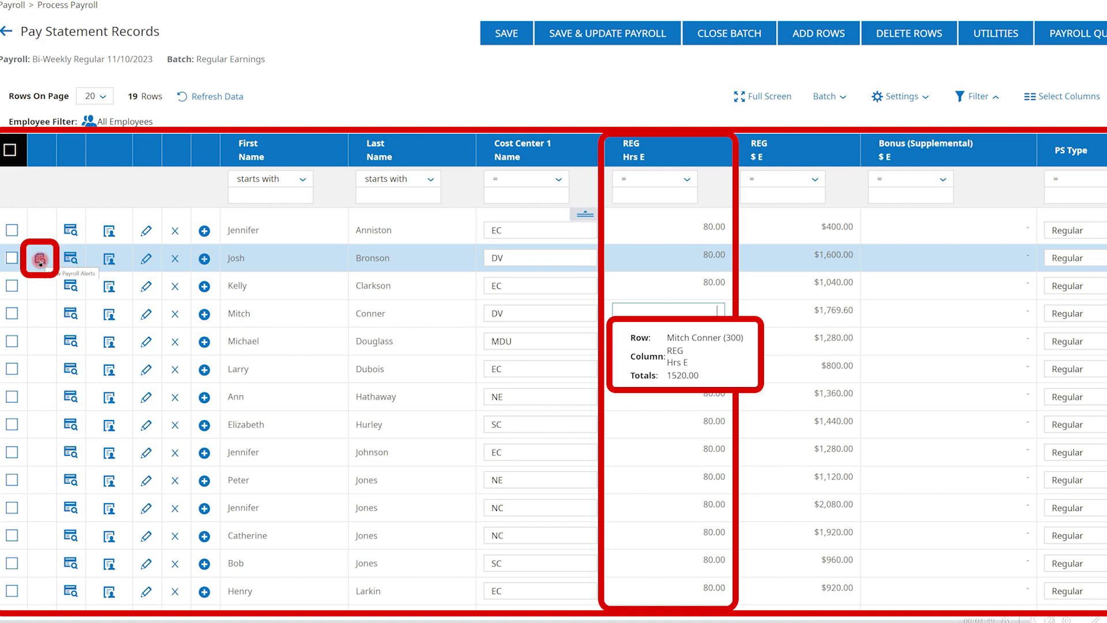
click(38, 258)
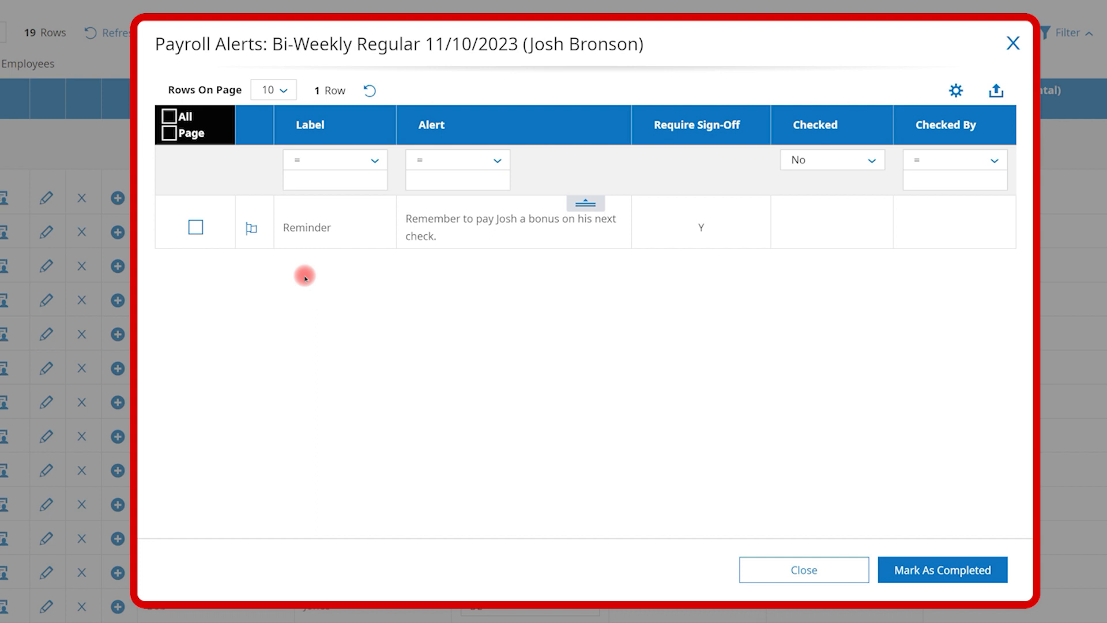
mouse_move(697, 264)
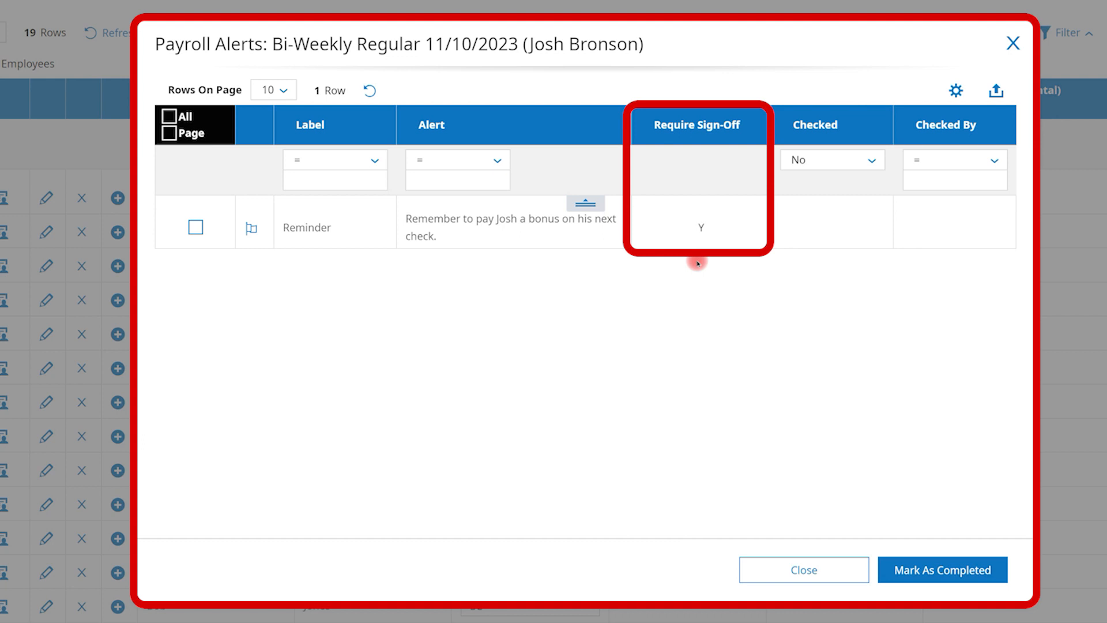
mouse_move(440, 266)
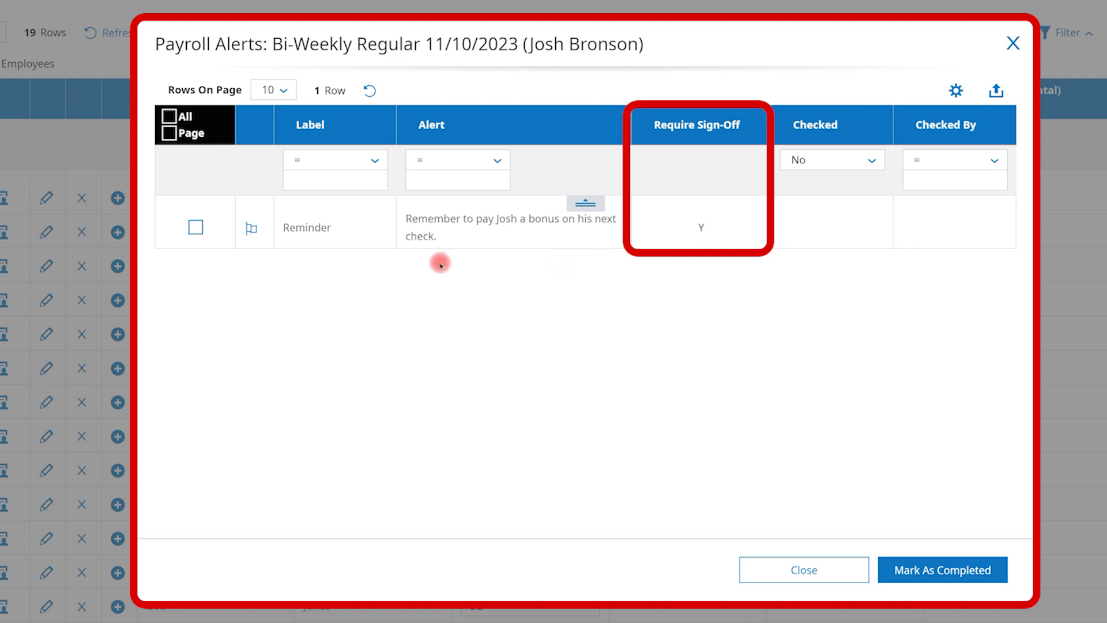
click(942, 570)
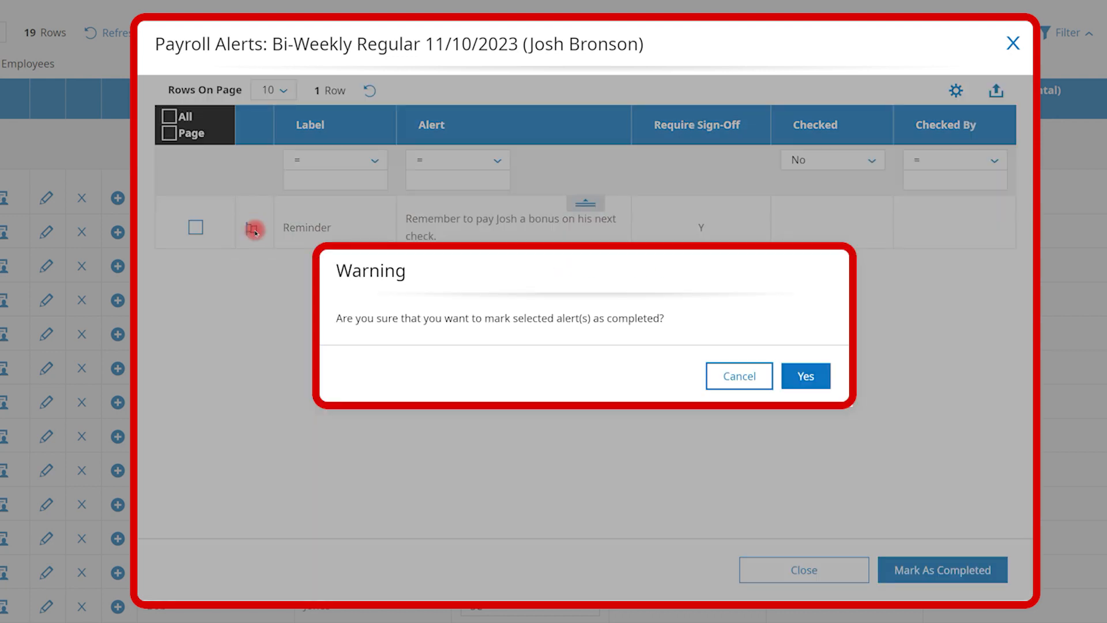
click(805, 374)
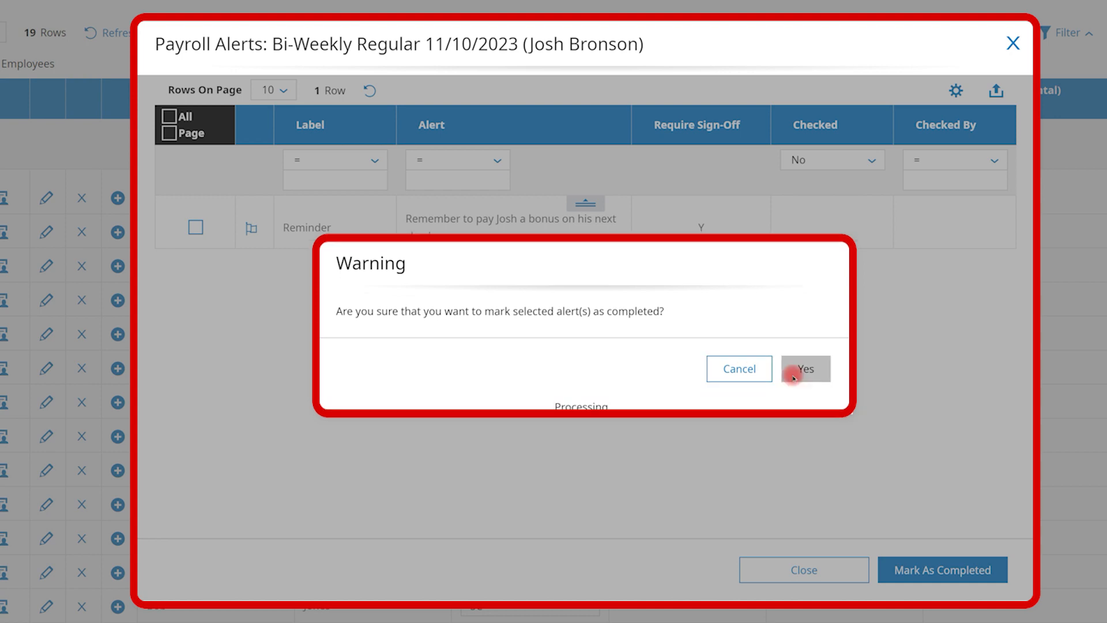
click(805, 369)
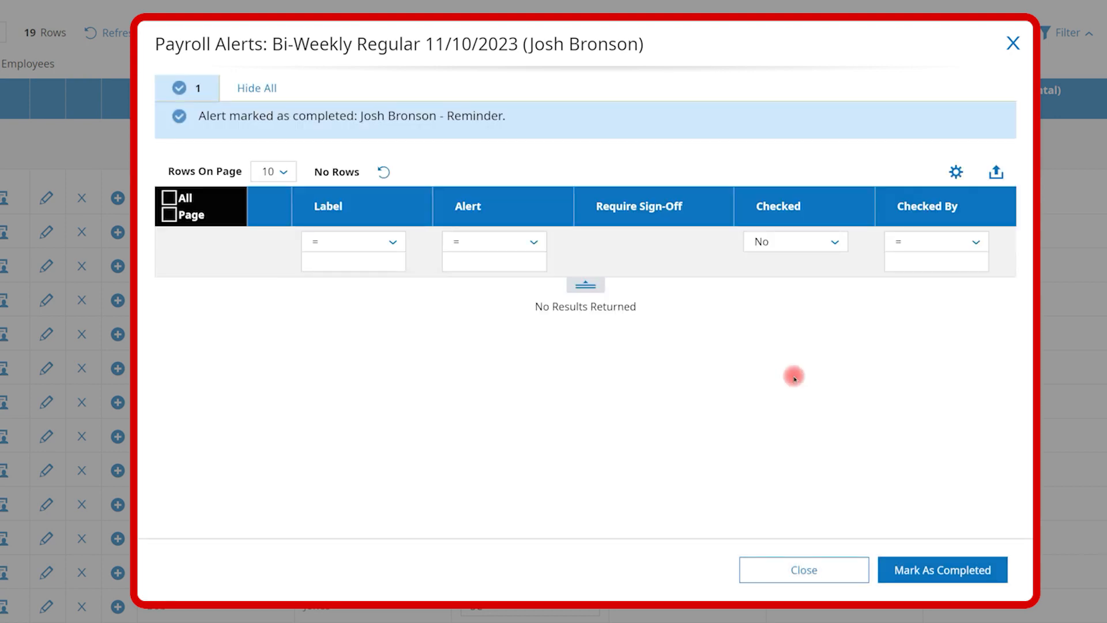
click(803, 569)
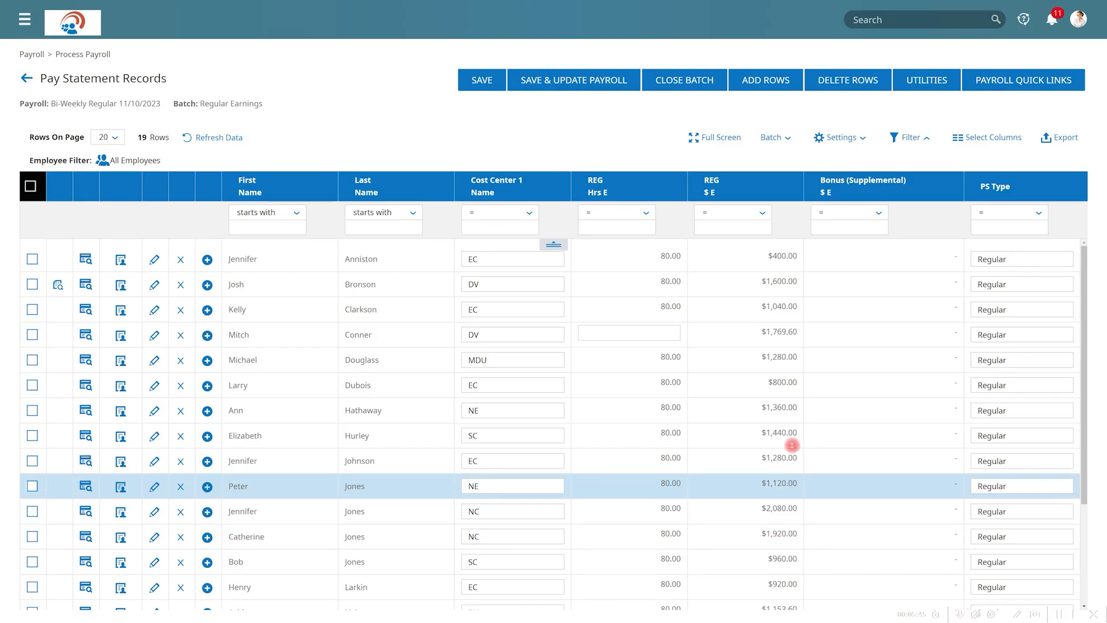
click(853, 284)
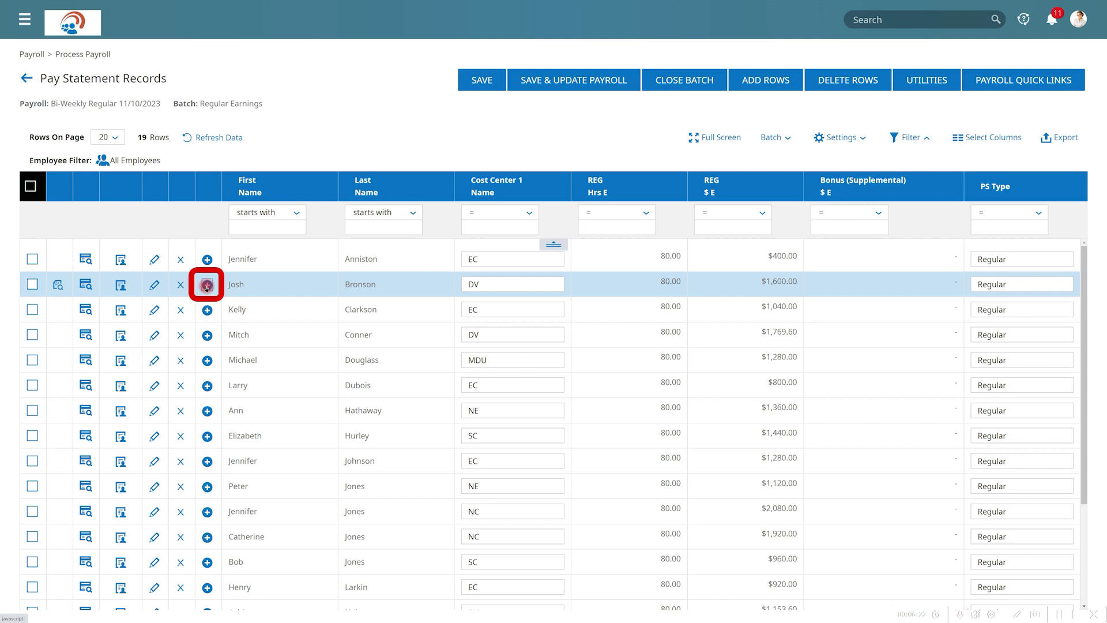
click(207, 284)
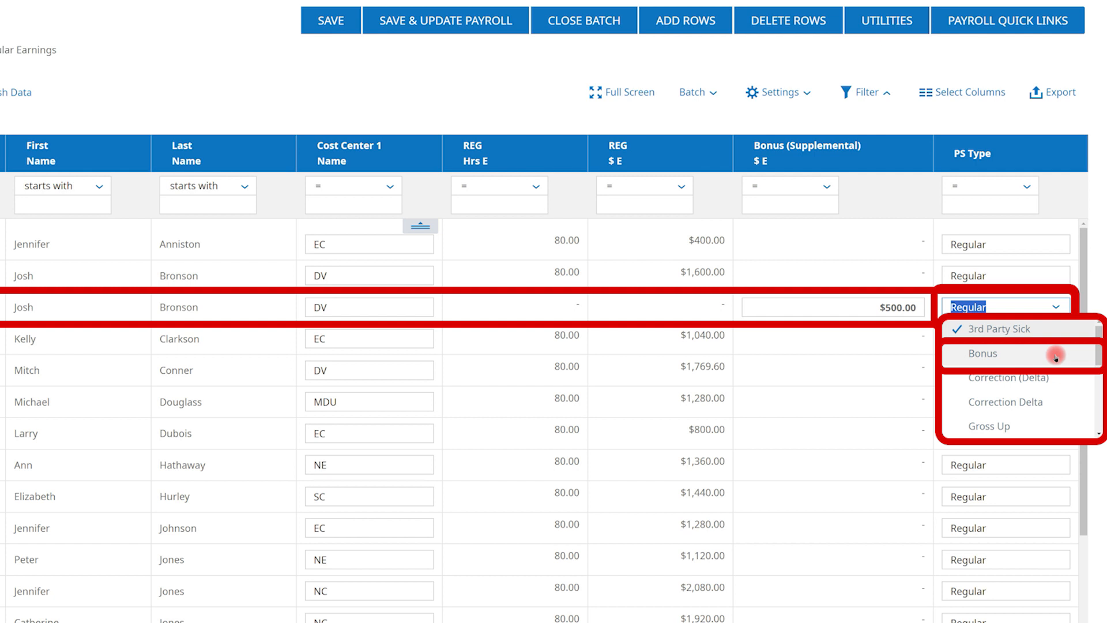
click(981, 353)
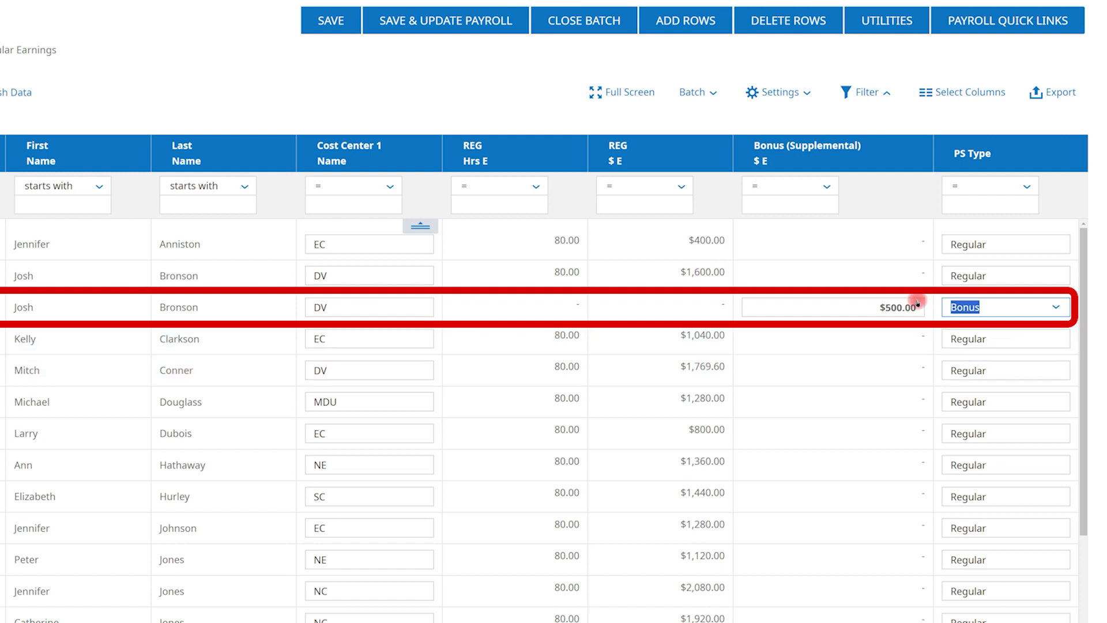
Save & Update Payroll with the $500.00 bonus row, confirming the warning so one employee is updated
click(445, 20)
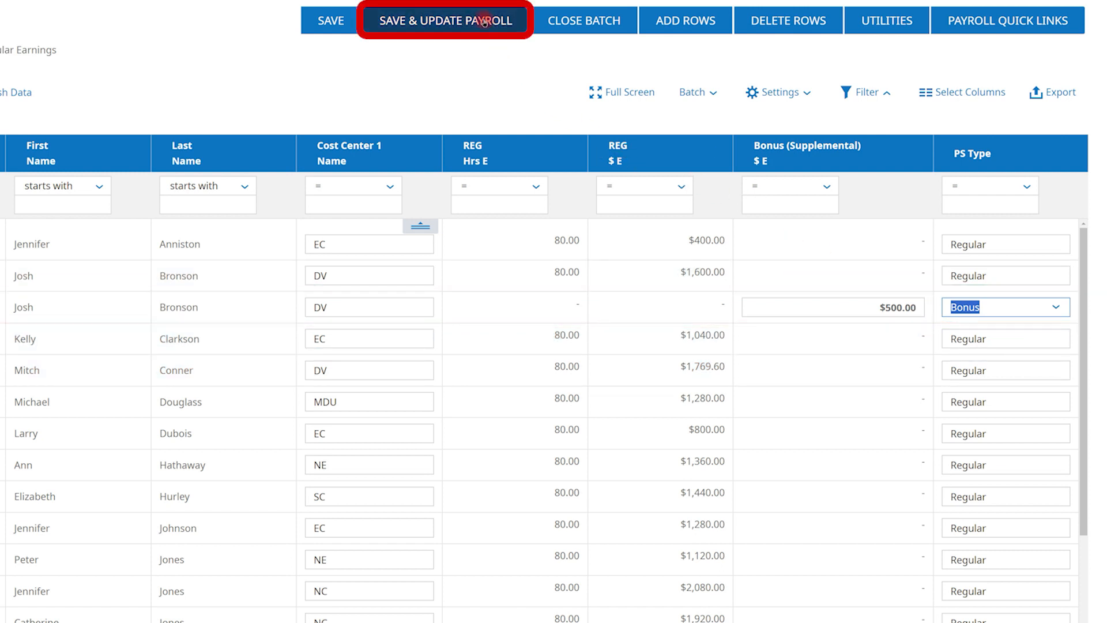
click(444, 20)
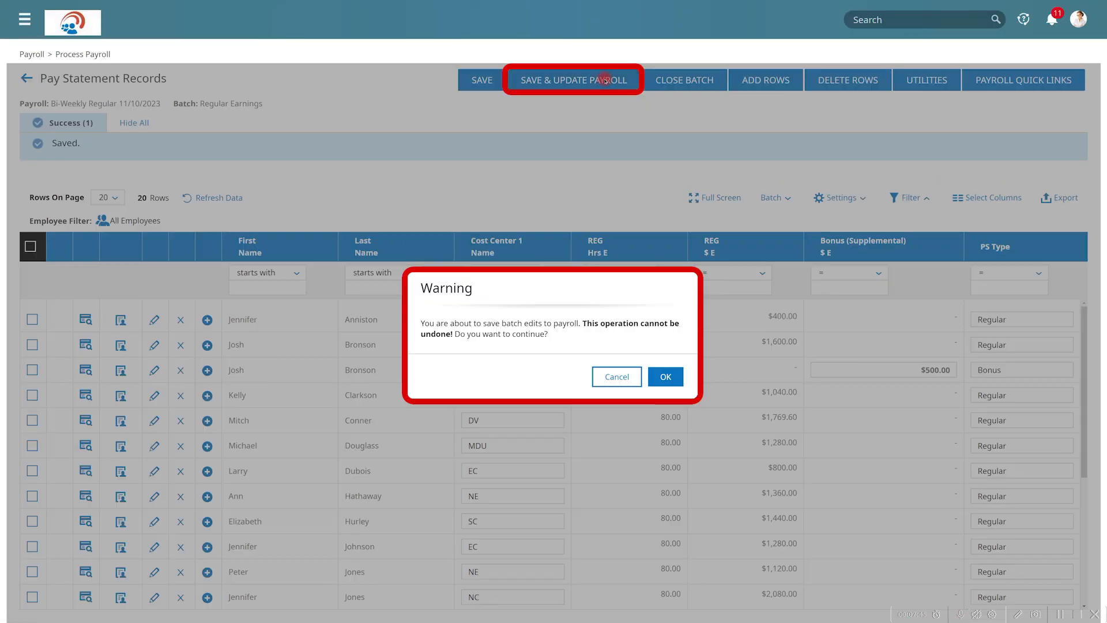
click(665, 375)
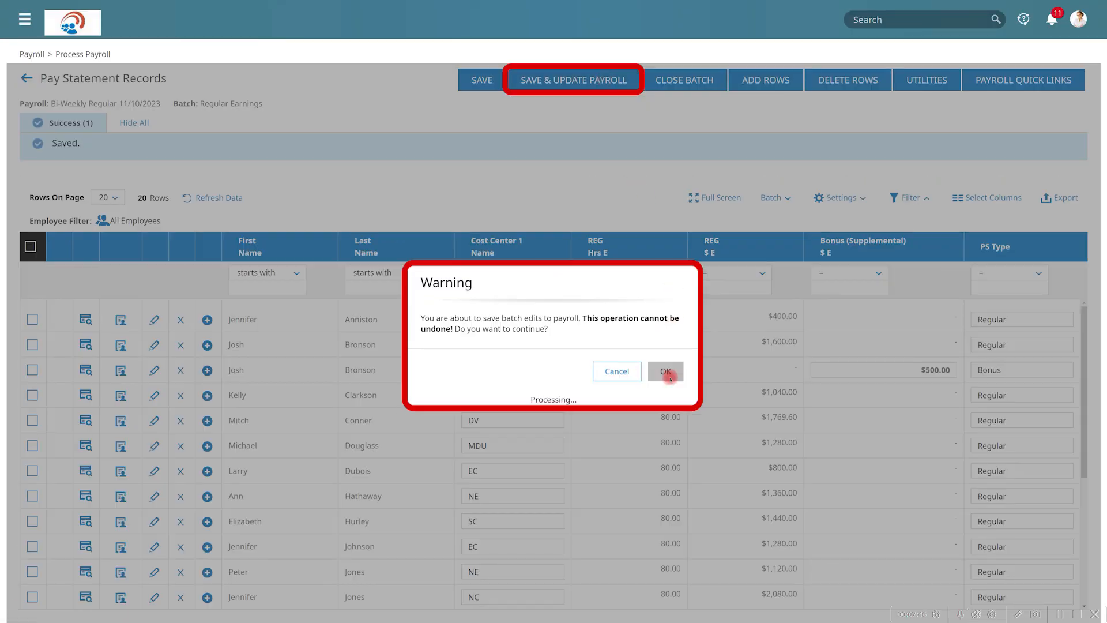
click(664, 370)
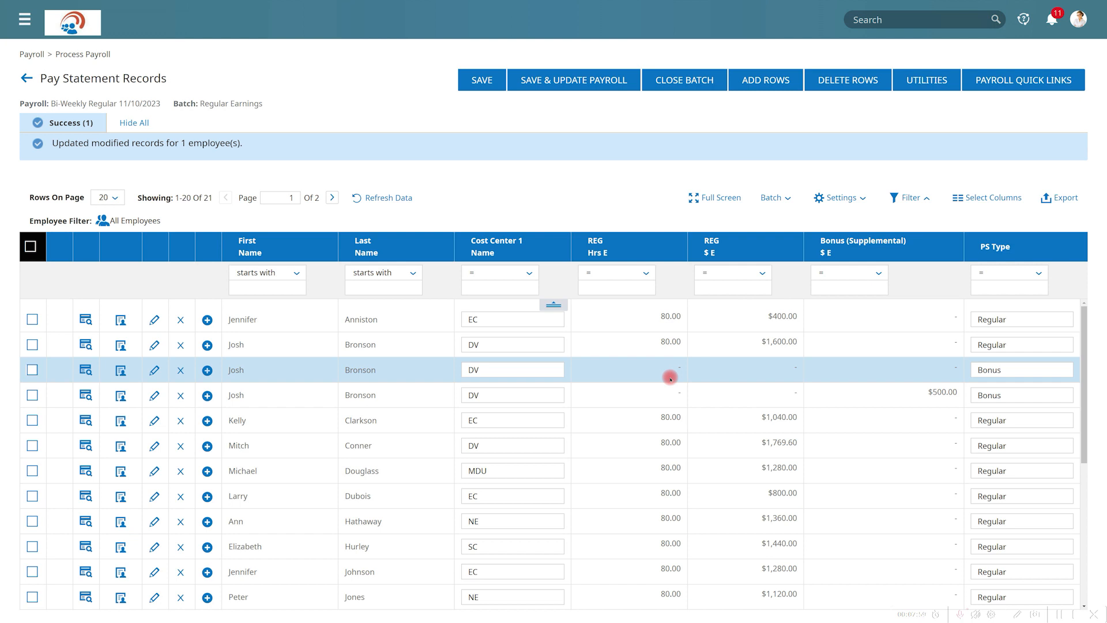
click(85, 394)
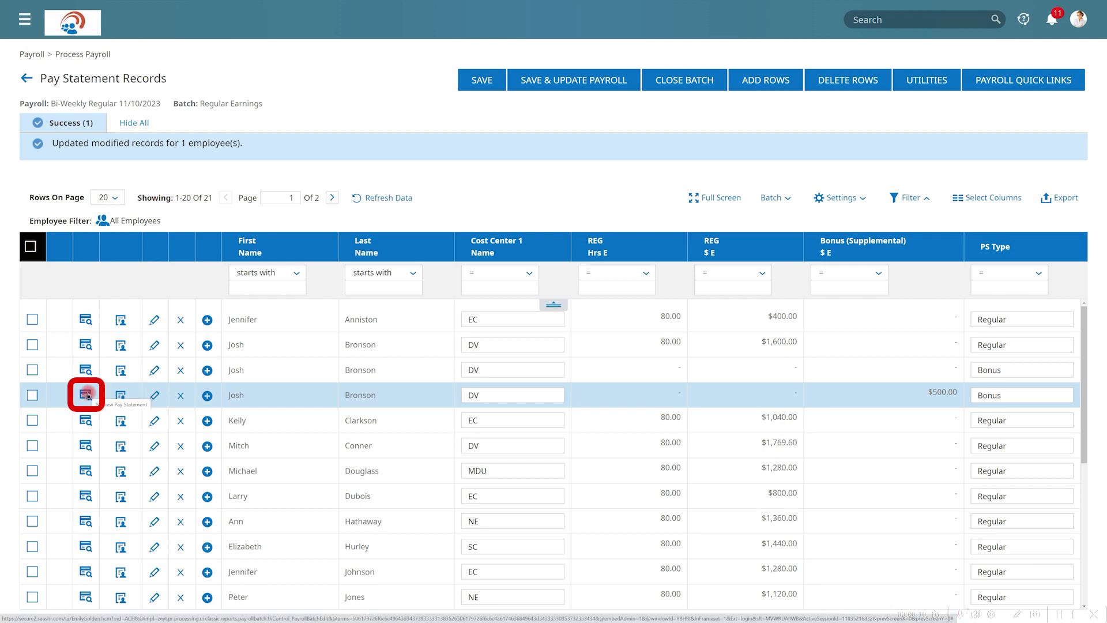
Preview the bonus pay statement: $500.00 gross, $173.25 taxes and $326.75 net pay
click(85, 394)
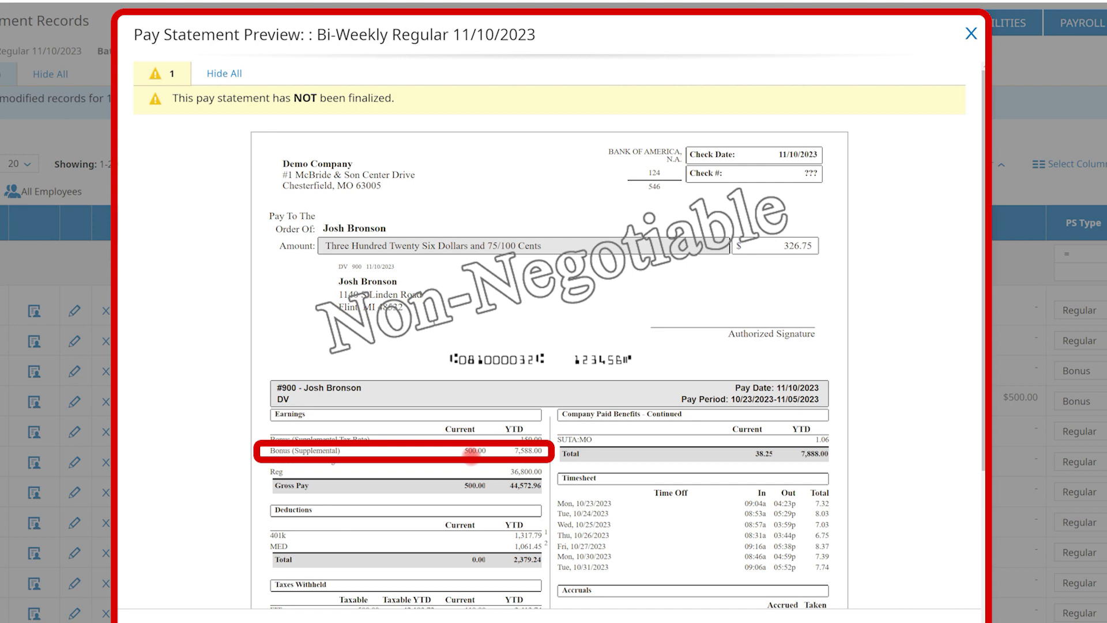
scroll(down, 3)
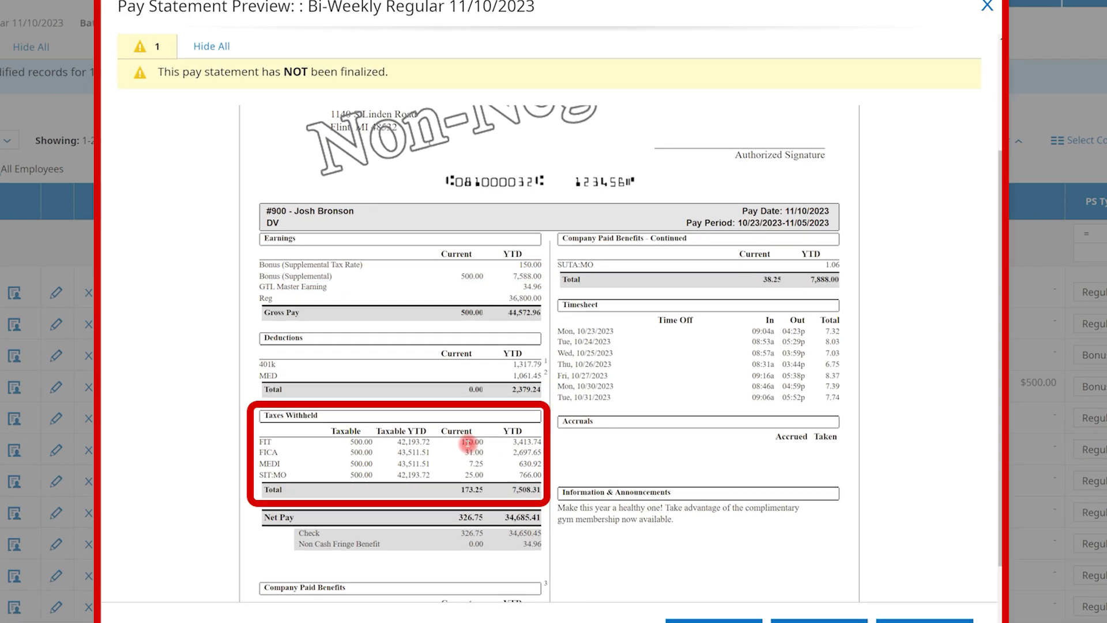
scroll(down, 3)
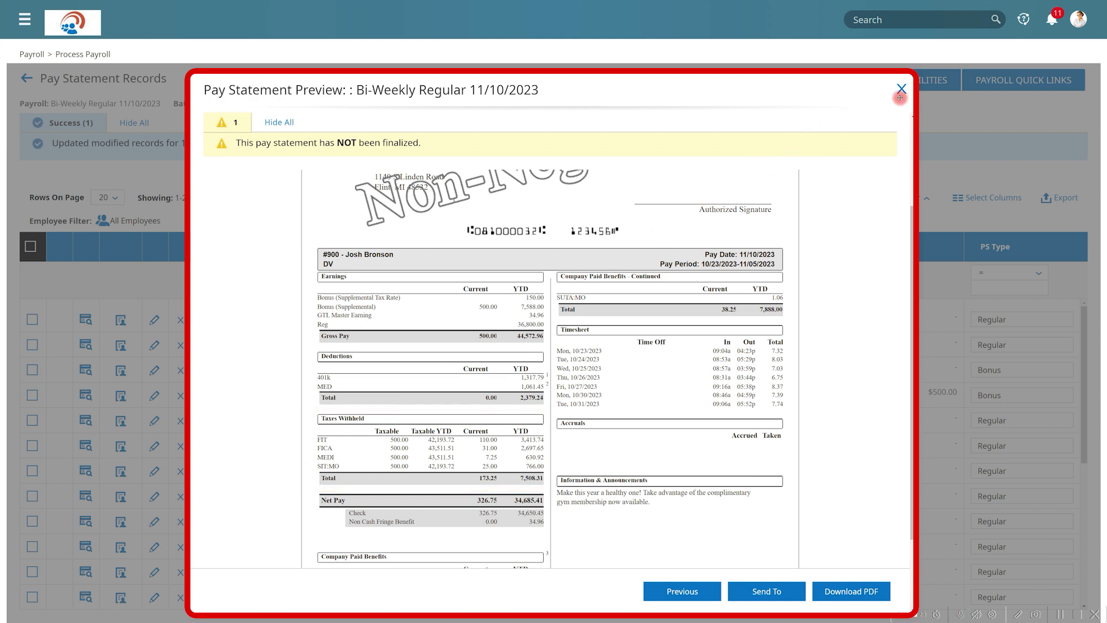
Close the preview and the Regular Earnings batch, then view the payroll's 20 Pay Statements
click(900, 88)
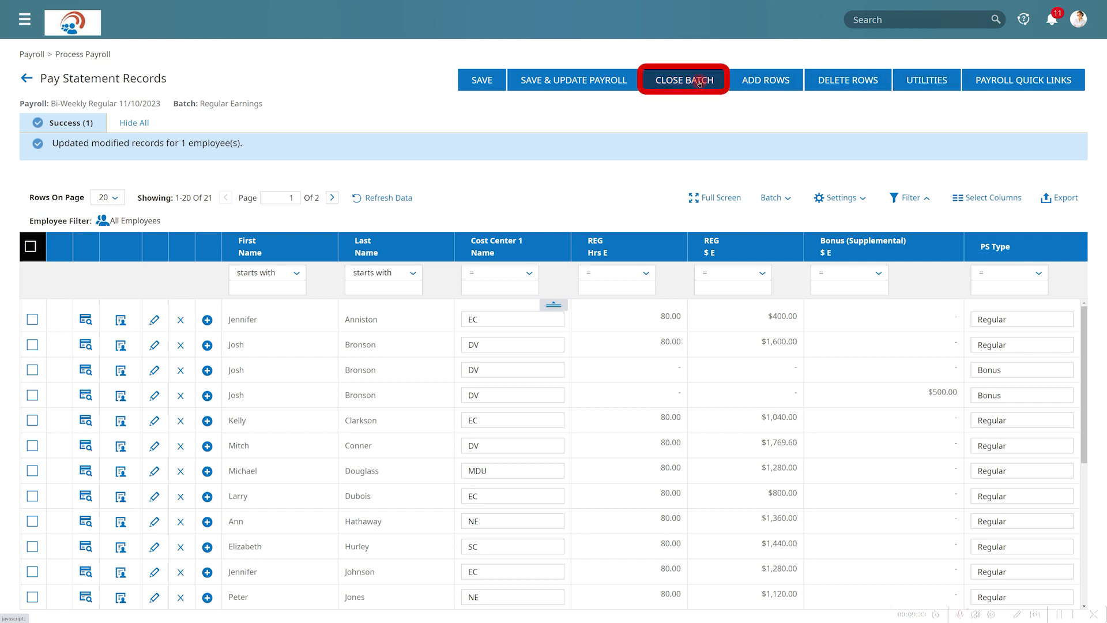
click(683, 79)
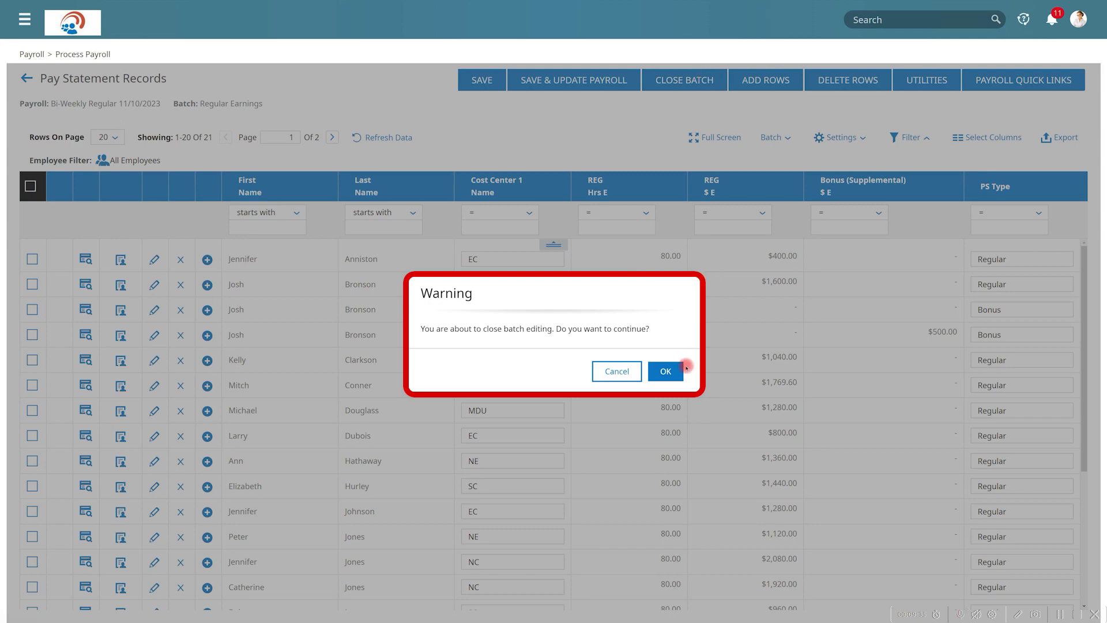
click(663, 371)
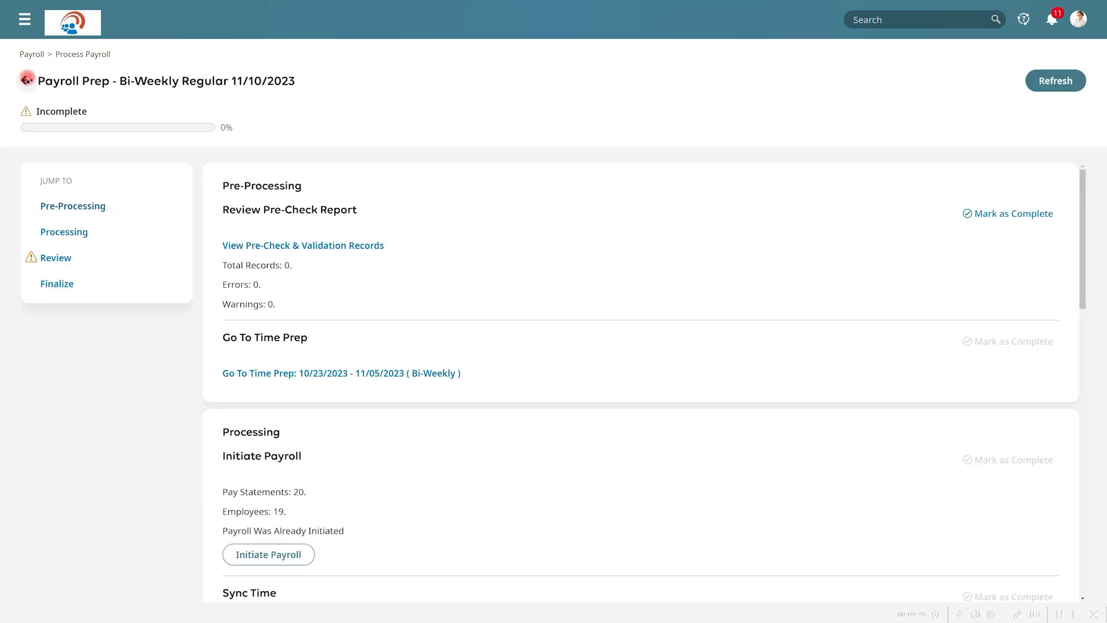
scroll(down, 3)
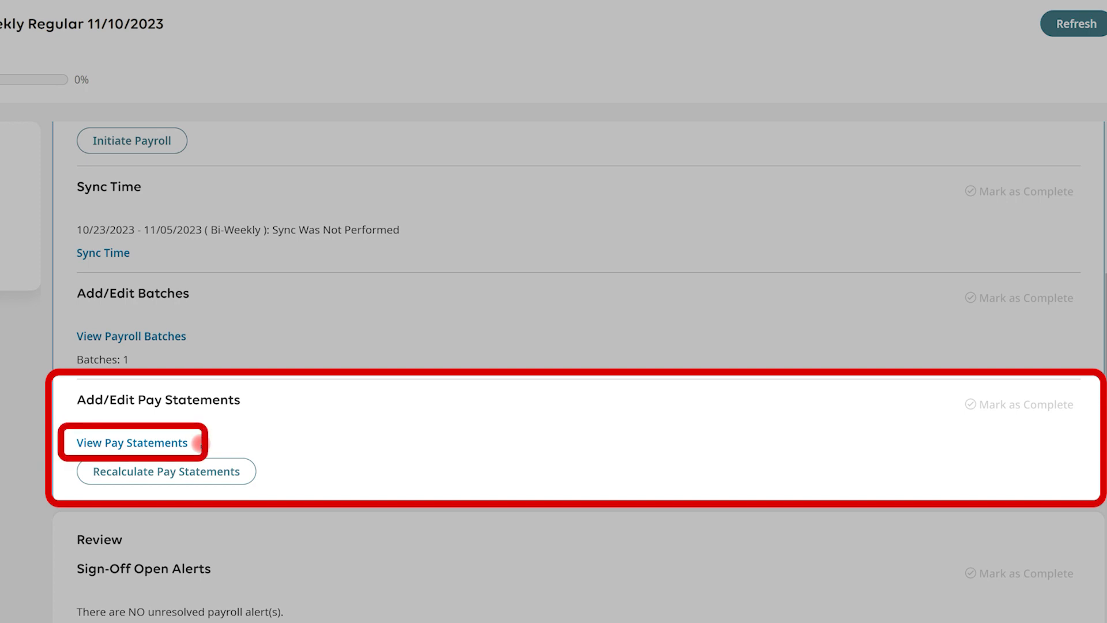
click(131, 443)
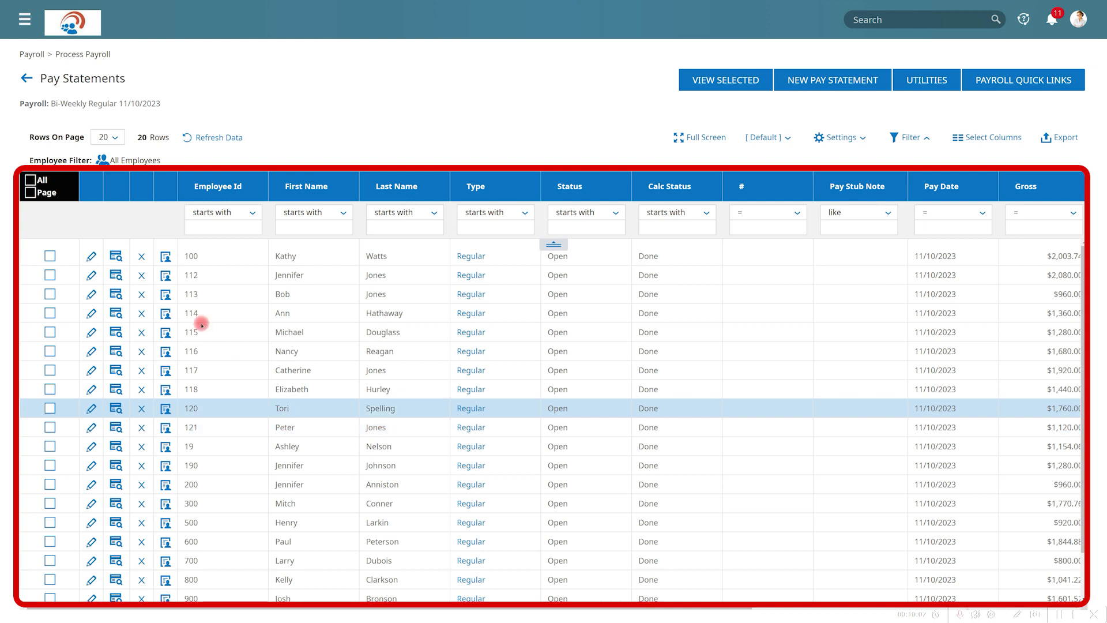
From Payroll Prep's Close/Open Payroll section, close the 11/10/2023 payroll and confirm locking its pay statements
click(25, 78)
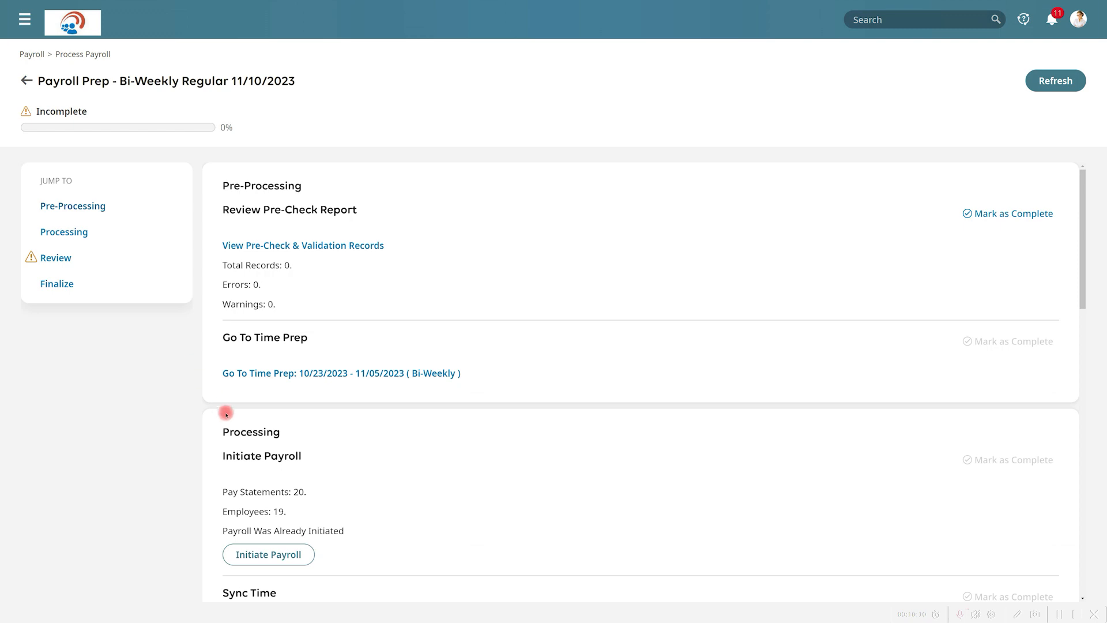
scroll(down, 3)
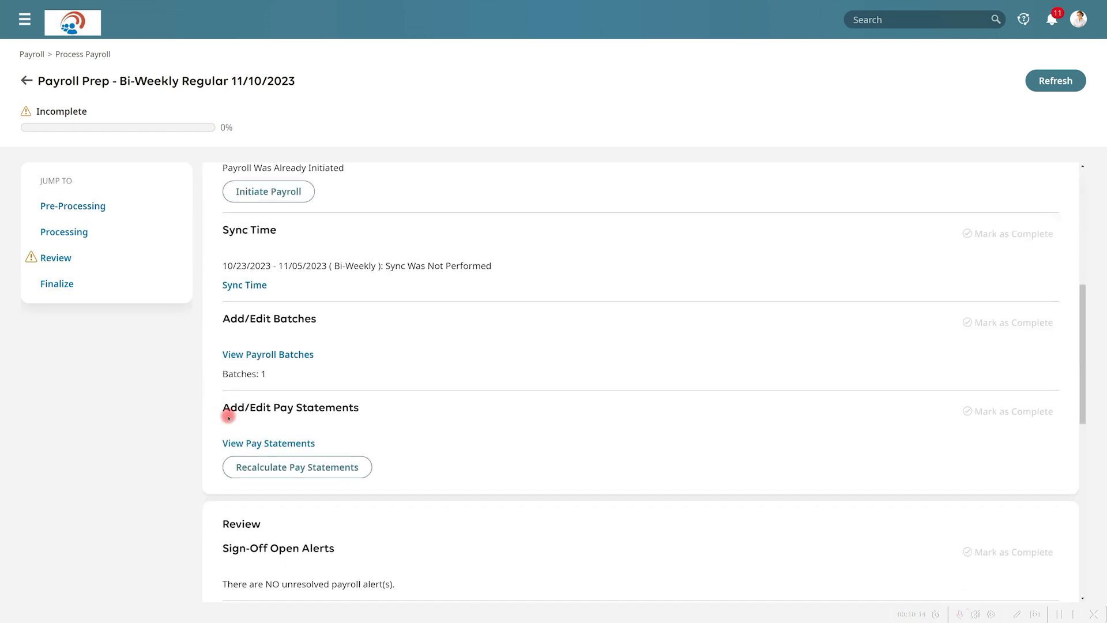
scroll(down, 3)
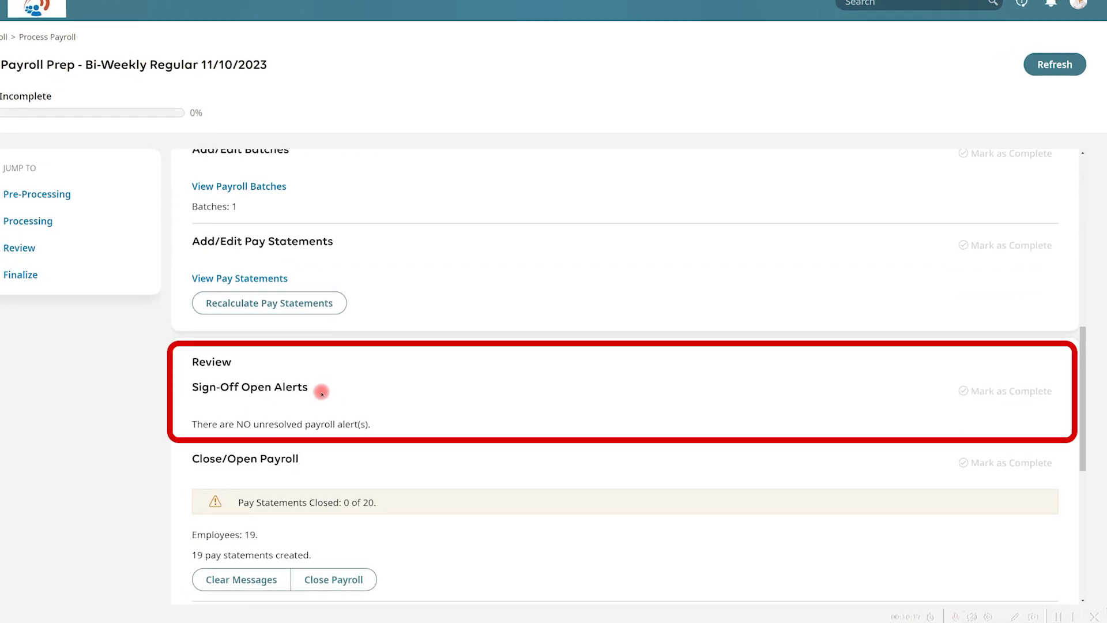
scroll(down, 3)
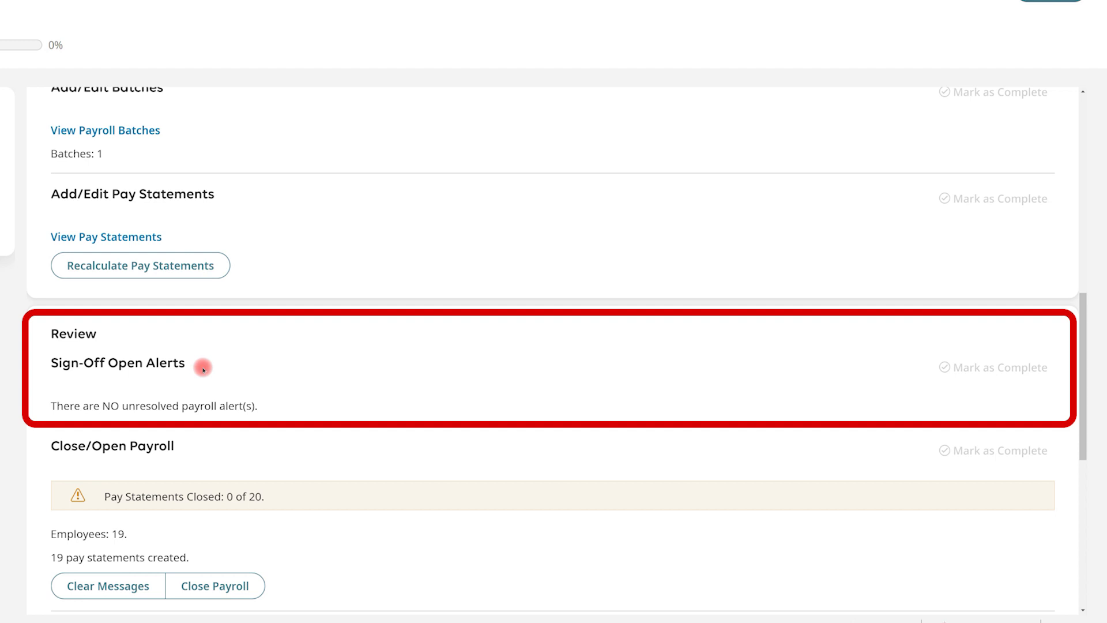
scroll(down, 3)
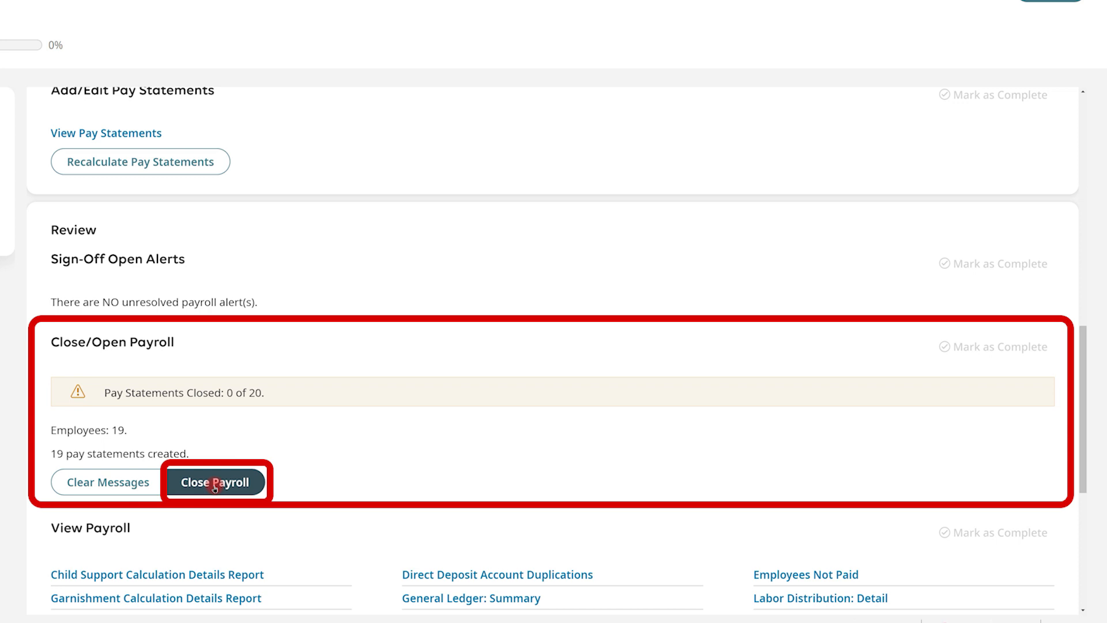
click(215, 481)
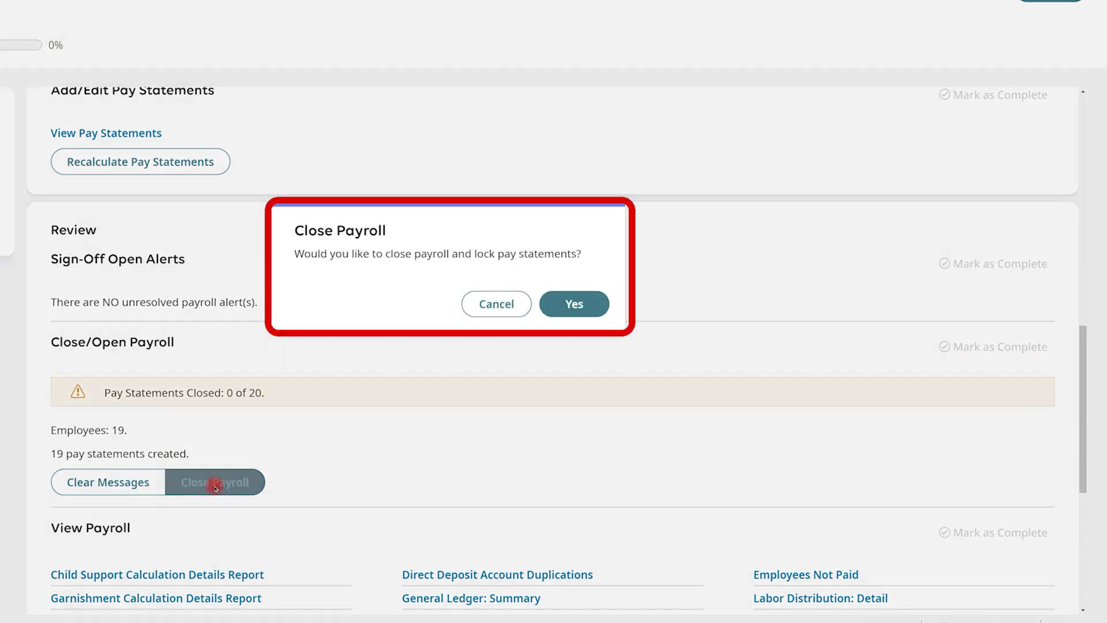
click(574, 304)
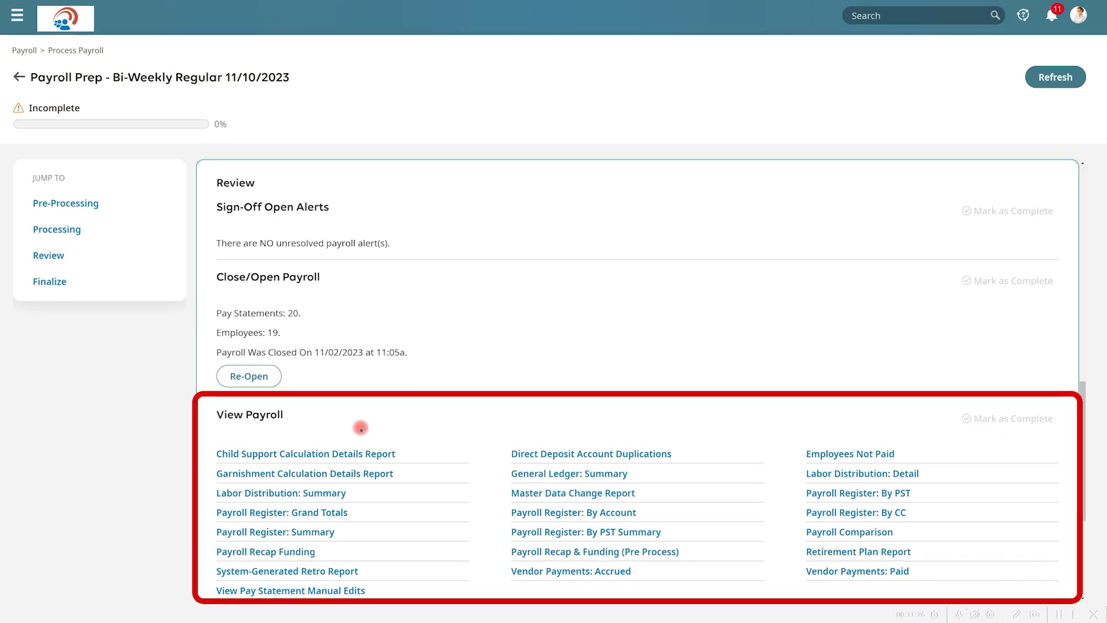
Review the General Ledger: Summary report for the 11/10/2023 payroll and return to Payroll Prep
scroll(down, 3)
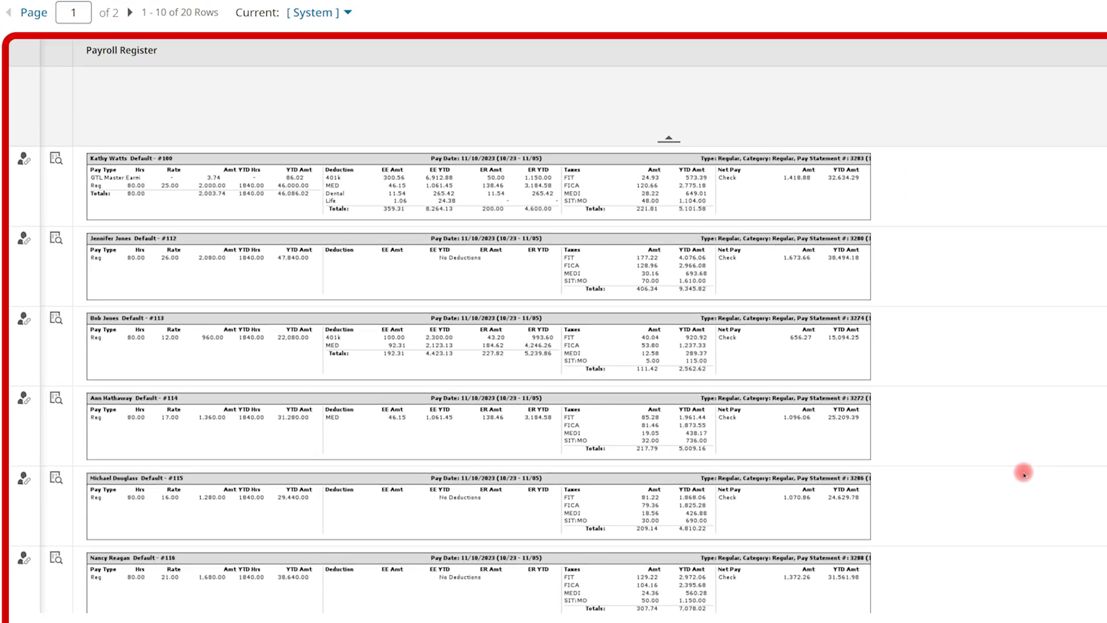
click(24, 81)
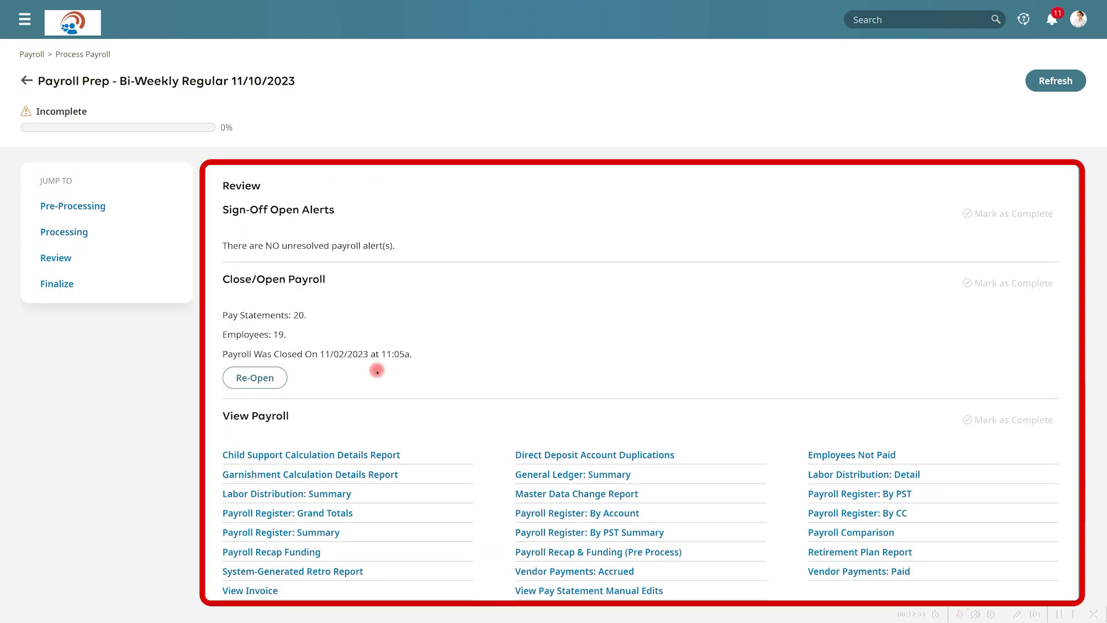
click(573, 474)
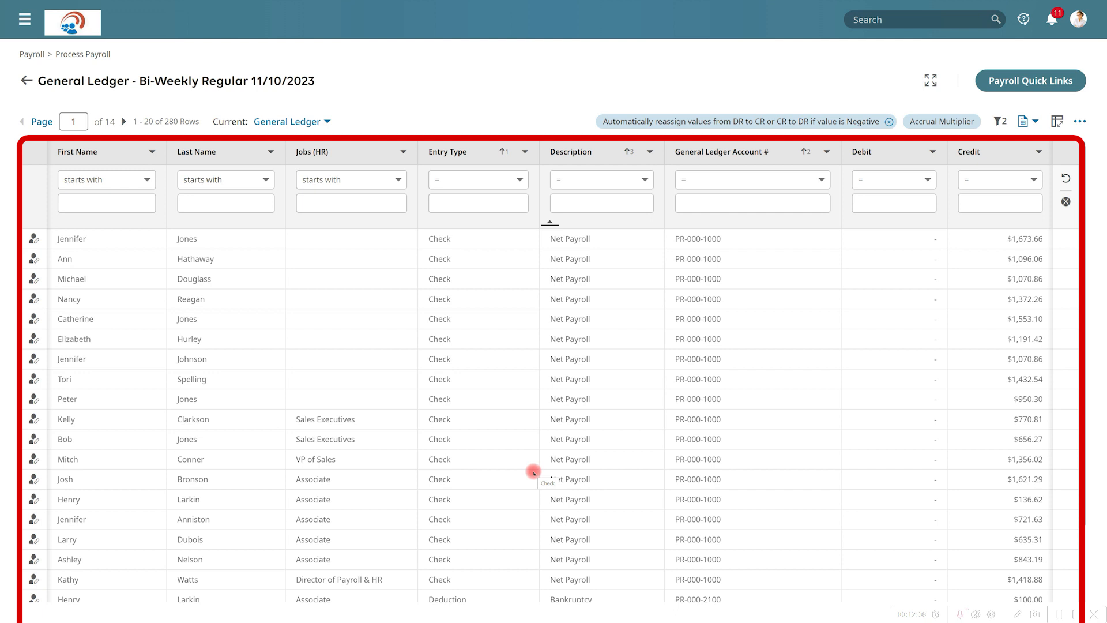
mouse_move(292, 323)
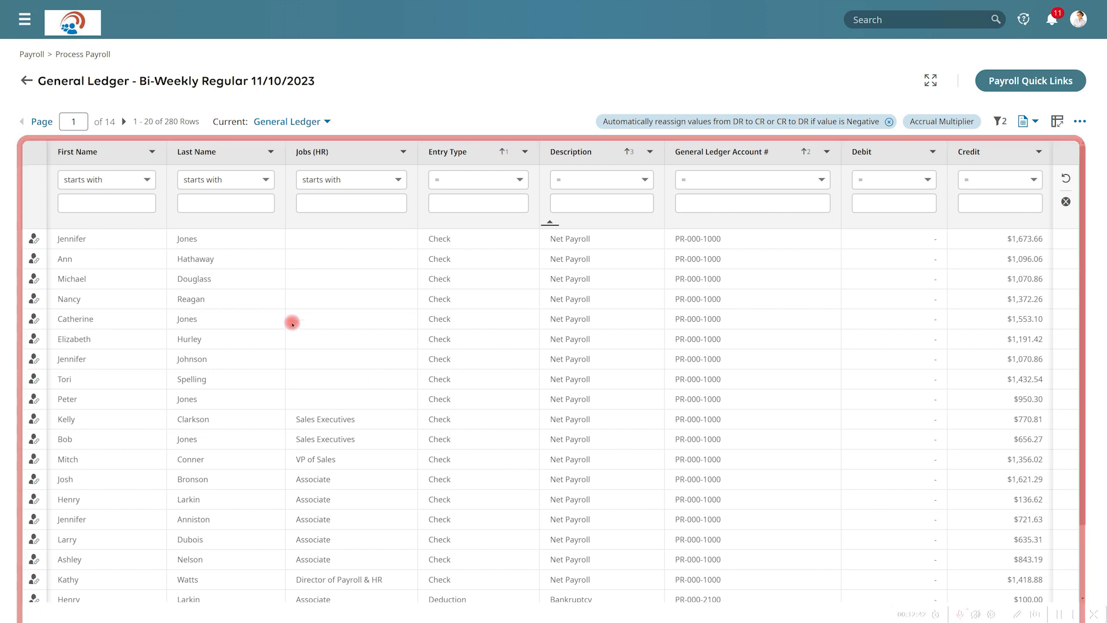
click(26, 80)
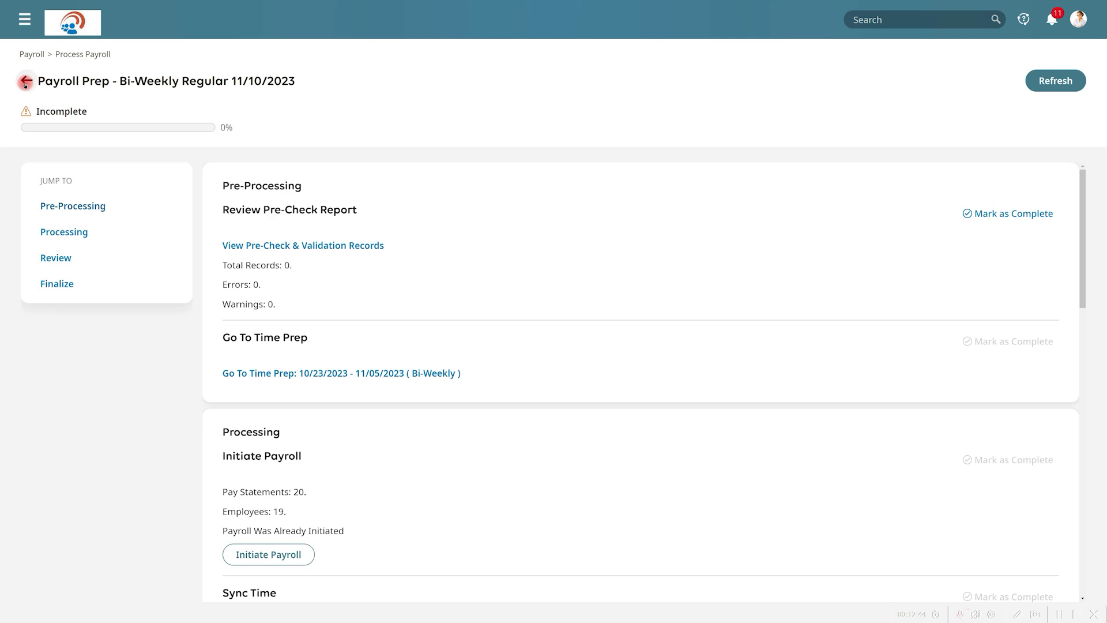
click(55, 257)
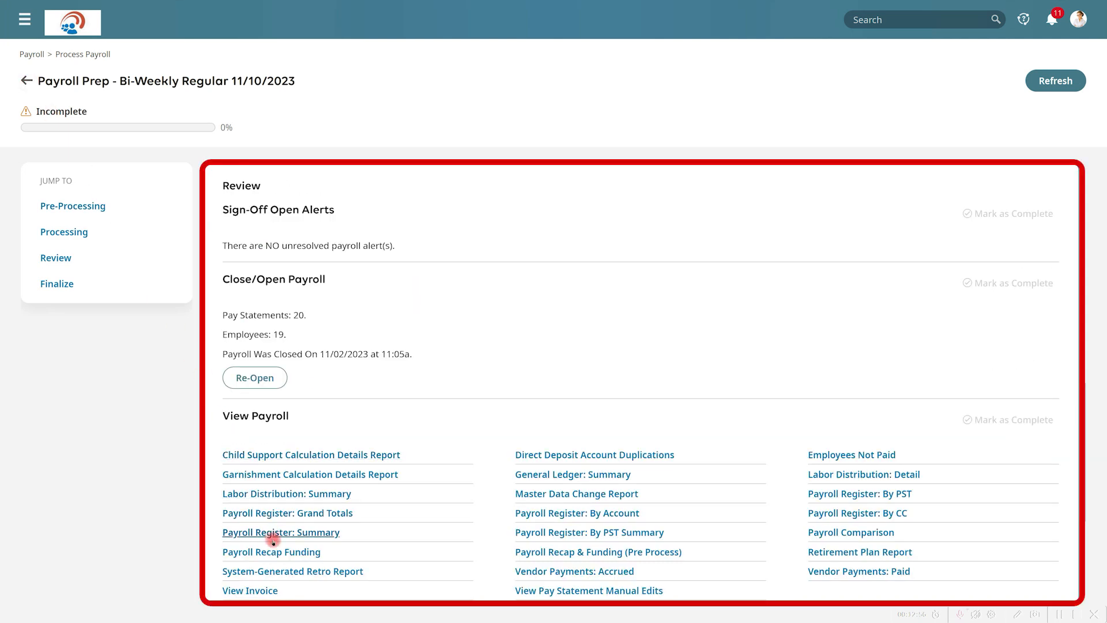
click(280, 532)
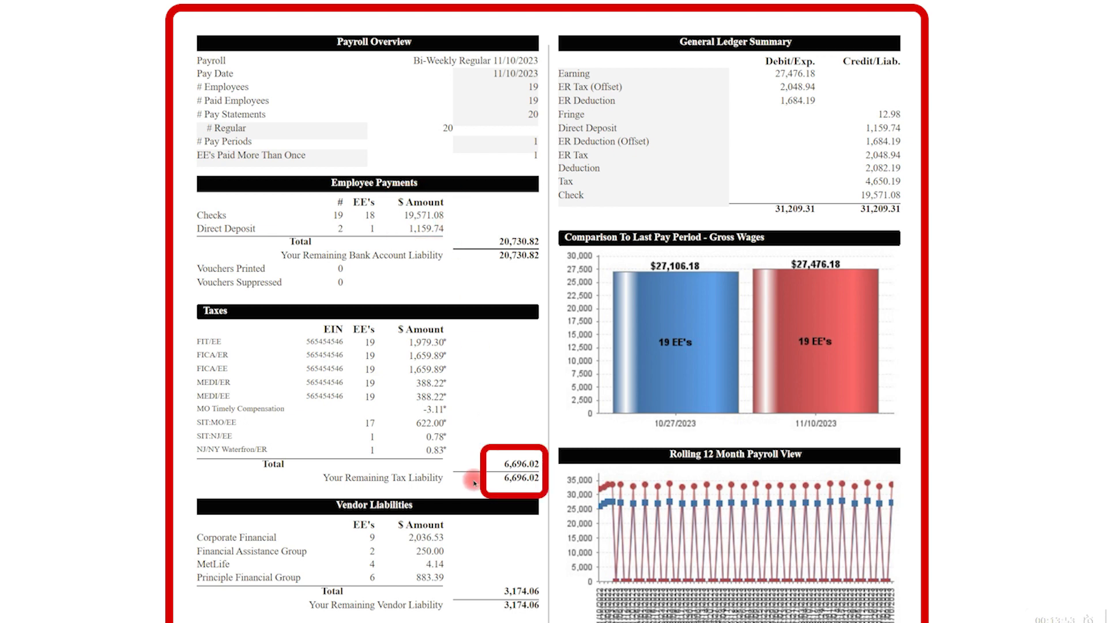
scroll(down, 3)
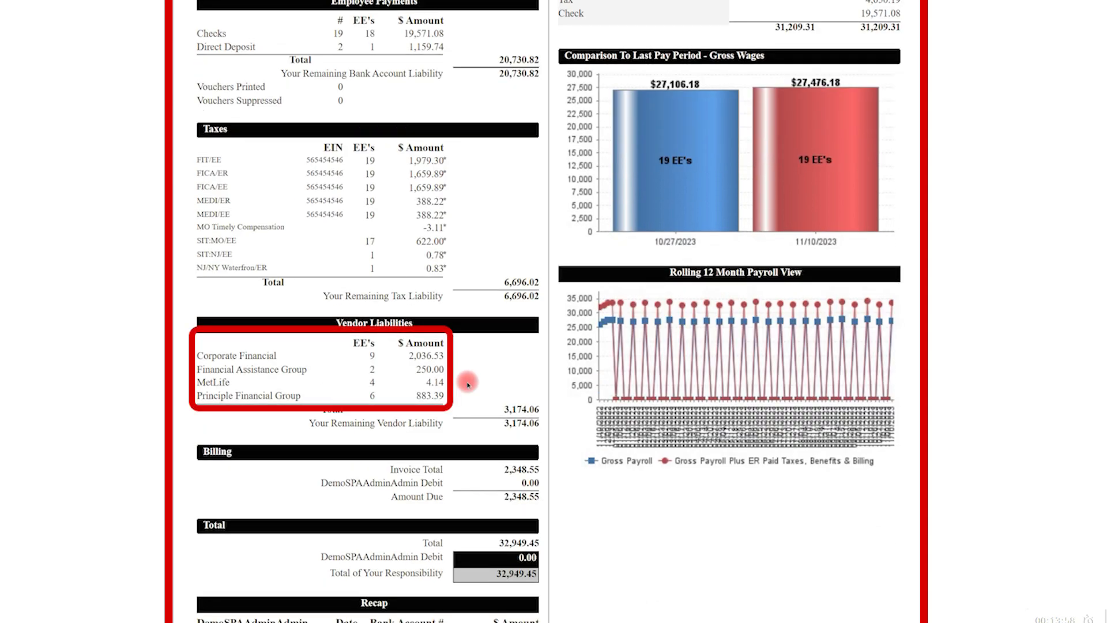
scroll(down, 3)
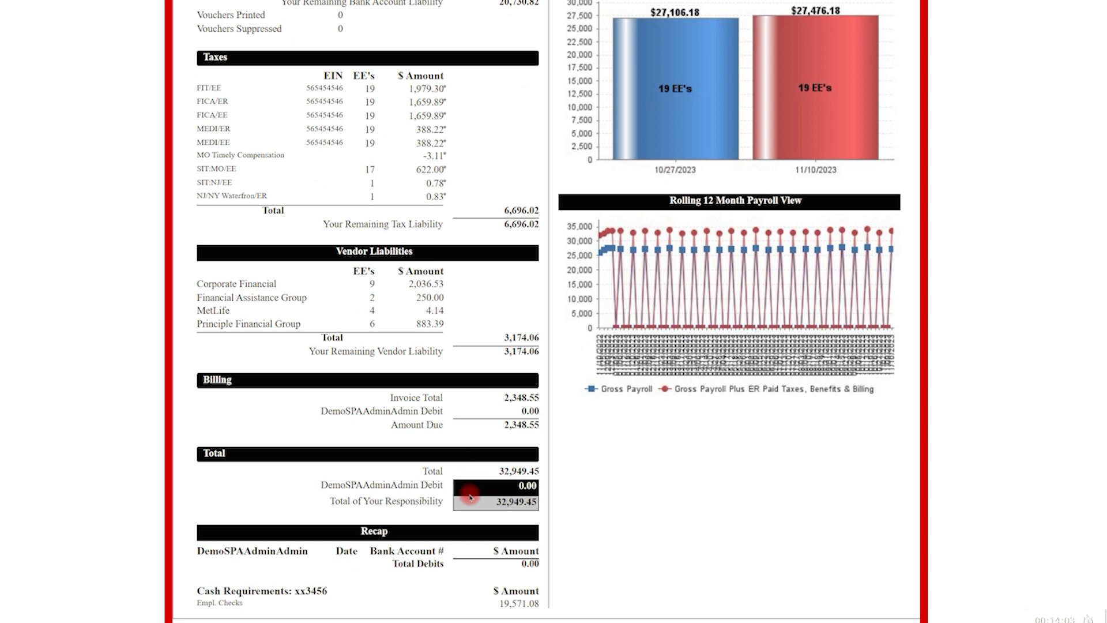
mouse_move(470, 596)
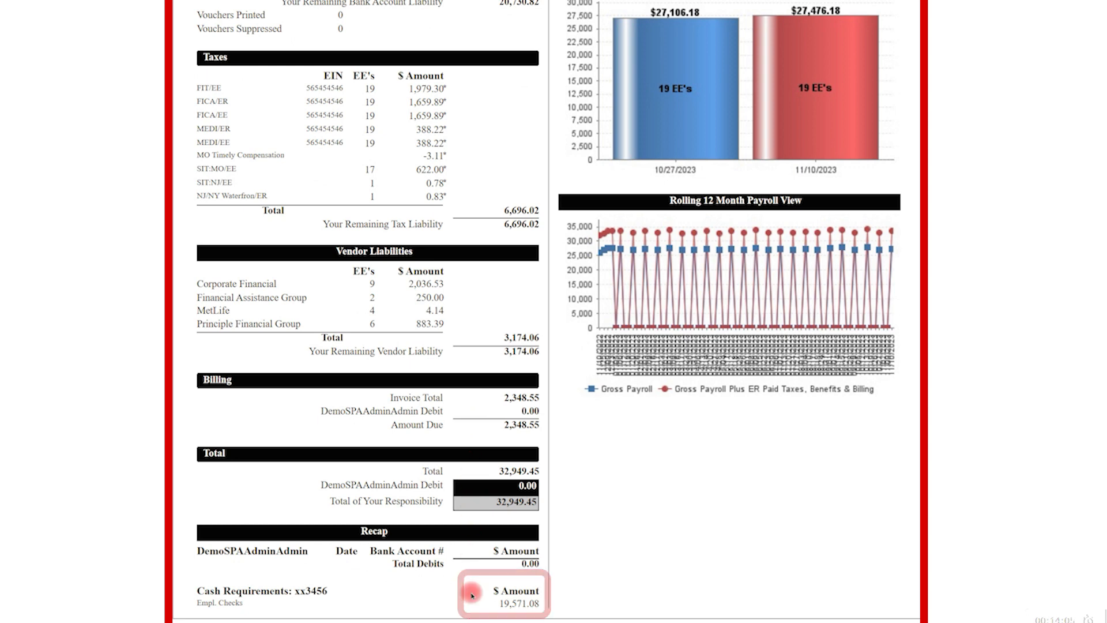
scroll(up, 3)
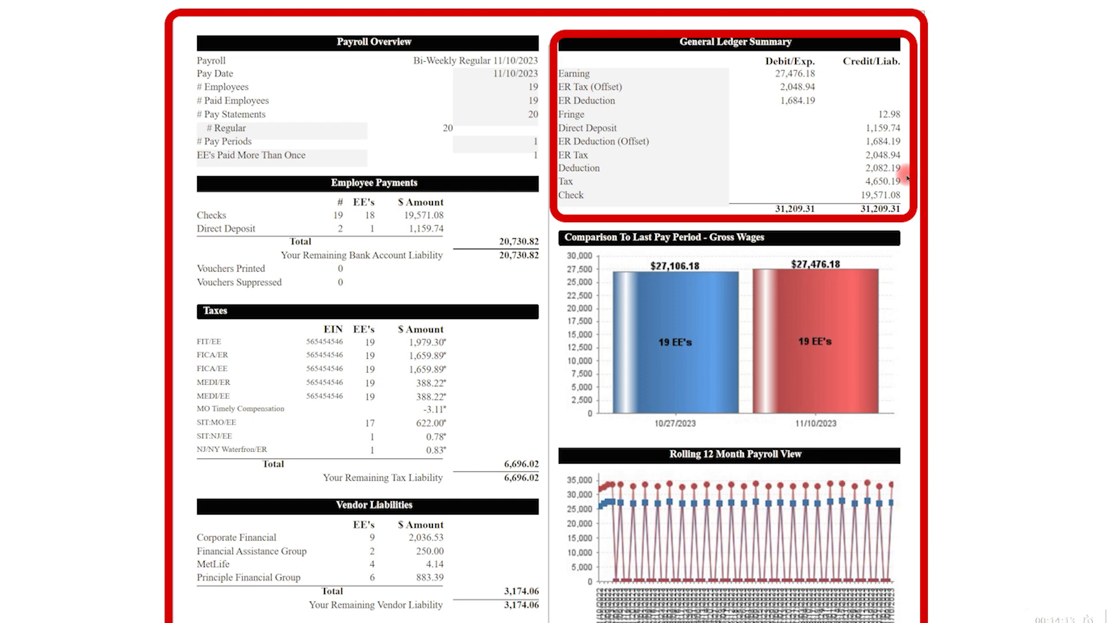
scroll(down, 3)
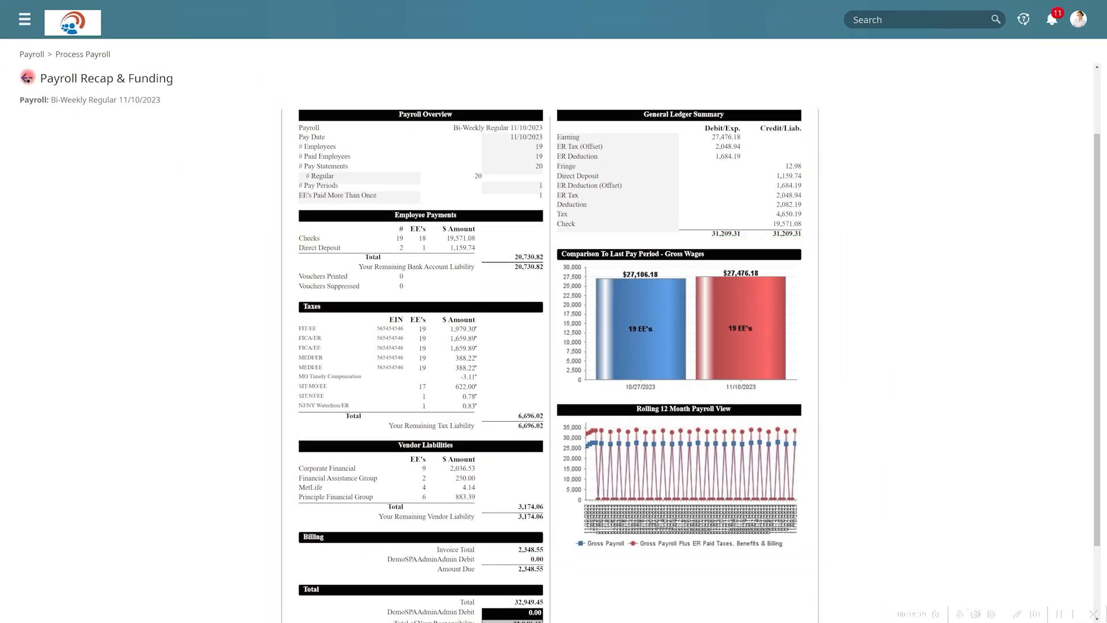
click(27, 79)
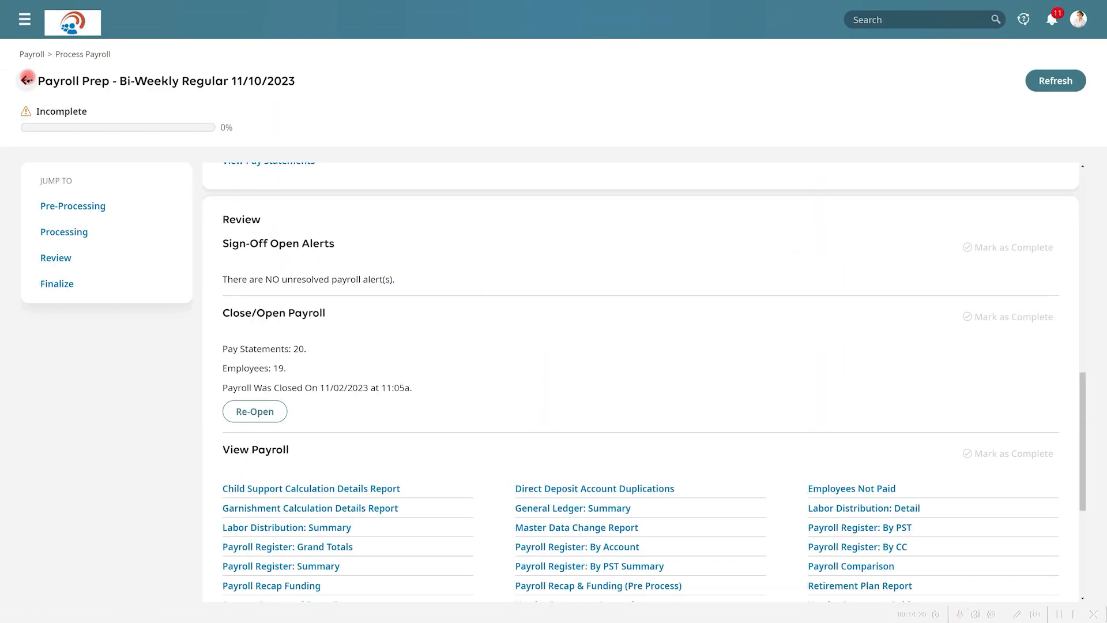
scroll(down, 3)
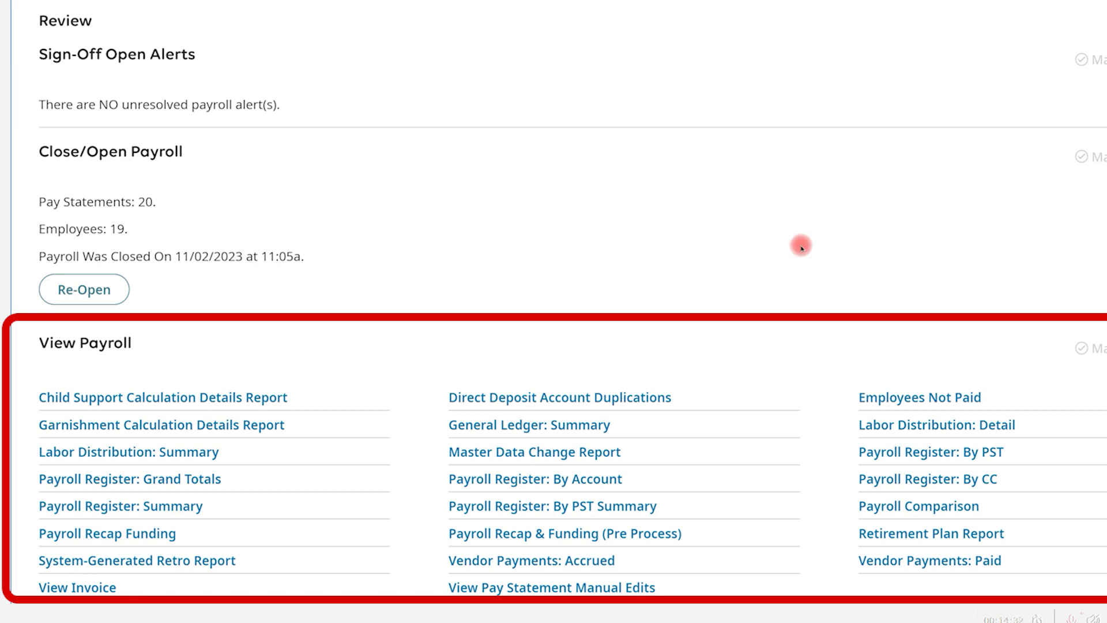
mouse_move(1008, 397)
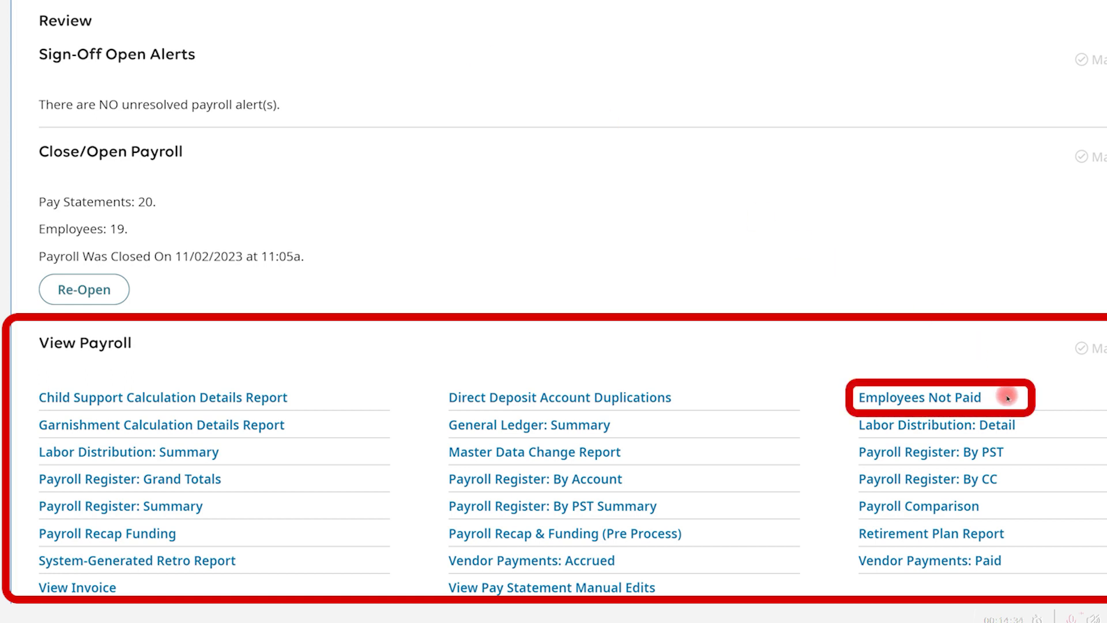
mouse_move(627, 453)
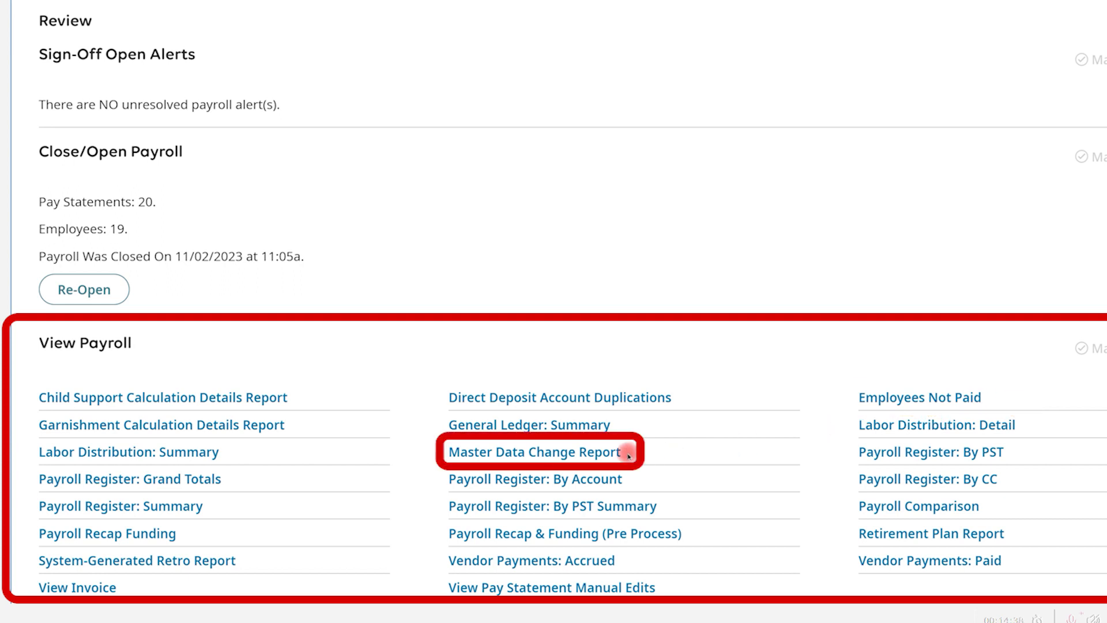
mouse_move(671, 588)
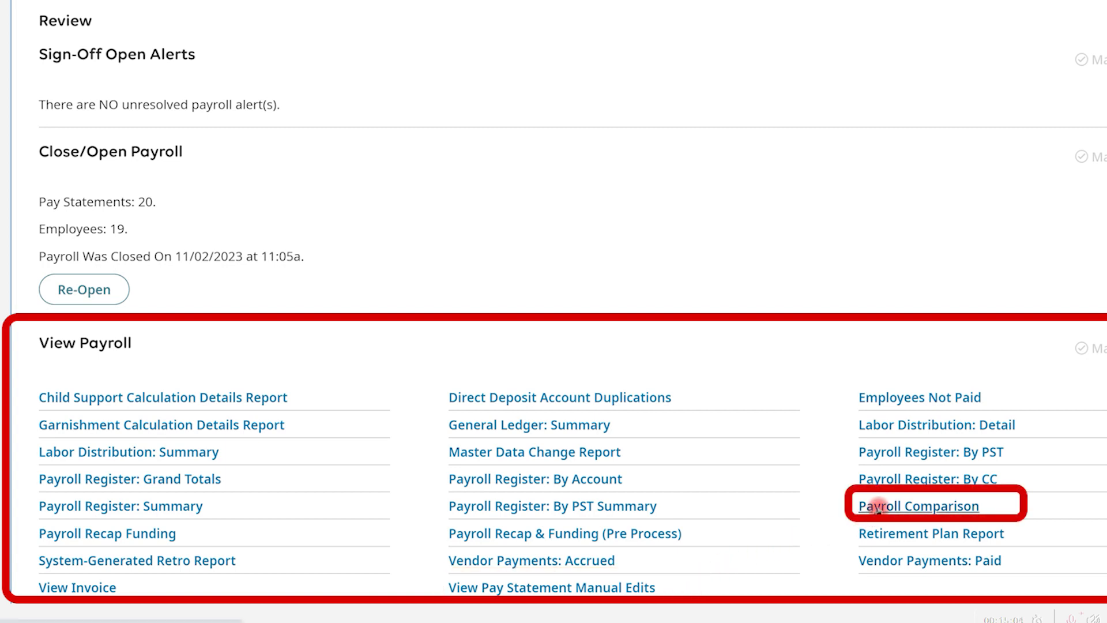
click(919, 506)
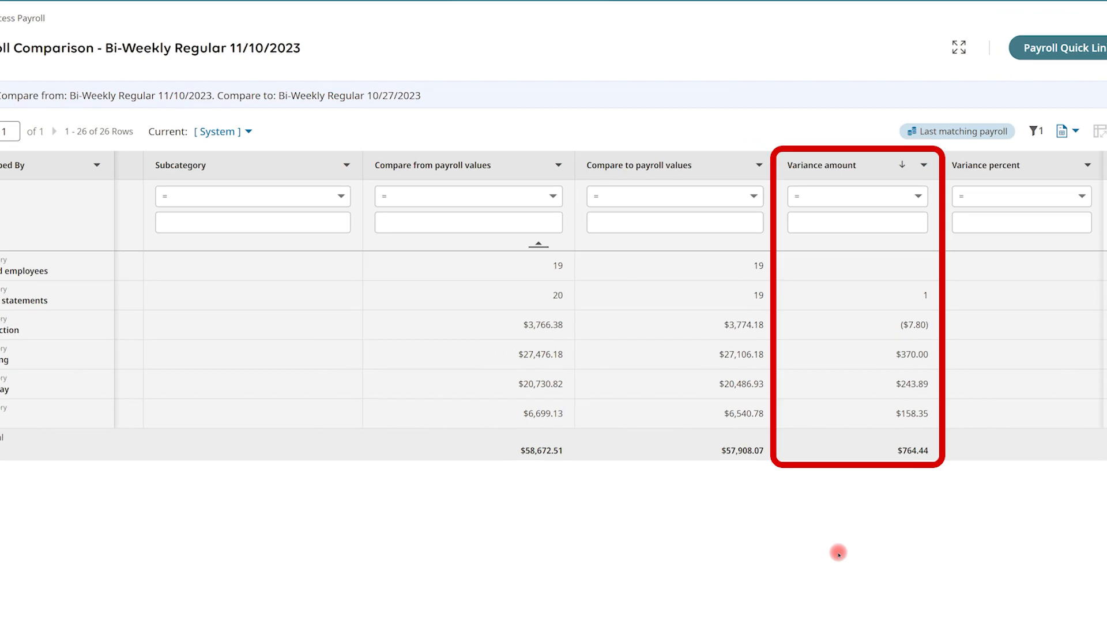
scroll(up, 3)
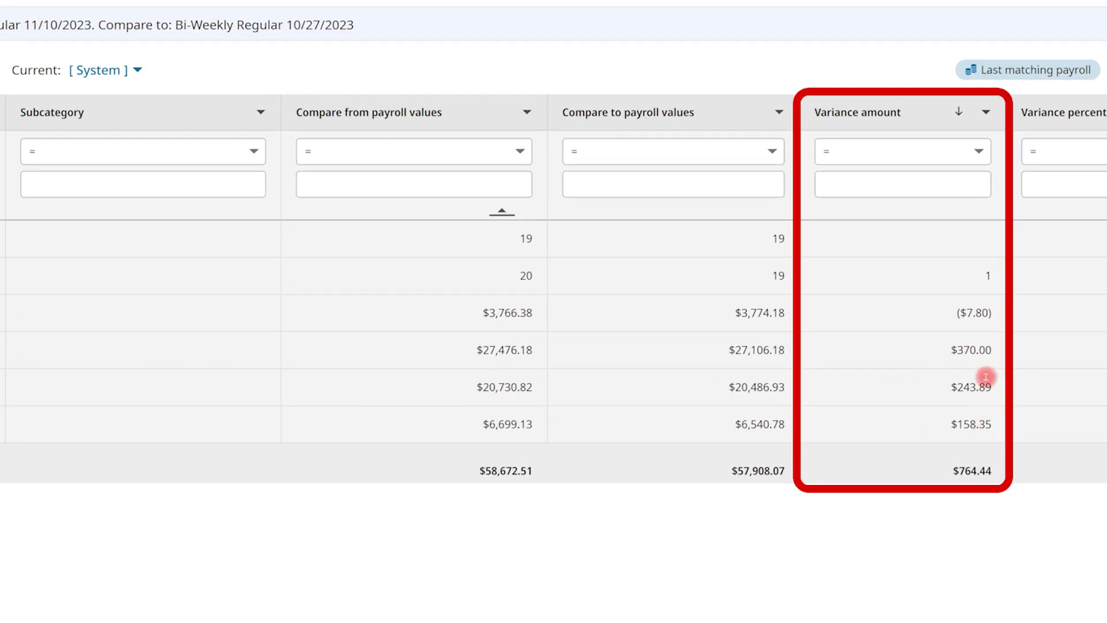
mouse_move(1006, 320)
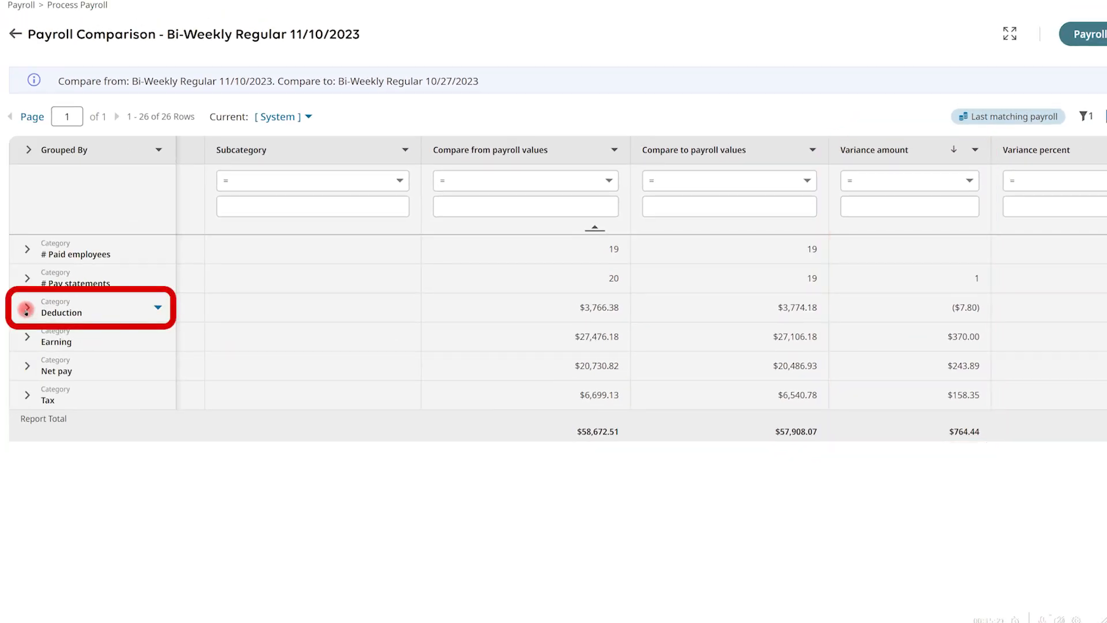
click(28, 312)
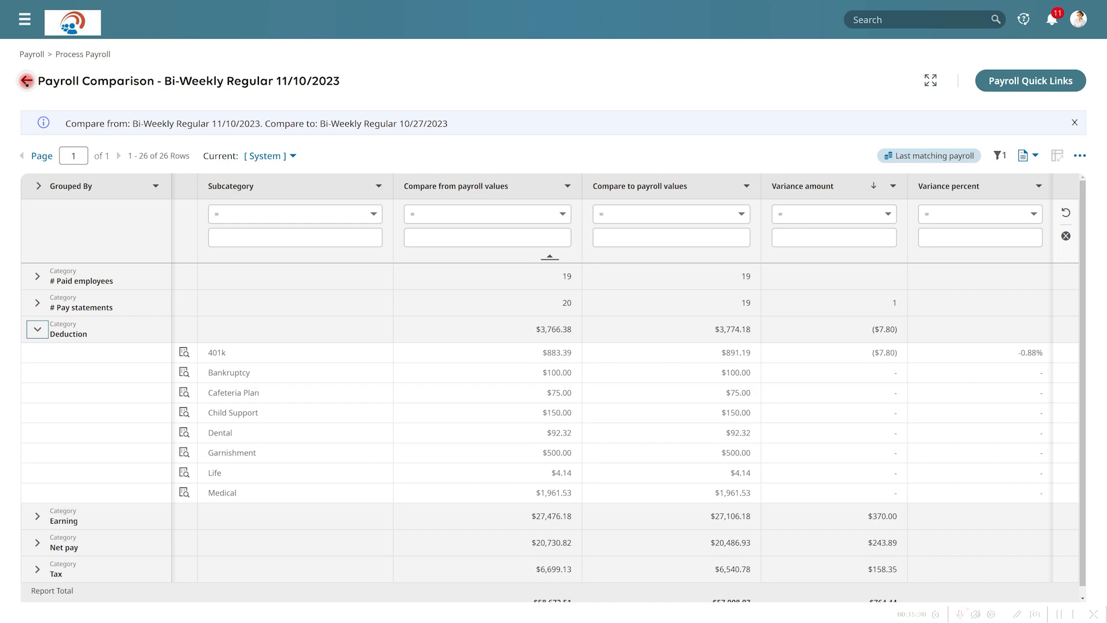
click(26, 81)
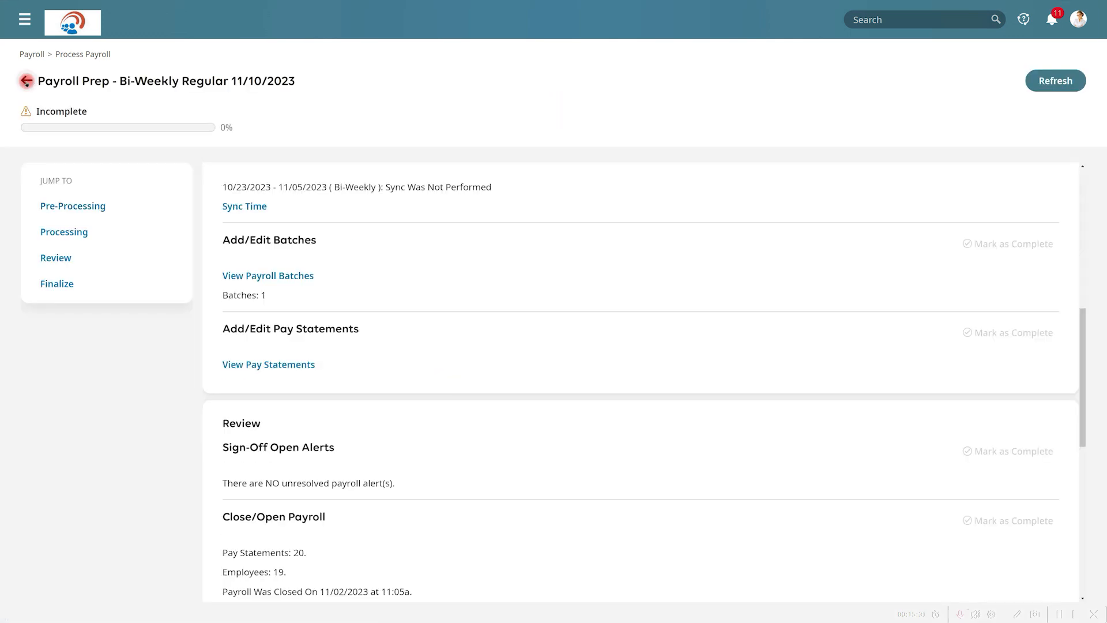
Scroll Josh's employee home page down to the My pay card showing next pay date 11/10/2023
scroll(down, 3)
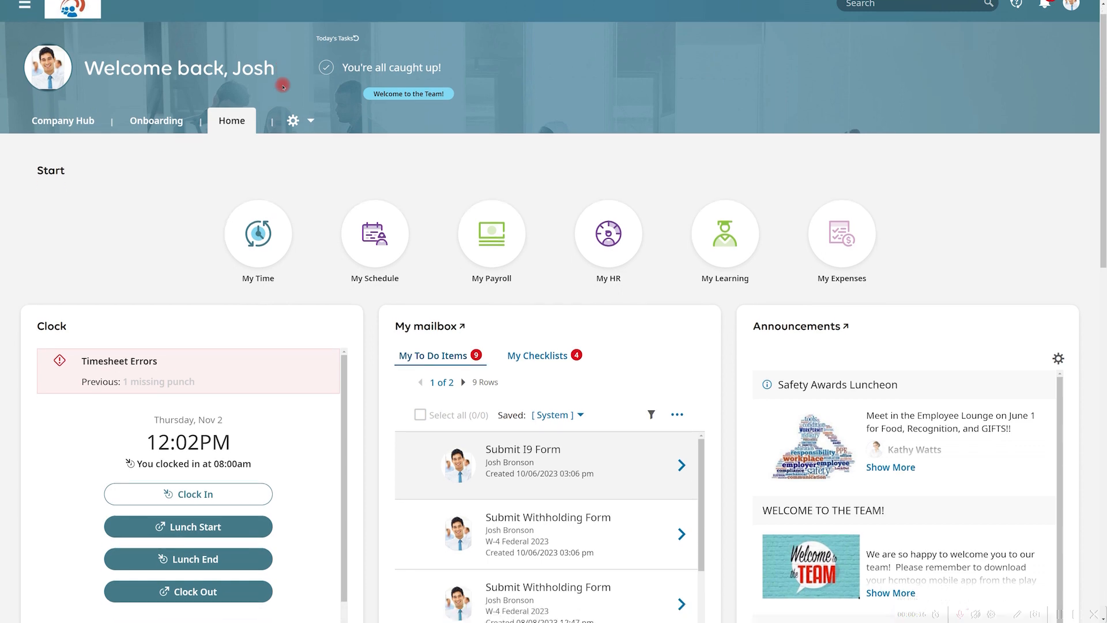
scroll(down, 3)
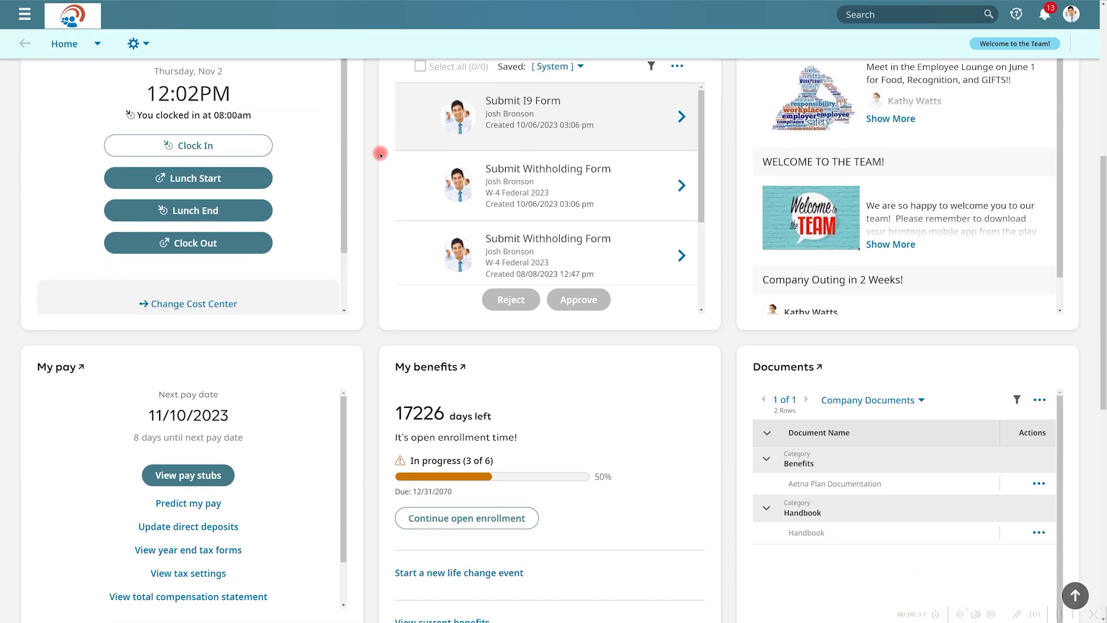
scroll(down, 3)
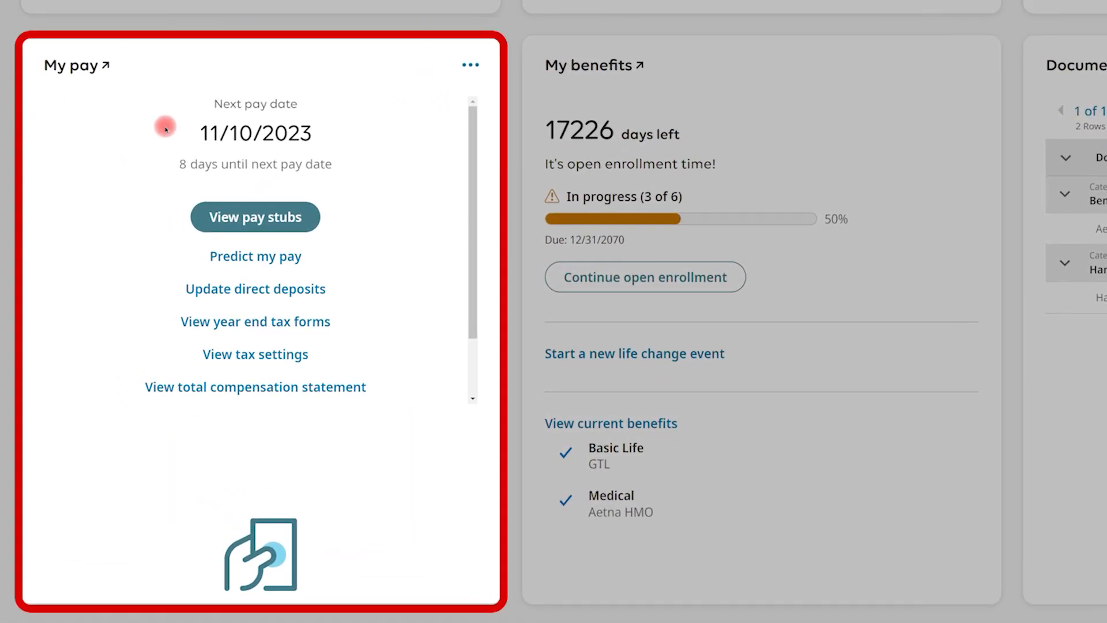
mouse_move(348, 139)
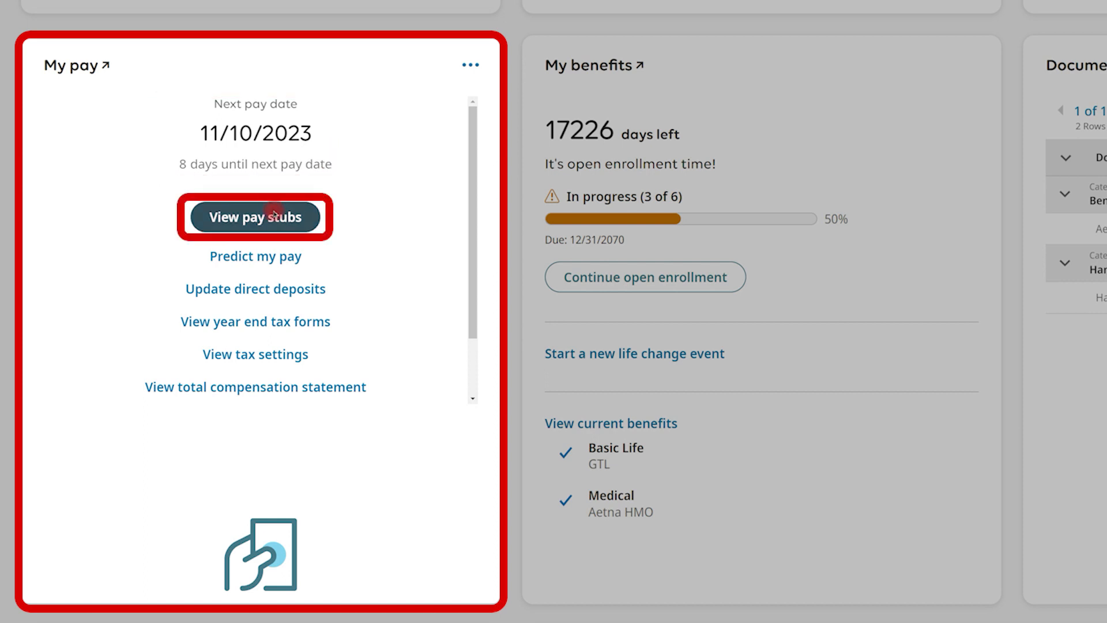
View Josh's Pay History listing the Oct 27, Oct 13 and Sep 29, 2023 regular payments
click(254, 217)
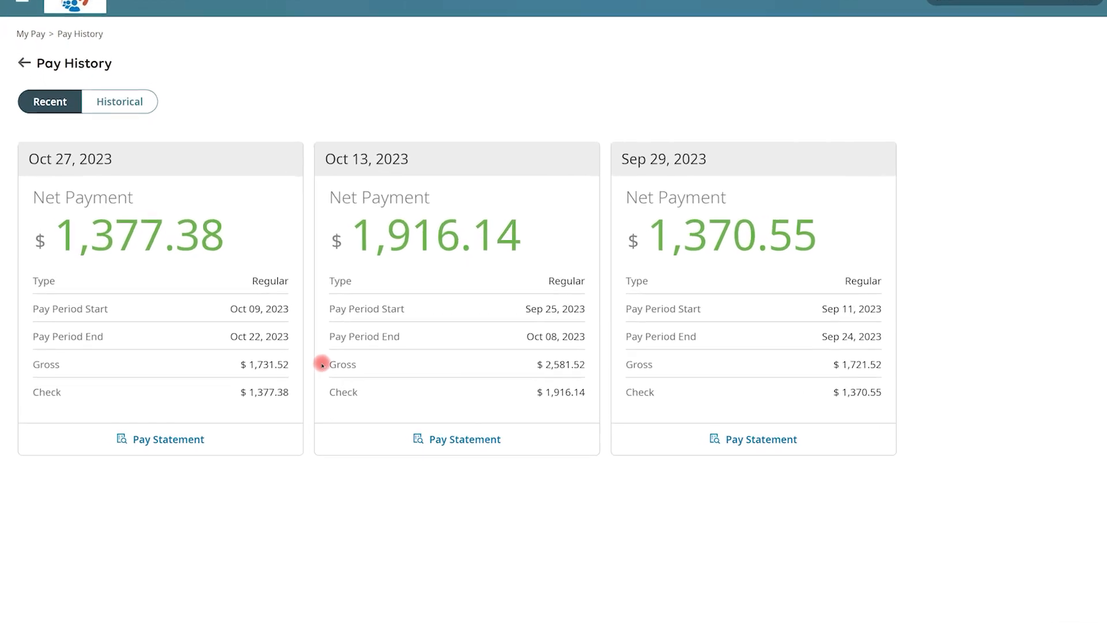
scroll(up, 3)
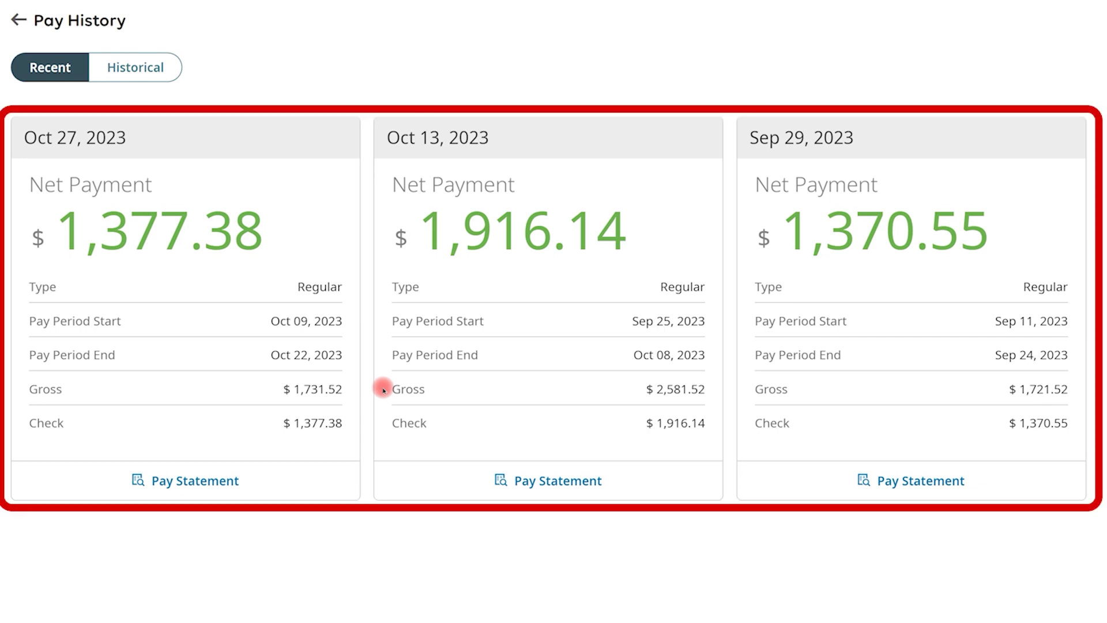
click(185, 480)
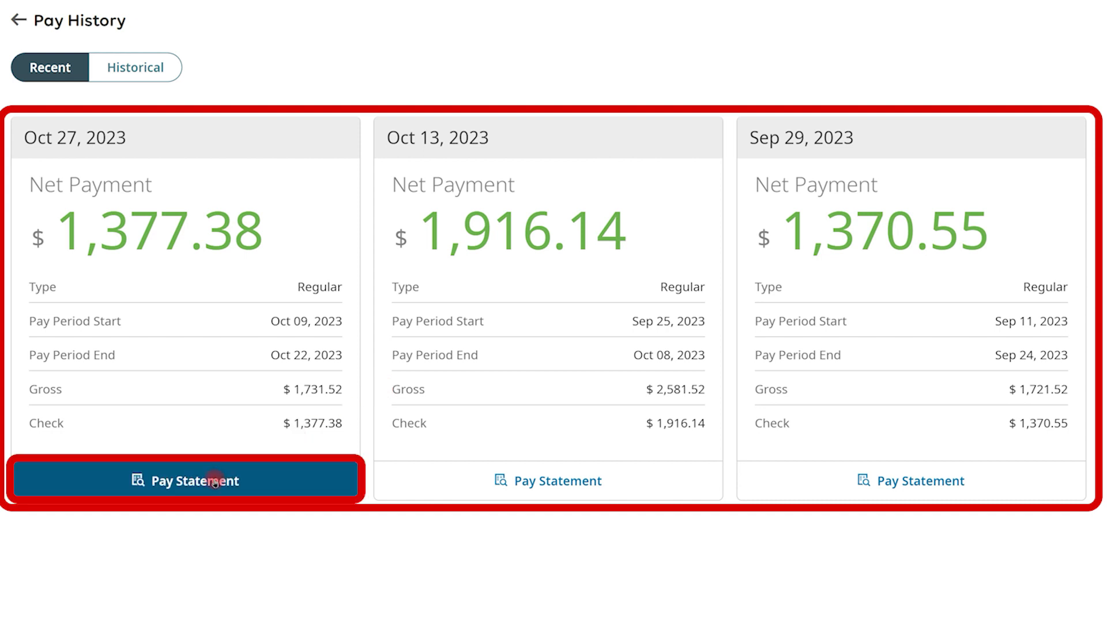
Review the Oct 27, 2023 pay statement with earnings, timesheet and accruals, and download it as a PDF
click(186, 481)
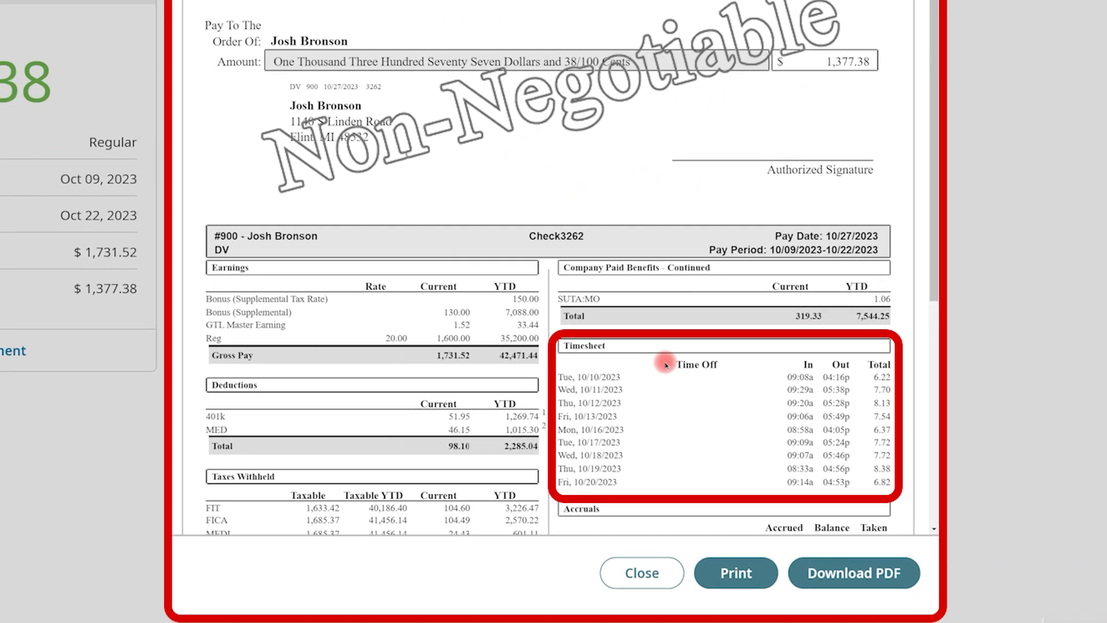
scroll(down, 3)
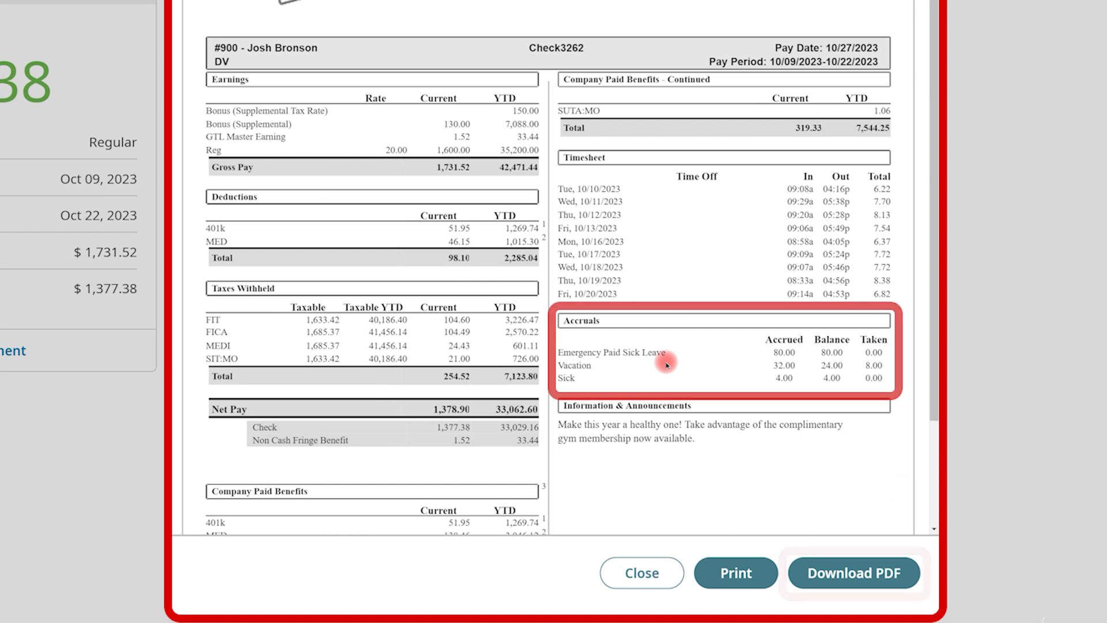
click(853, 573)
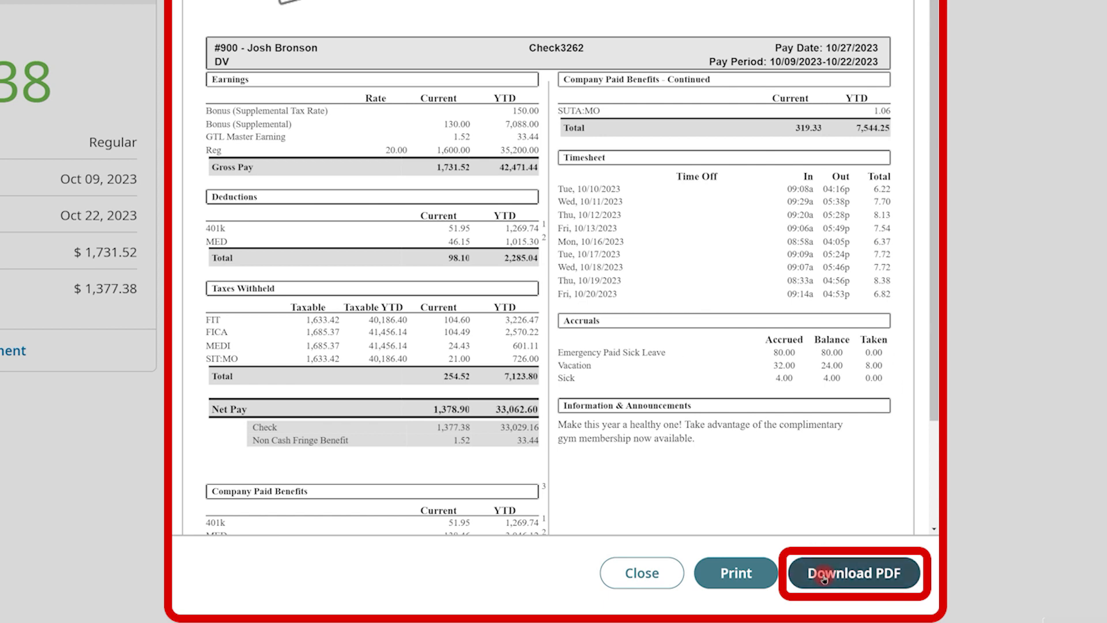
mouse_move(755, 586)
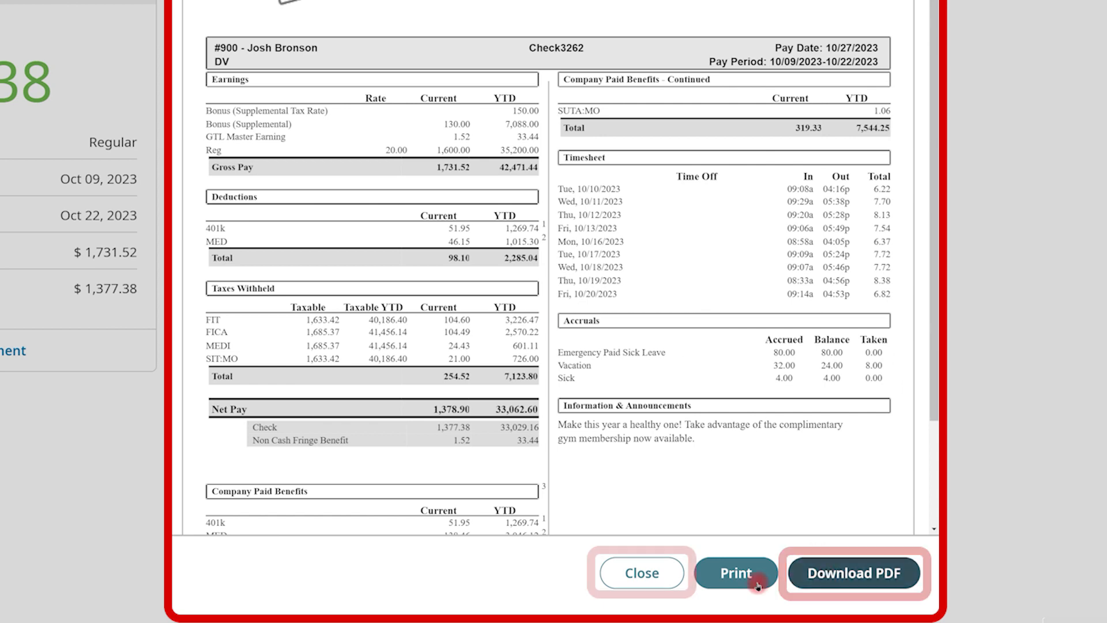
click(639, 573)
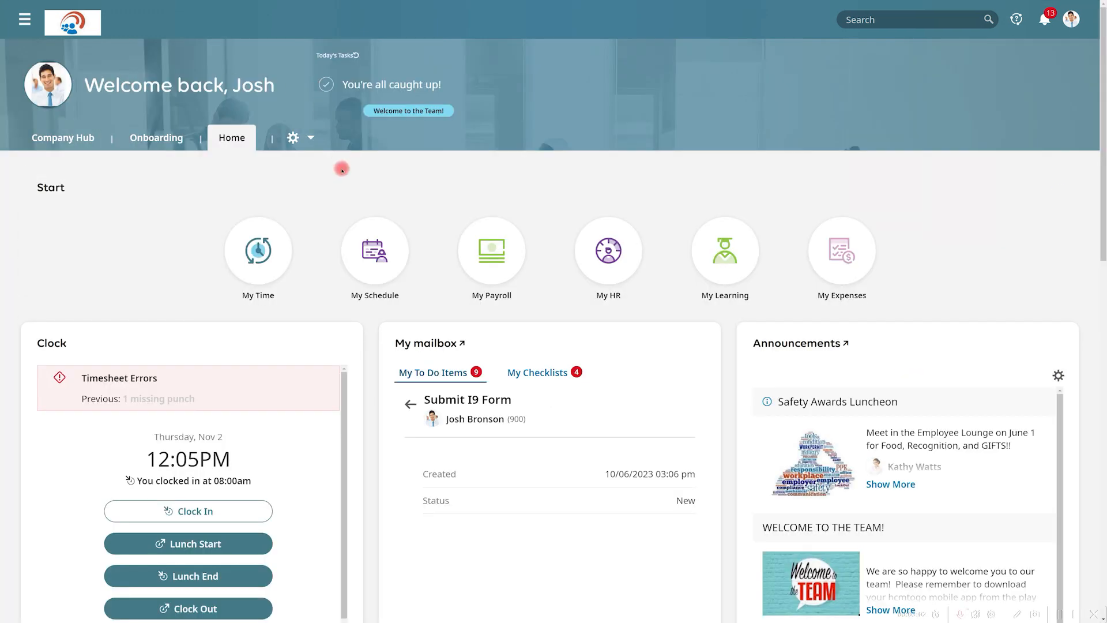
scroll(down, 3)
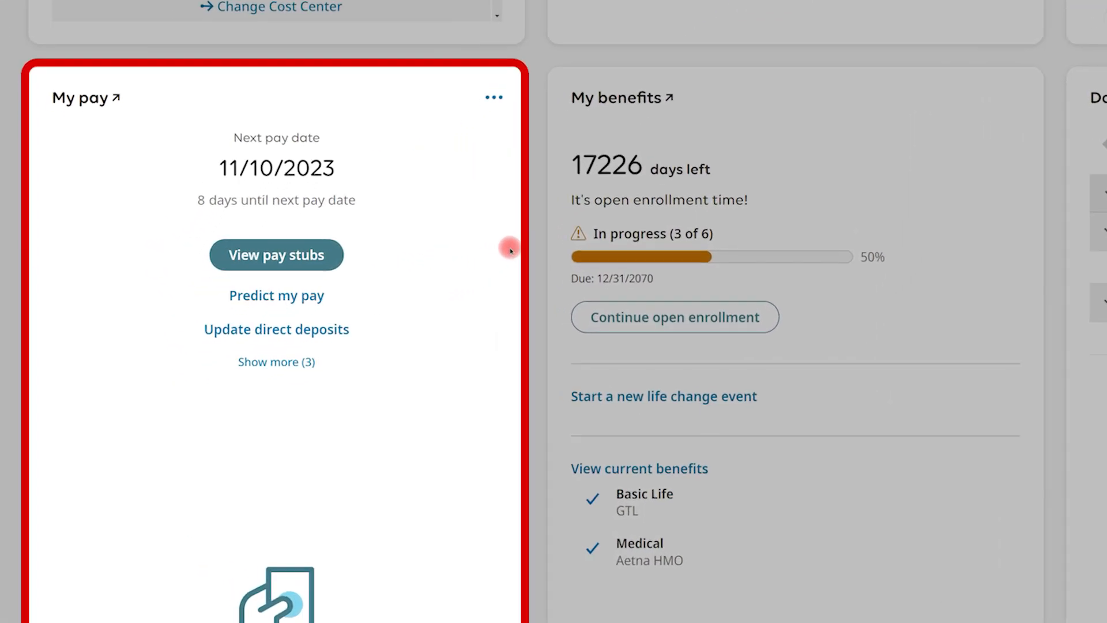
click(276, 296)
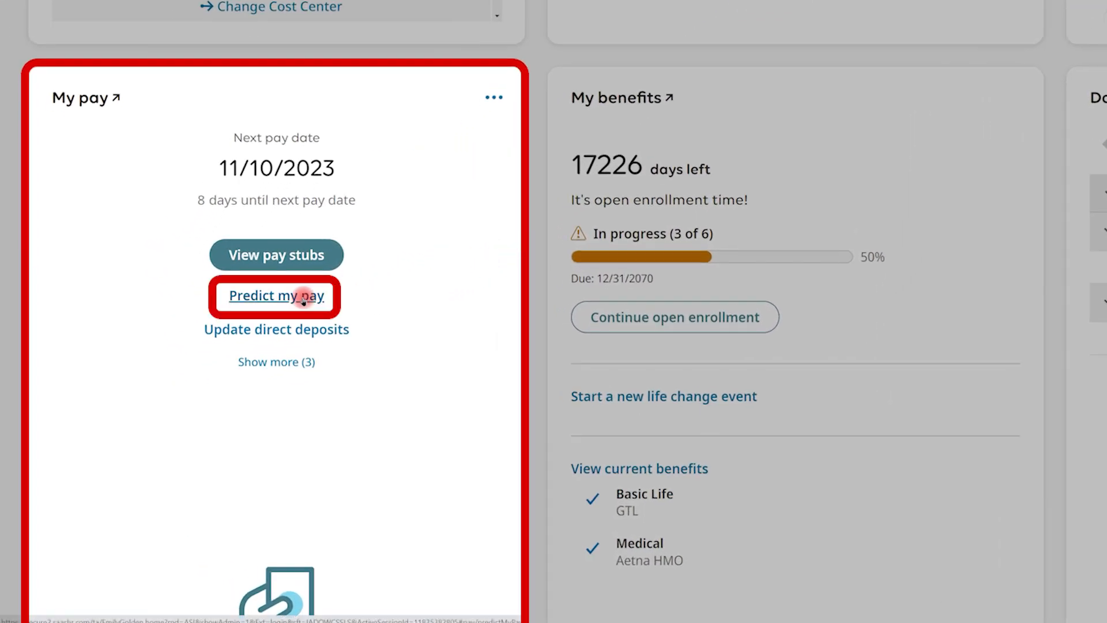
Bring up Predict My Pay and look through its earnings, taxes and deductions sections
click(276, 296)
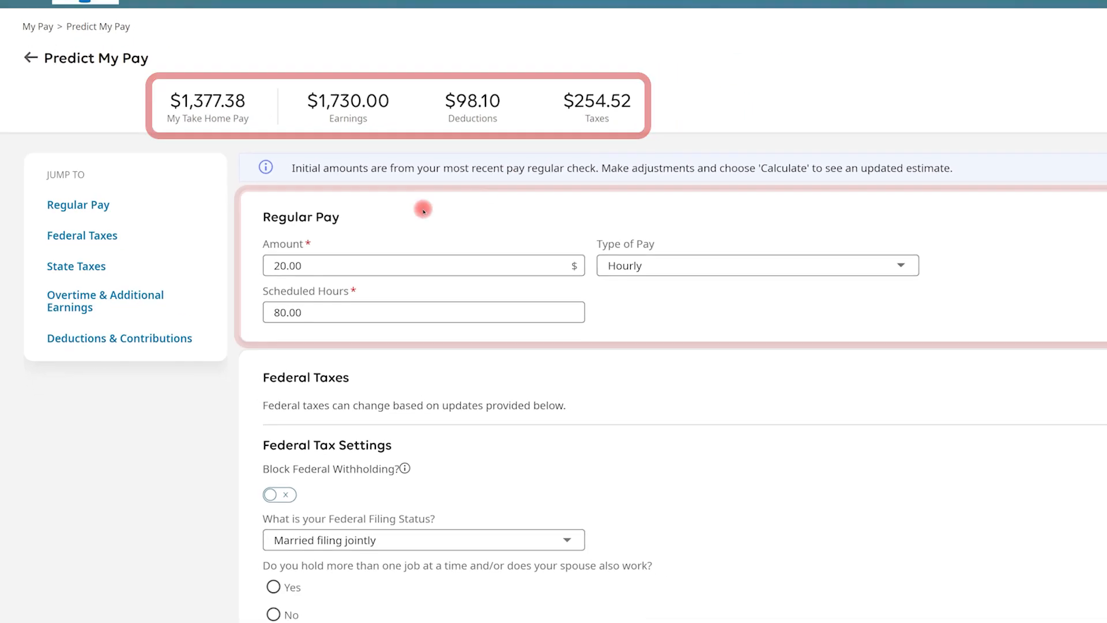
scroll(down, 3)
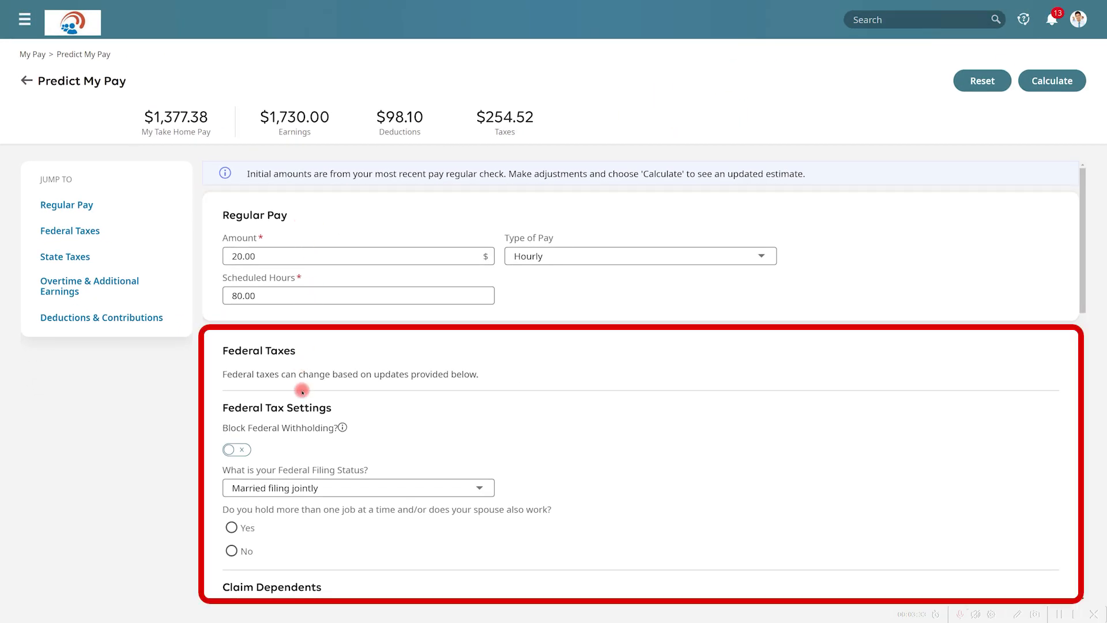
scroll(down, 3)
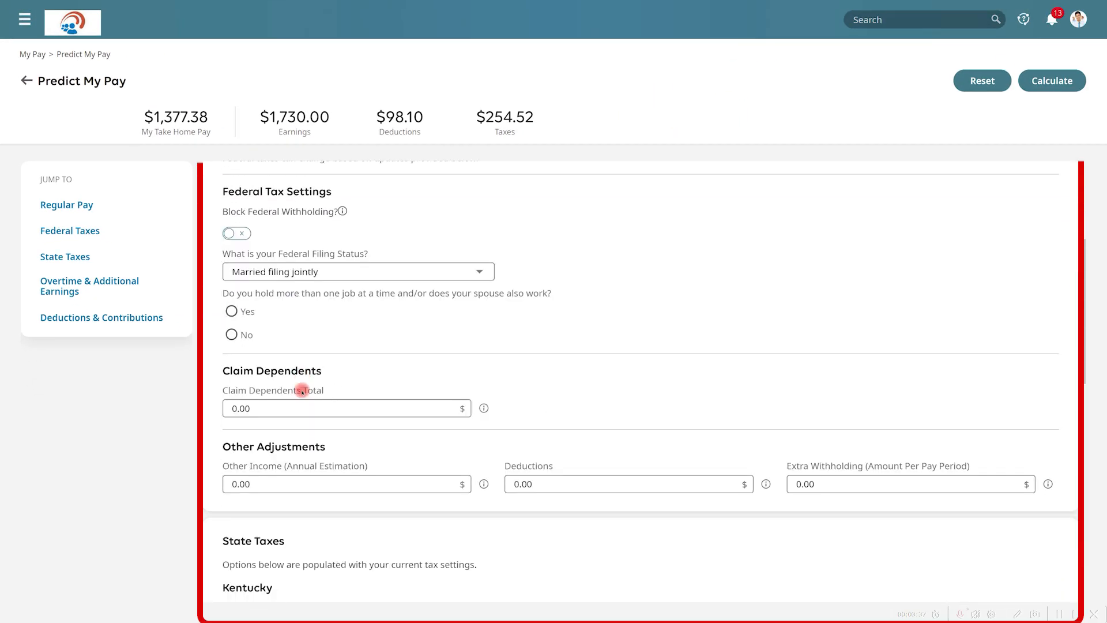
scroll(down, 3)
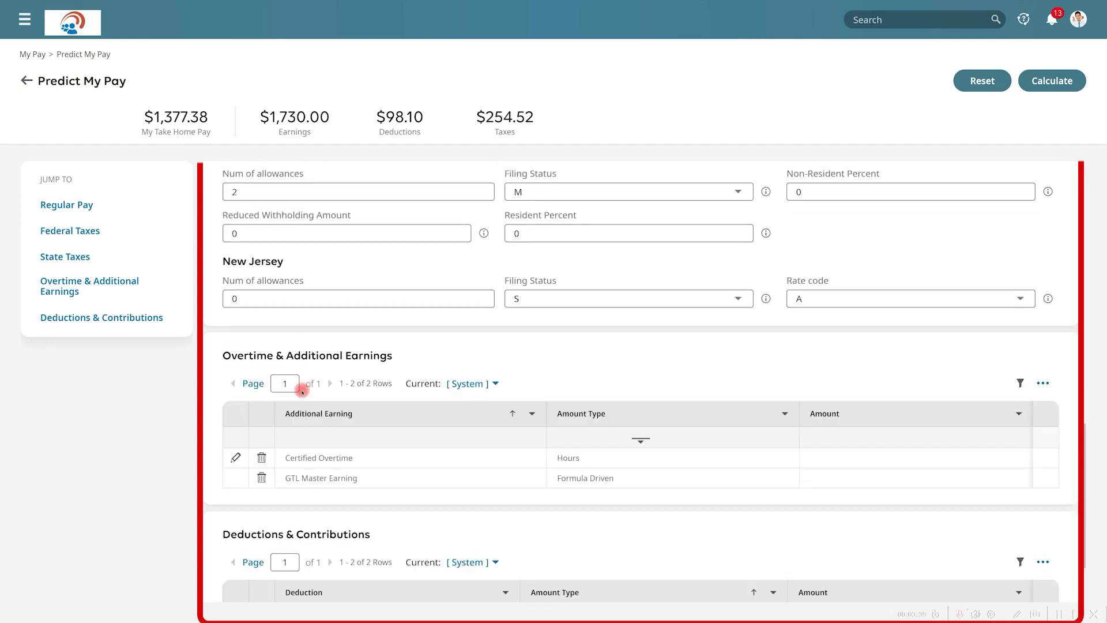
scroll(down, 3)
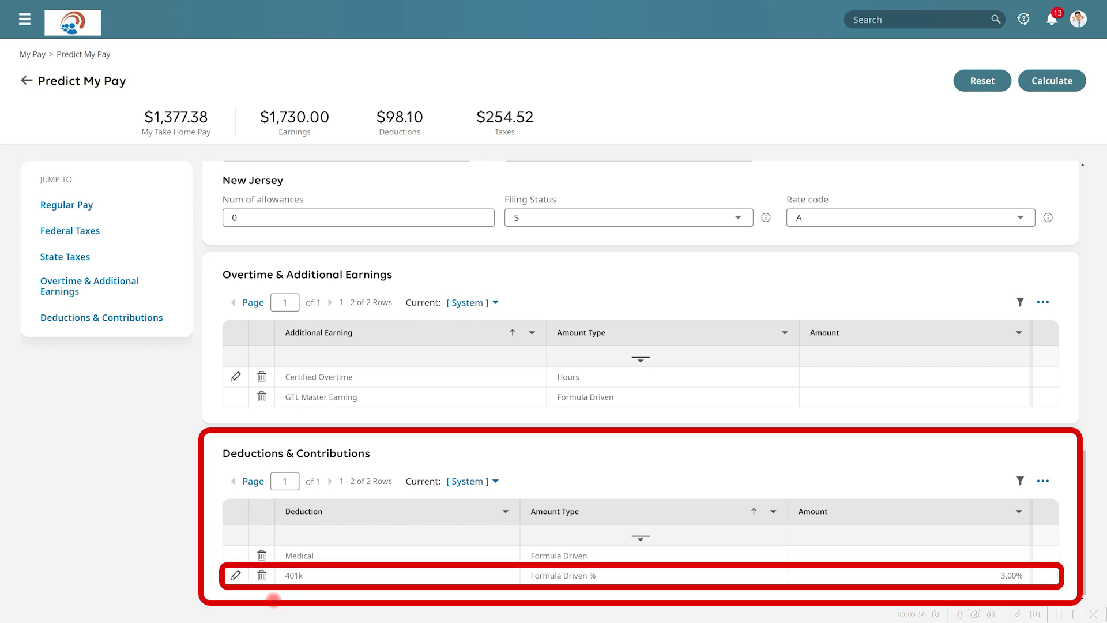
scroll(up, 3)
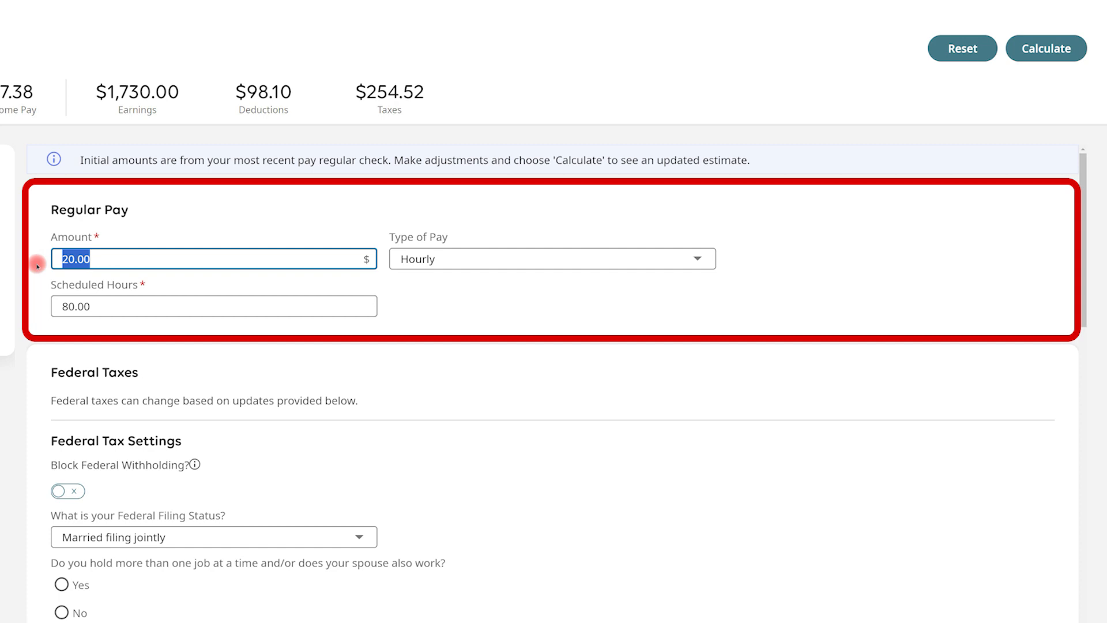
Recalculate with Regular Pay Amount 30.00, giving estimated take-home pay of $1,892.39, up $515.01
text(30)
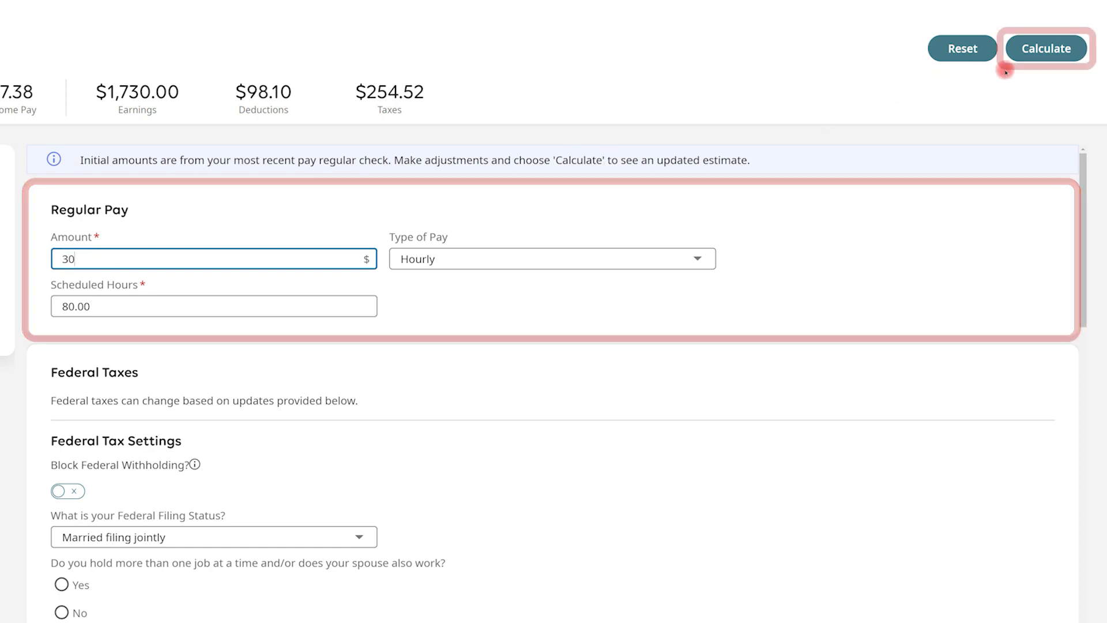
click(1046, 48)
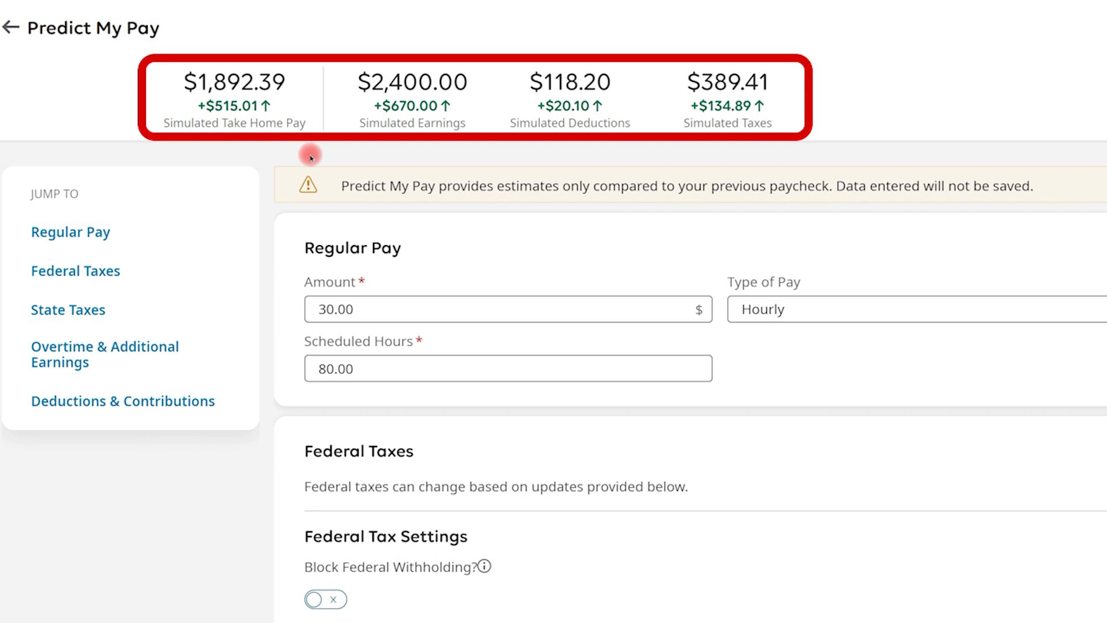
scroll(down, 3)
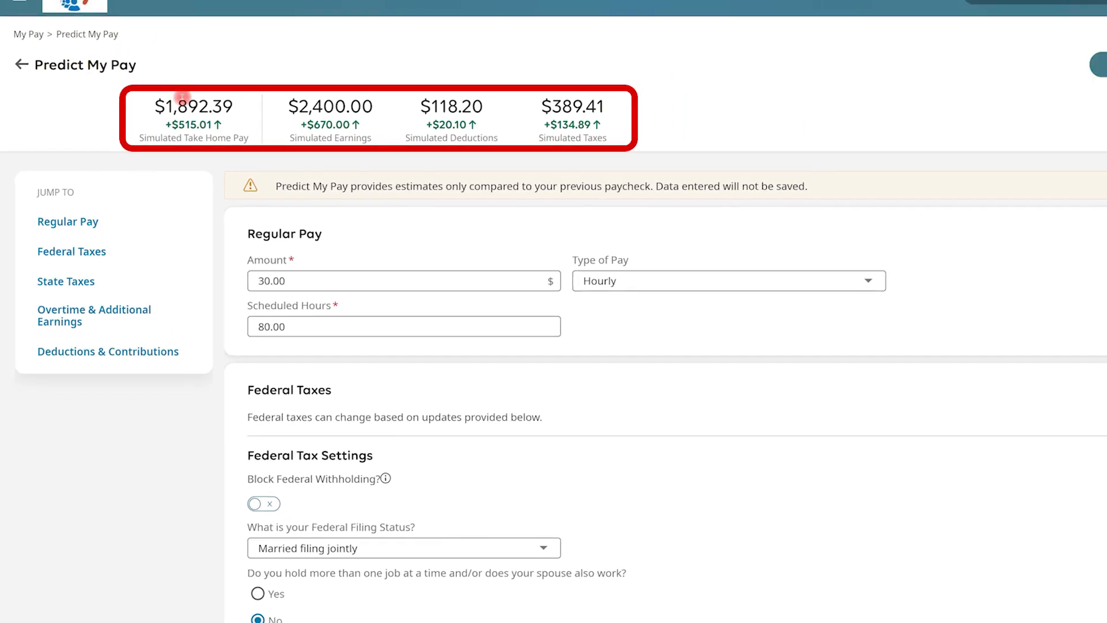
Return to Josh's home dashboard and expand My pay to show year-end tax forms, tax settings and compensation statement links
click(22, 63)
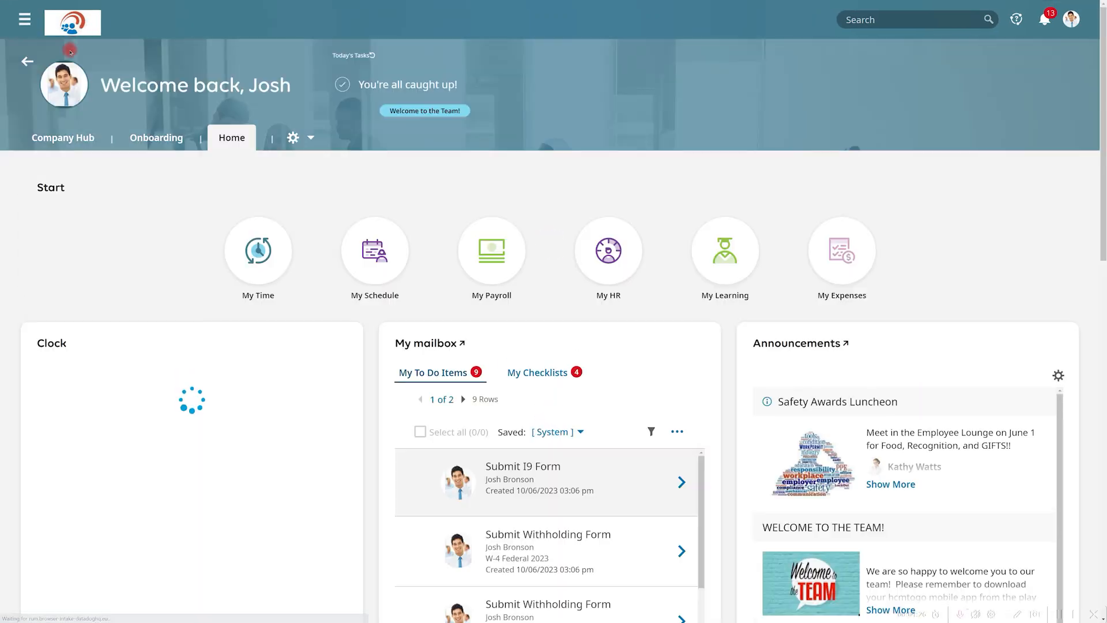
scroll(down, 3)
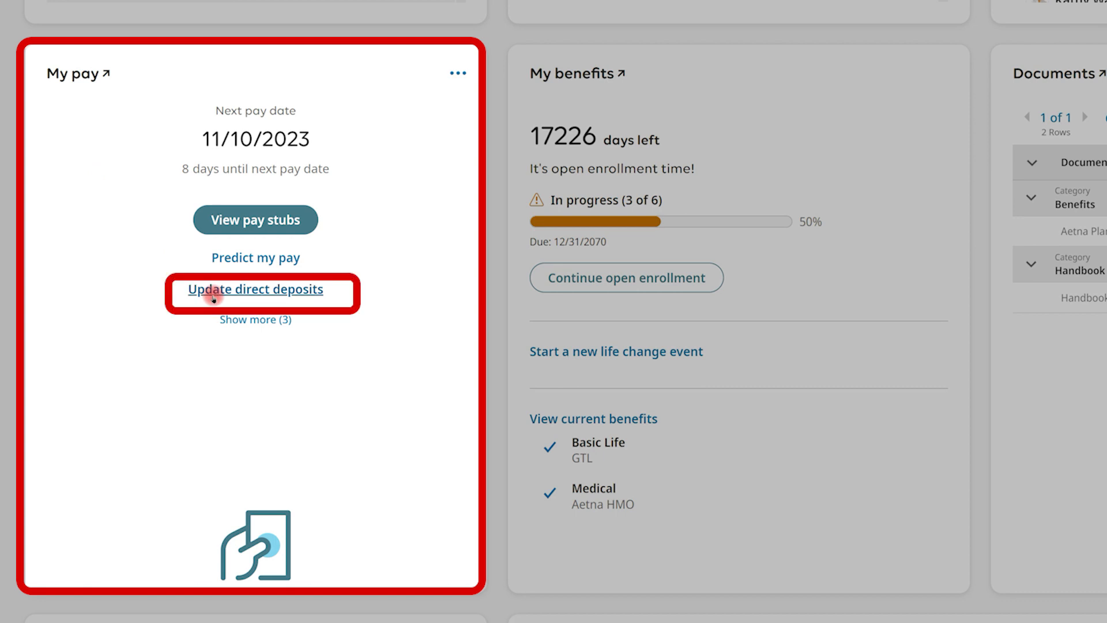
mouse_move(227, 319)
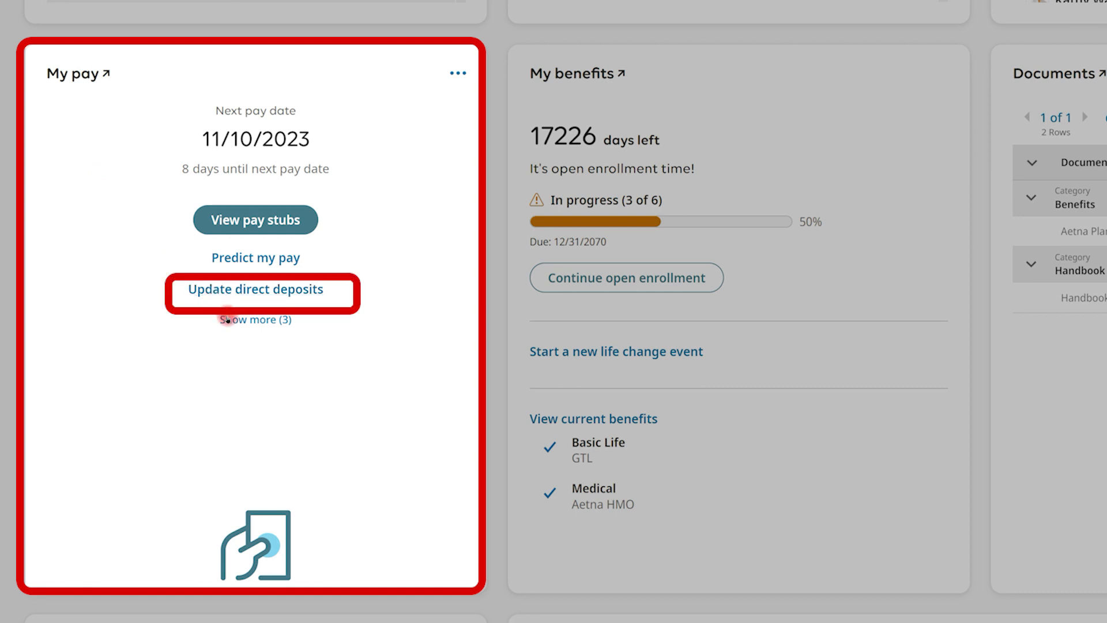
click(254, 318)
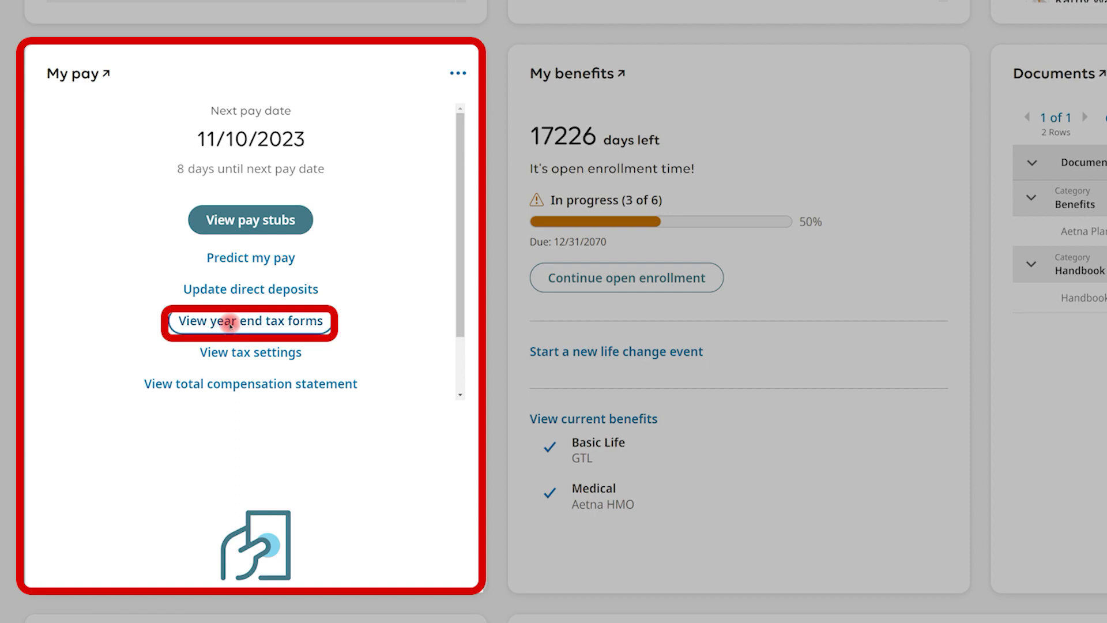
View the W-2 year-end tax forms list for 2009–2022 and preview the 2022 W-2
click(249, 321)
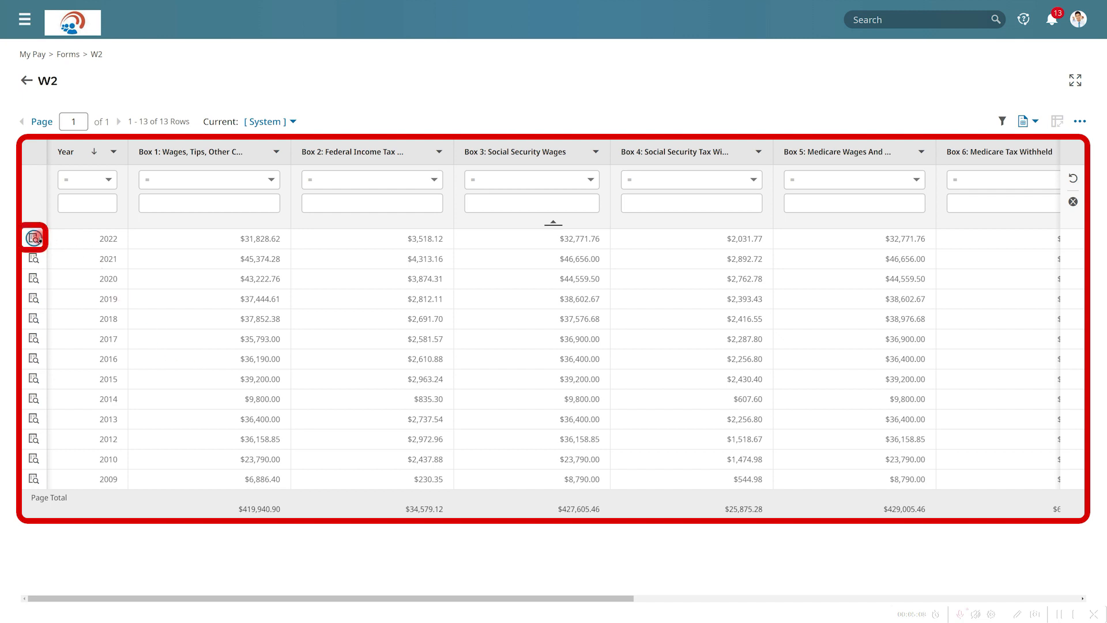
click(33, 238)
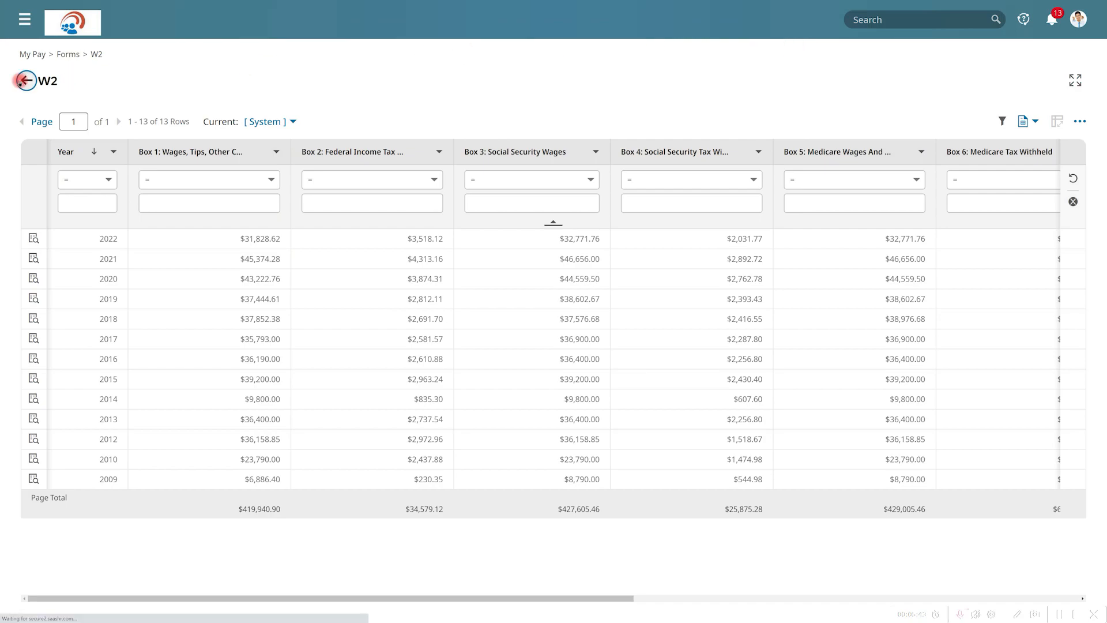
Go back to the home dashboard and expand the My pay card's extra links again
click(25, 80)
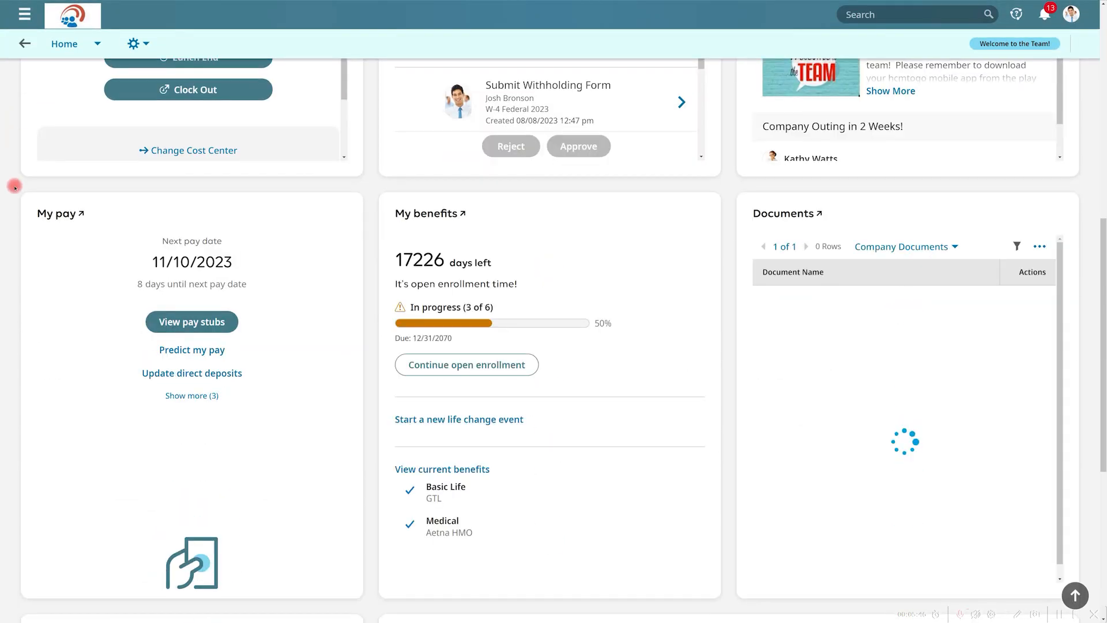
click(192, 395)
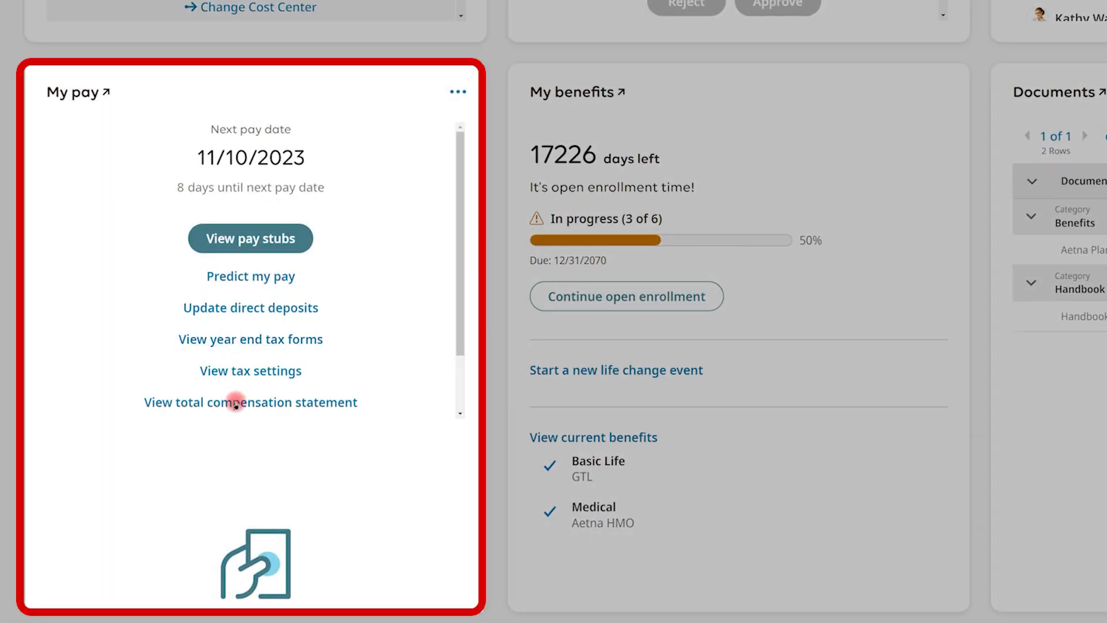
mouse_move(250, 402)
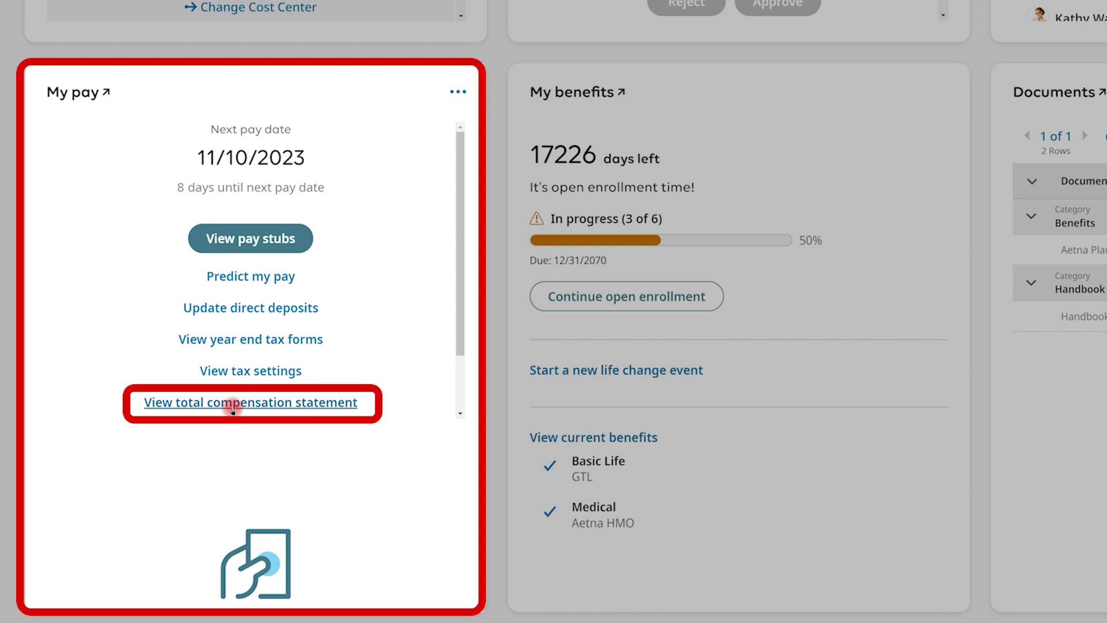
View the 2023 Total Compensation Statement, check the available years, and download it as a PDF
click(249, 403)
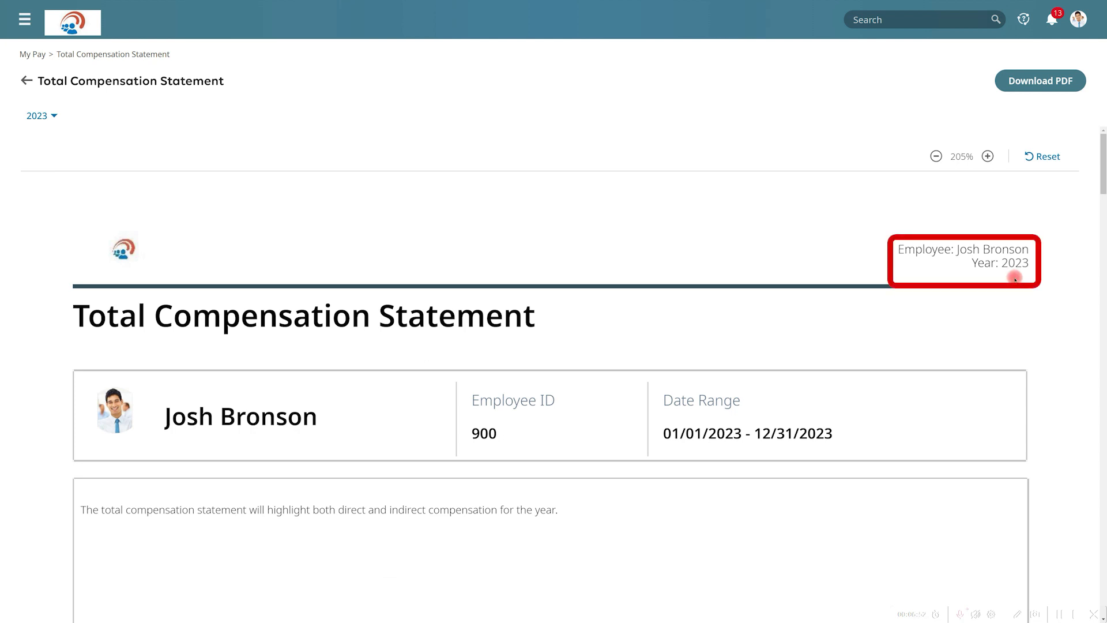
click(41, 116)
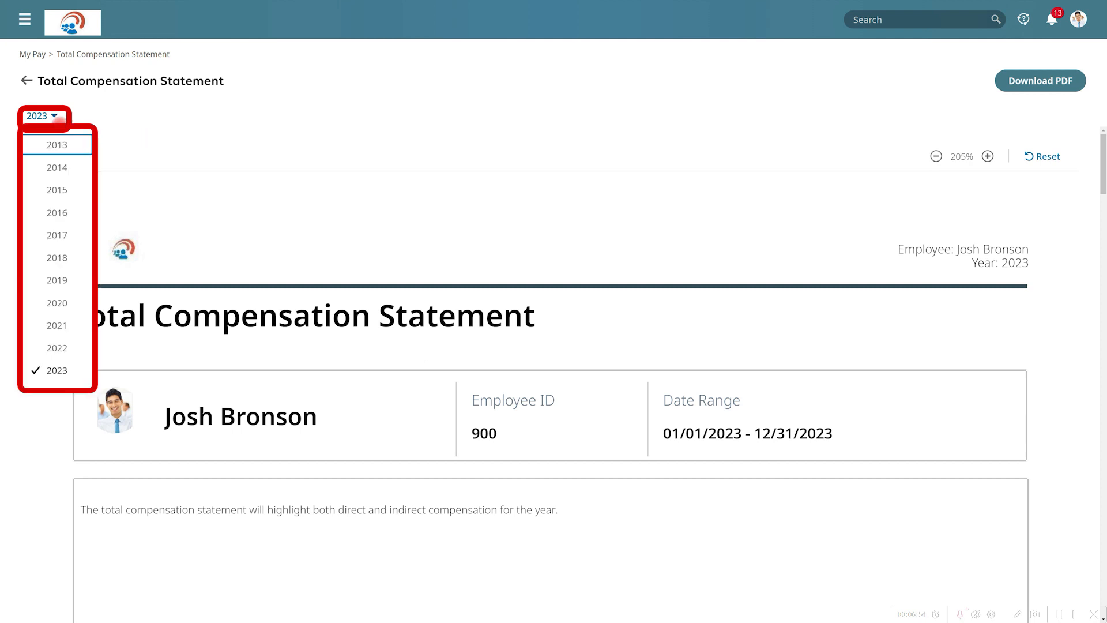
mouse_move(57, 189)
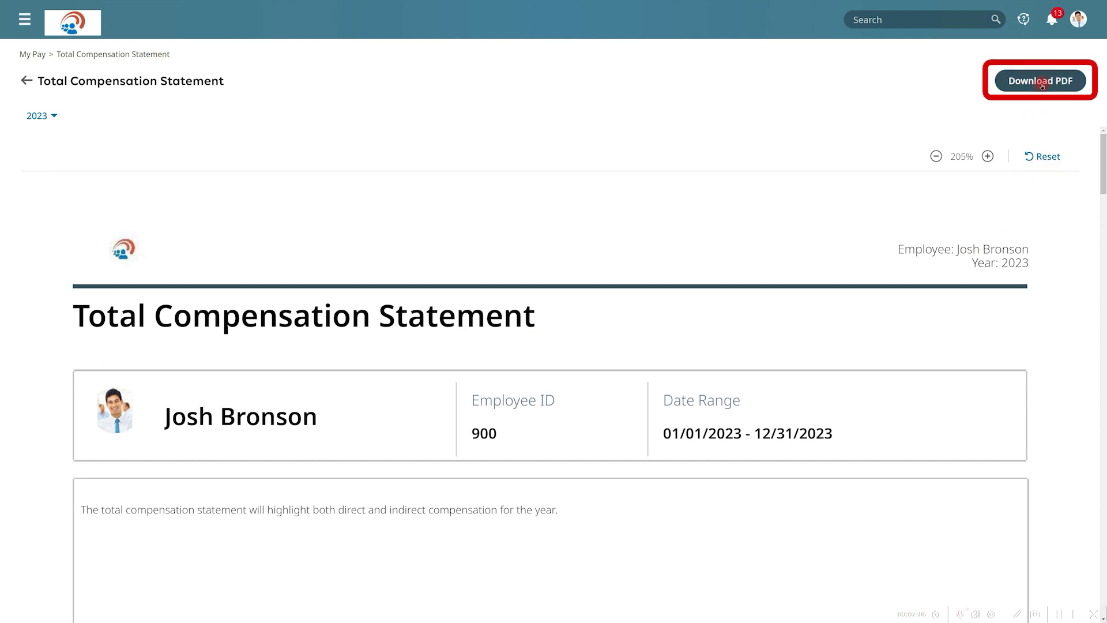
click(1039, 81)
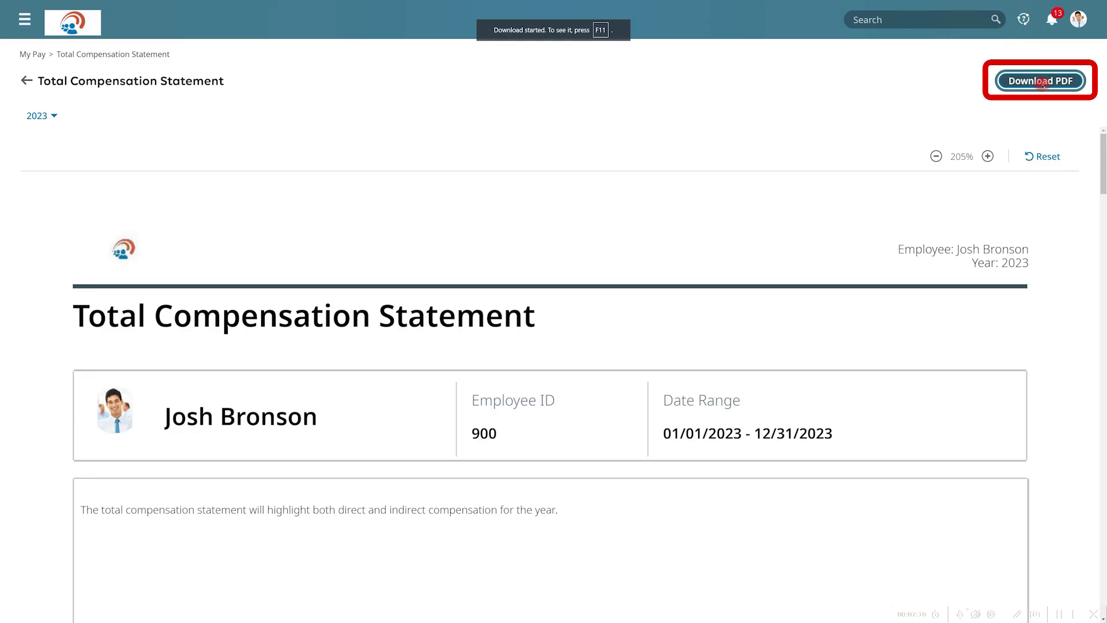
Read the downloaded 2023 statement PDF showing $50,015.69 total compensation and its benefit breakdowns
click(1039, 81)
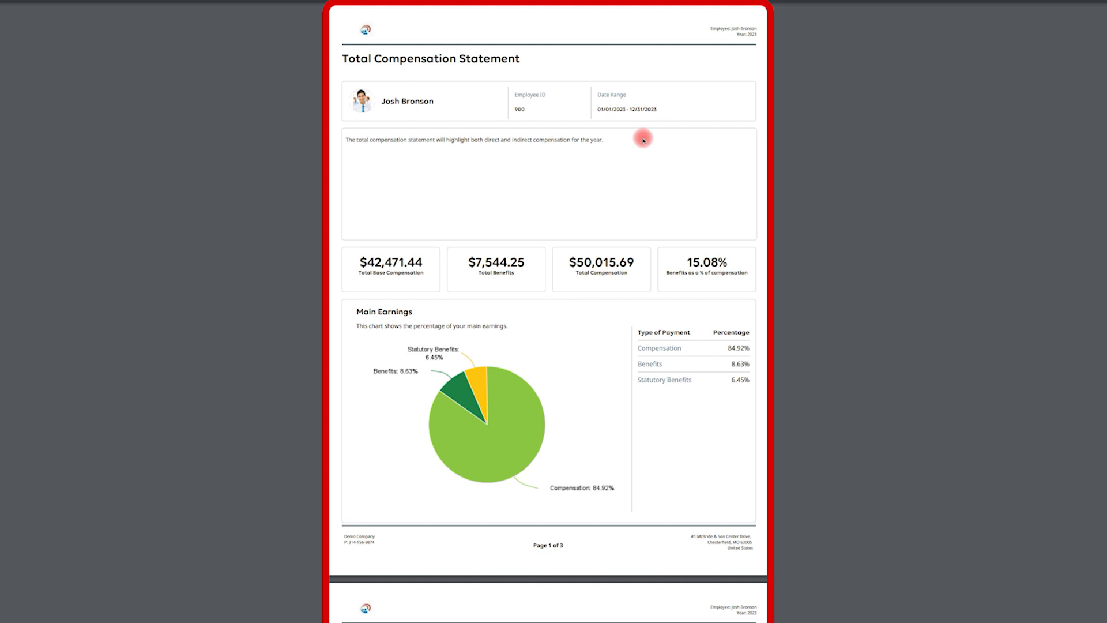
scroll(down, 3)
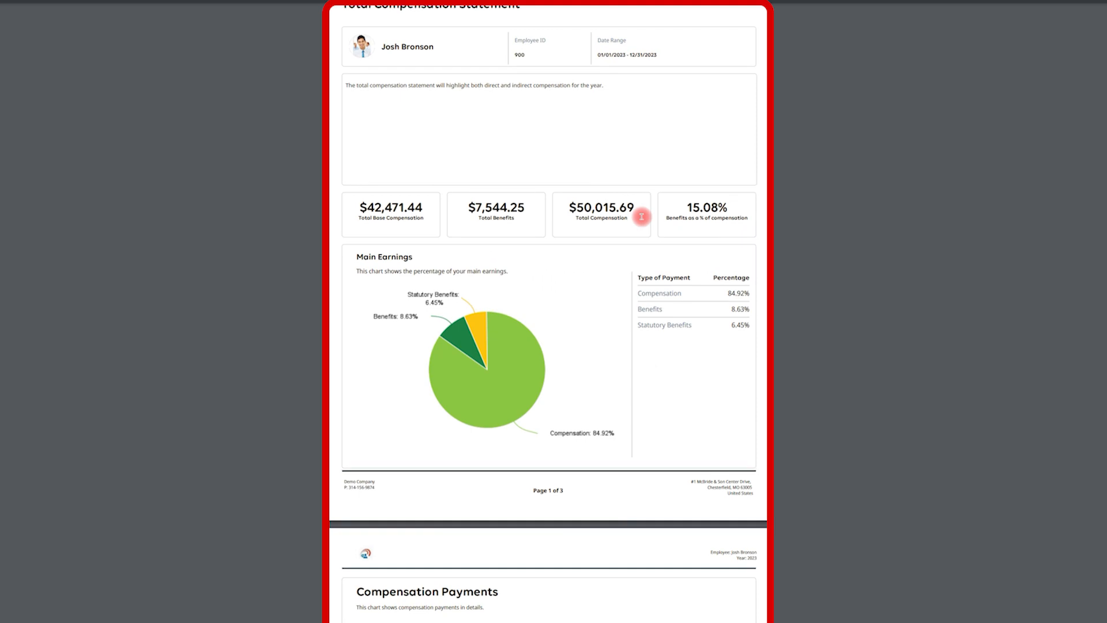
scroll(down, 3)
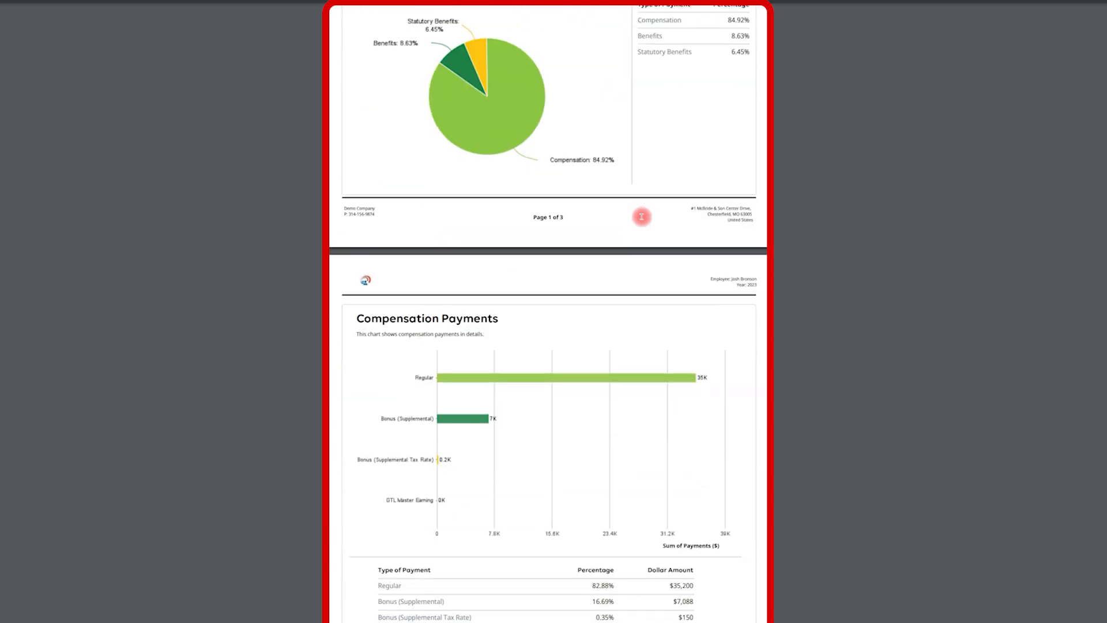
scroll(down, 3)
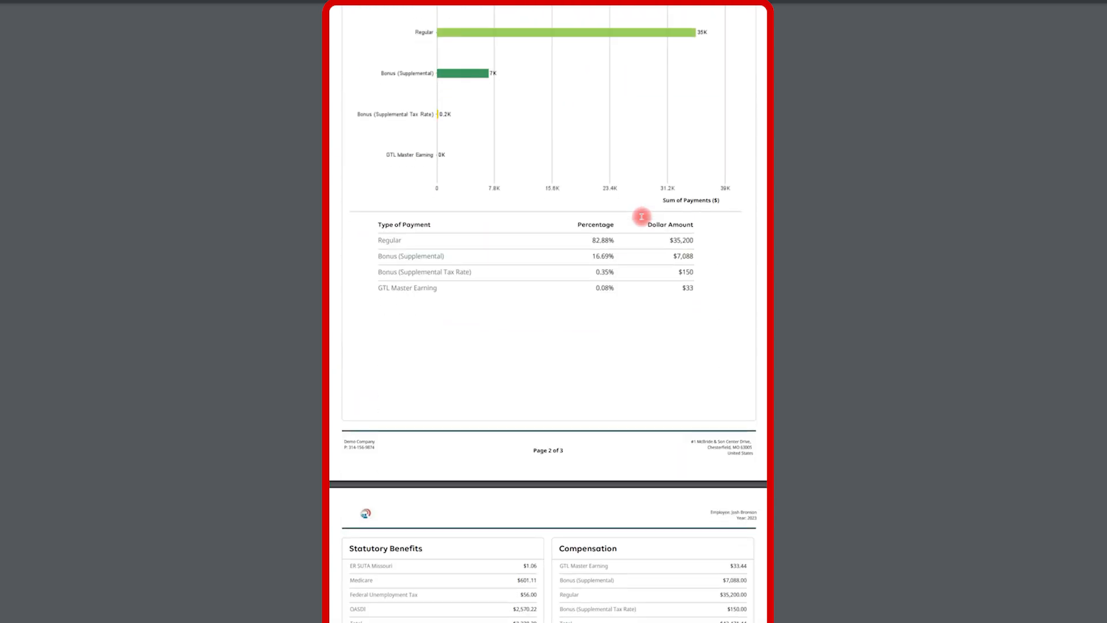
scroll(down, 3)
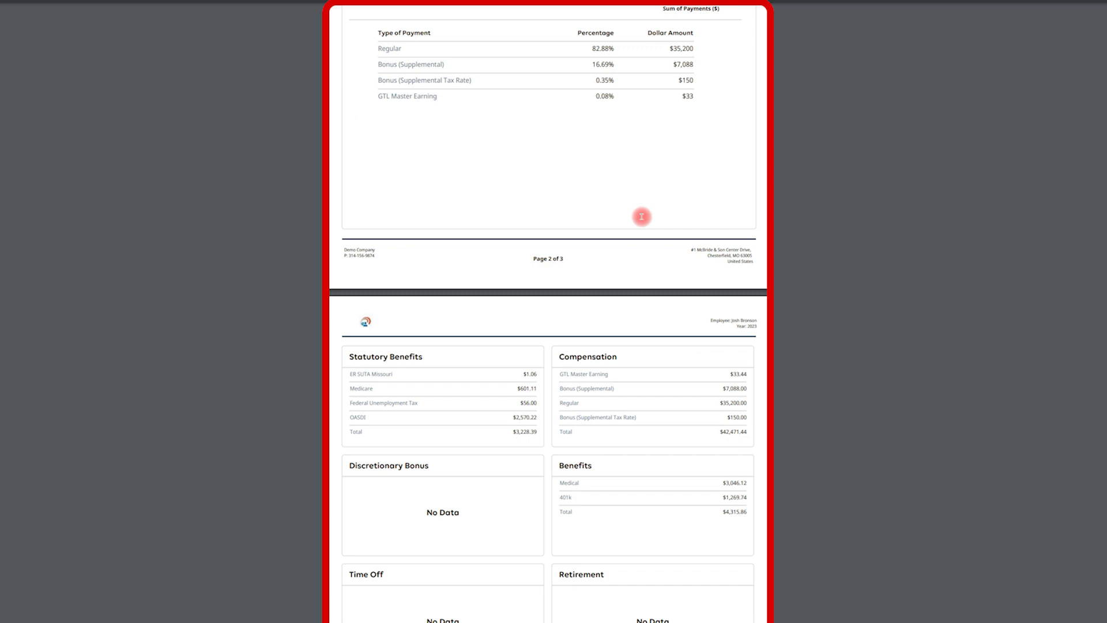